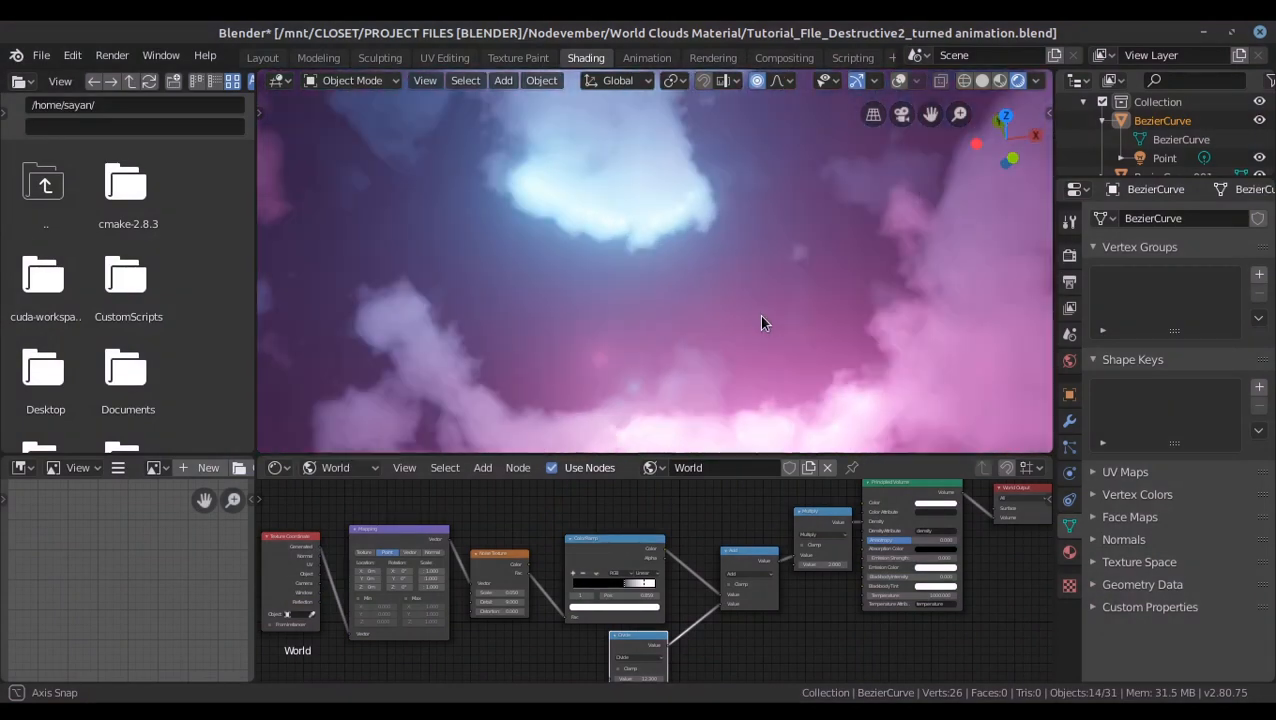
Preview the finished cloud world files, then open a new General startup file
drag(765, 322, 757, 297)
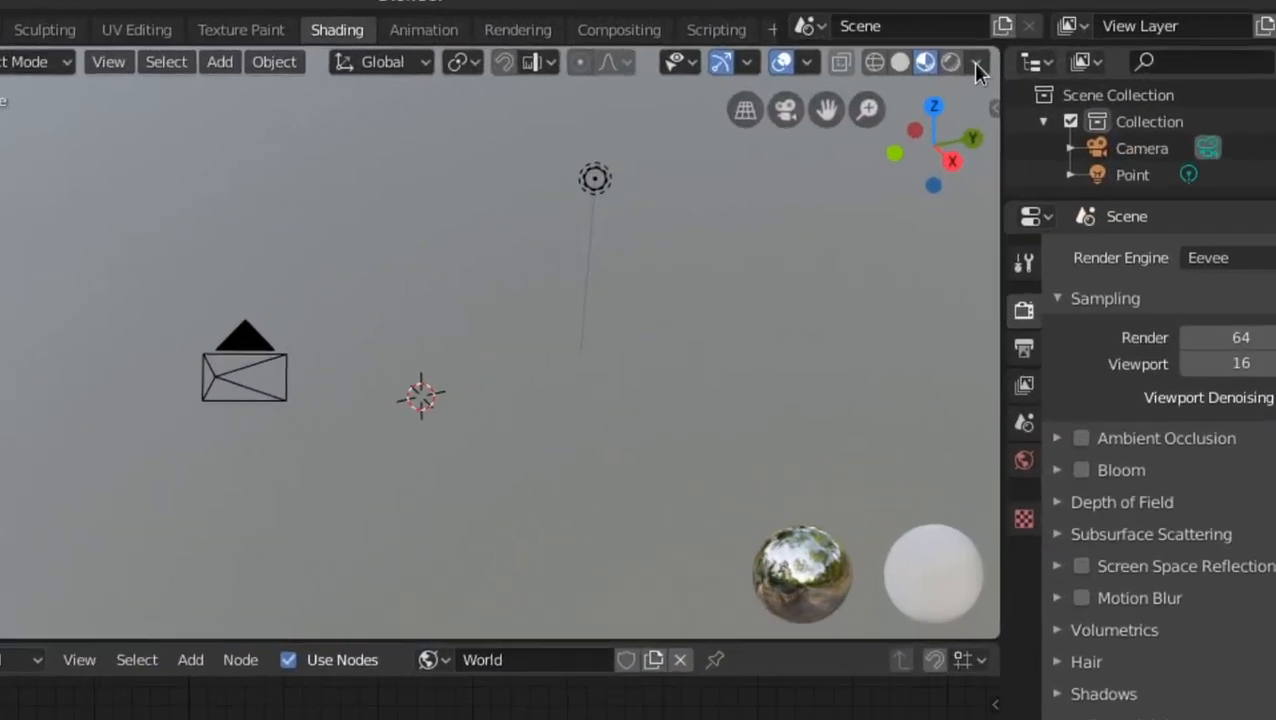
click(979, 62)
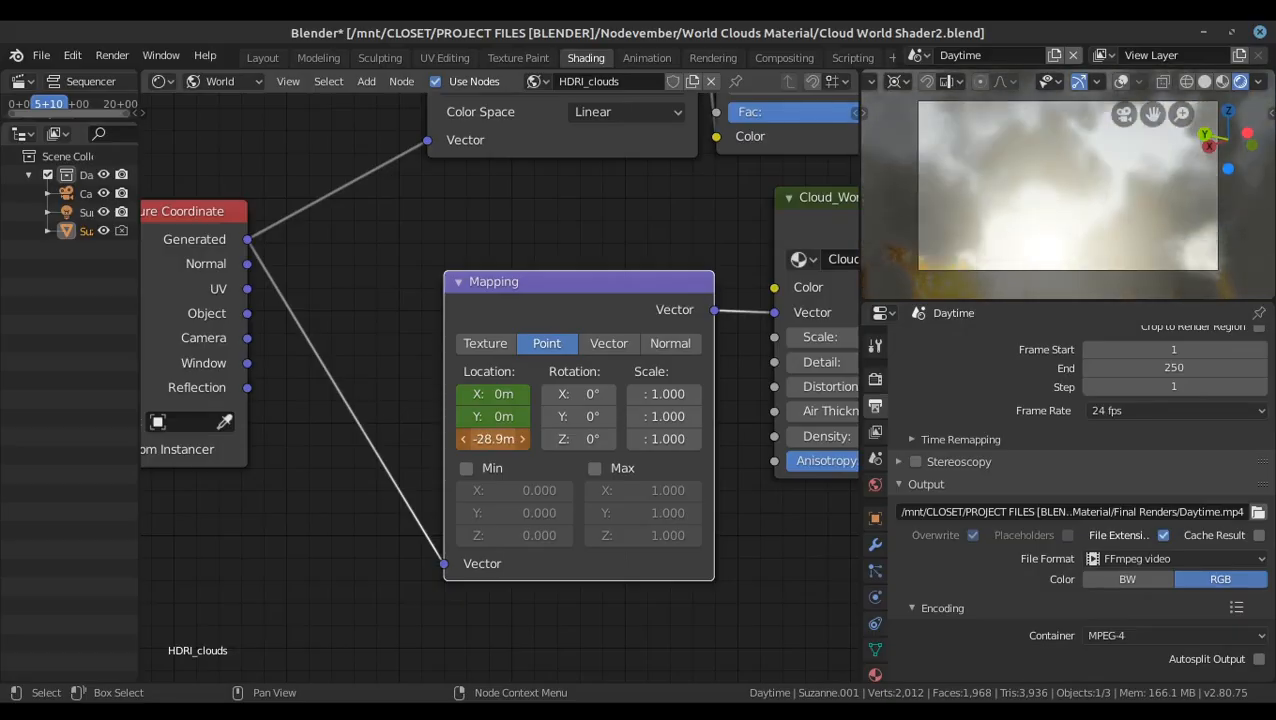
click(262, 37)
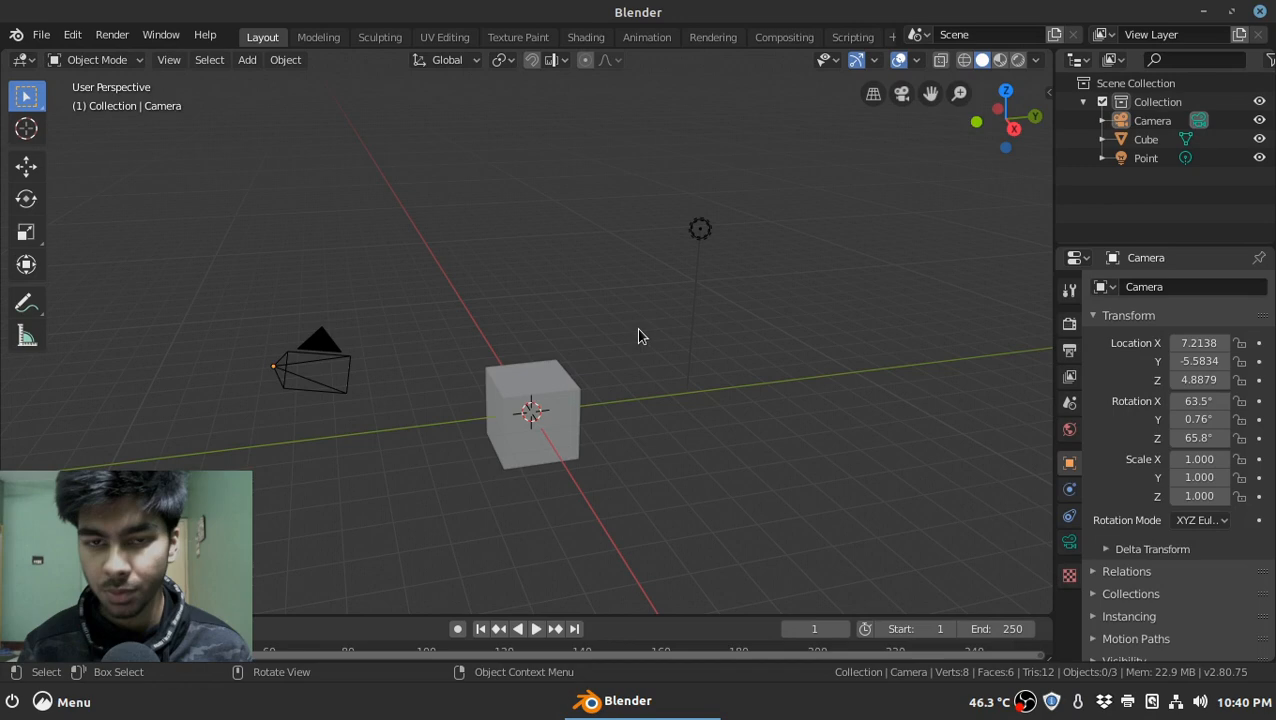
Select and delete the default cube, keeping only the camera and light
click(532, 413)
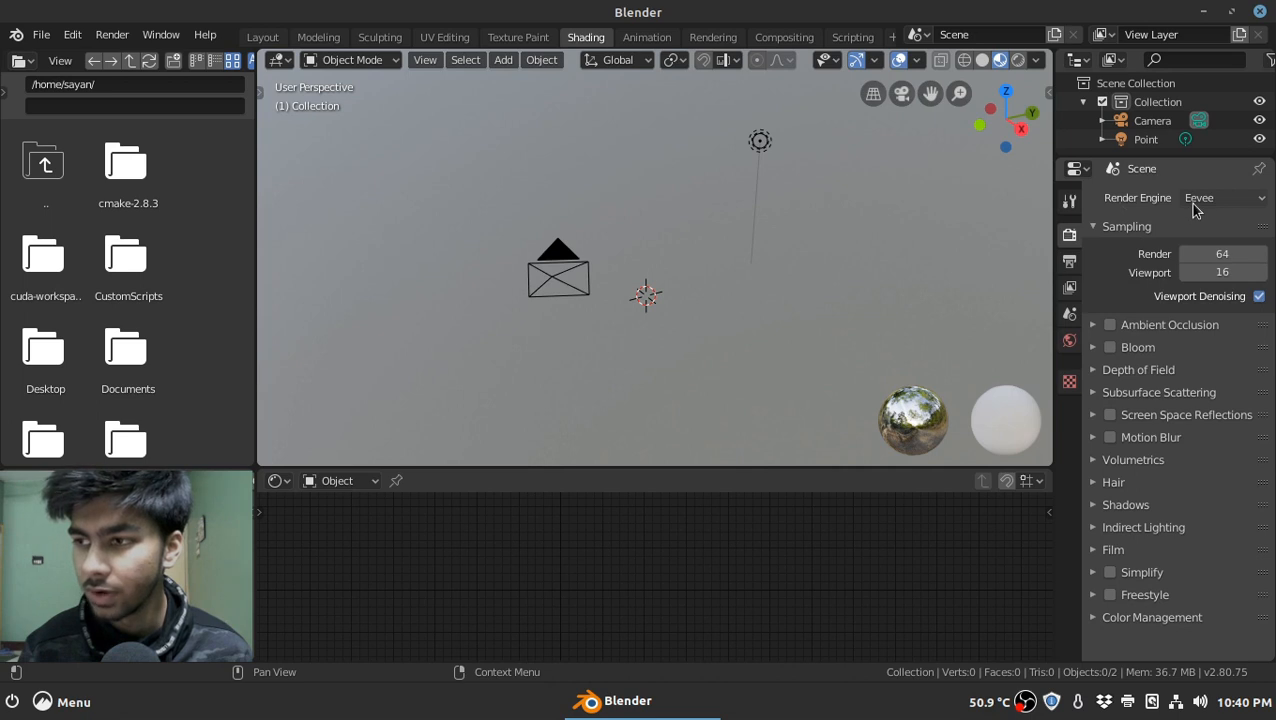
mouse_move(903, 225)
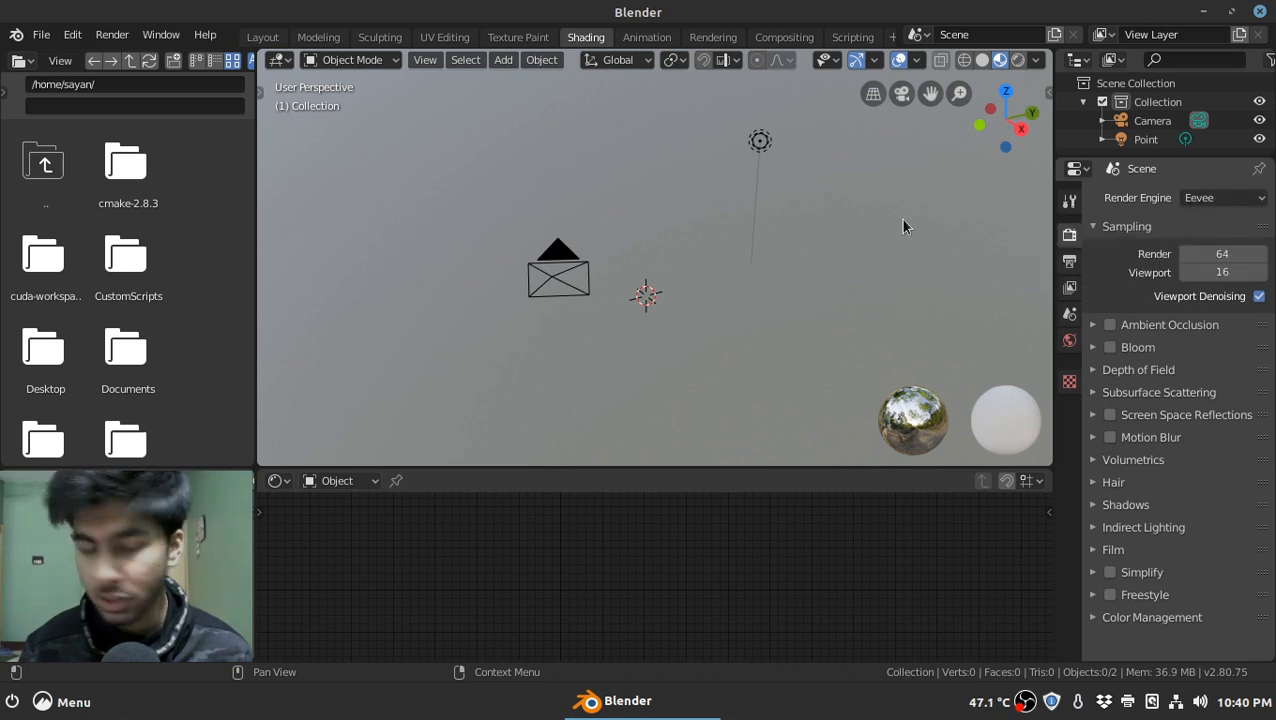
mouse_move(720, 283)
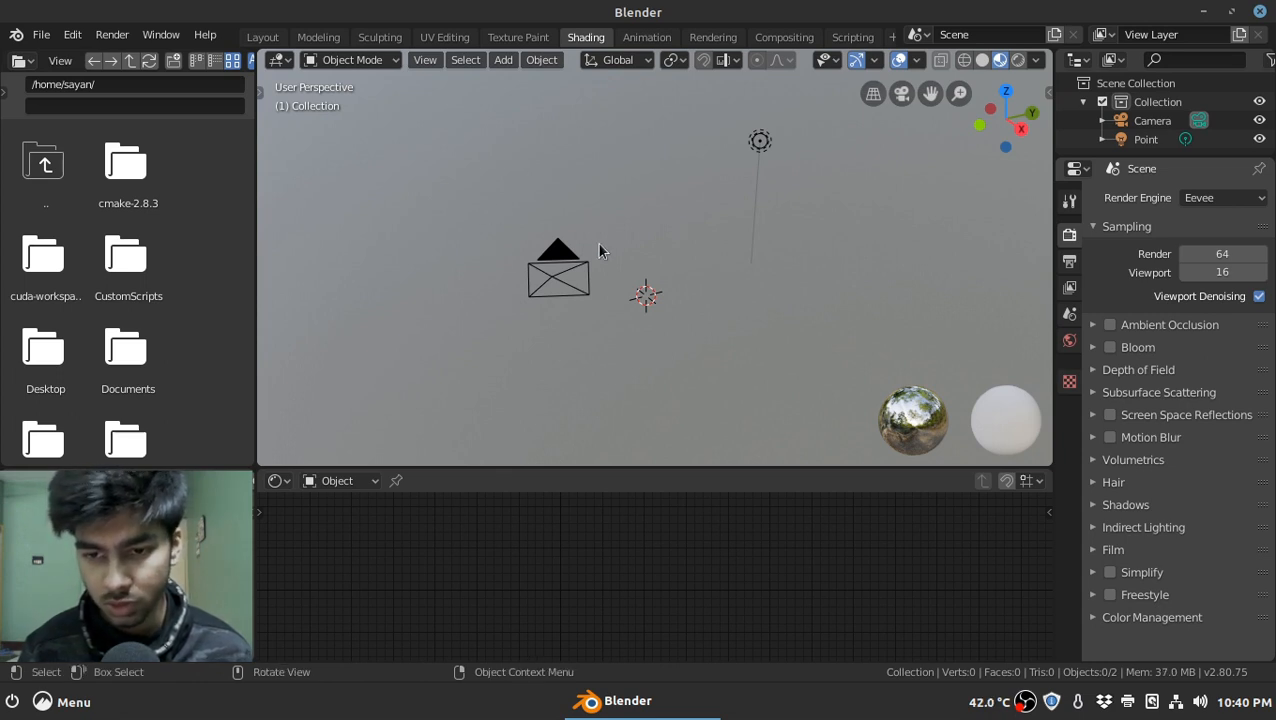
Show World shader nodes, preview with Scene Lights and Scene World, and brighten the background
click(340, 481)
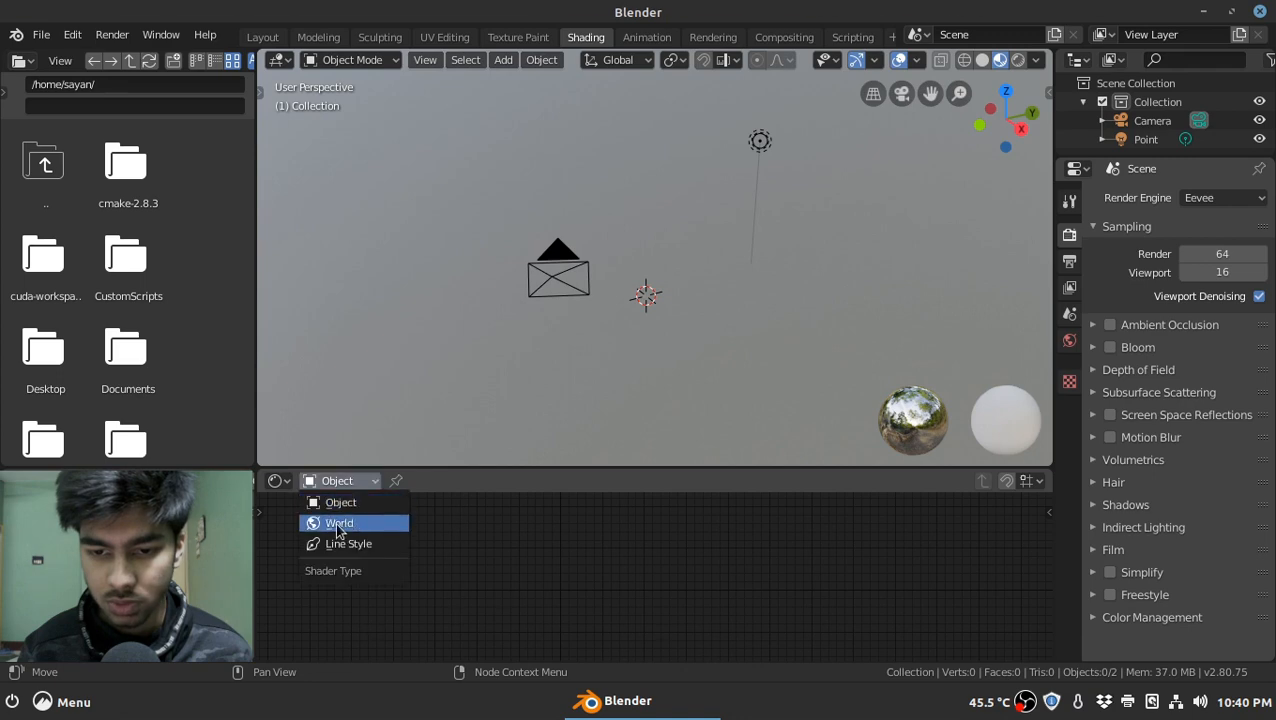
click(339, 522)
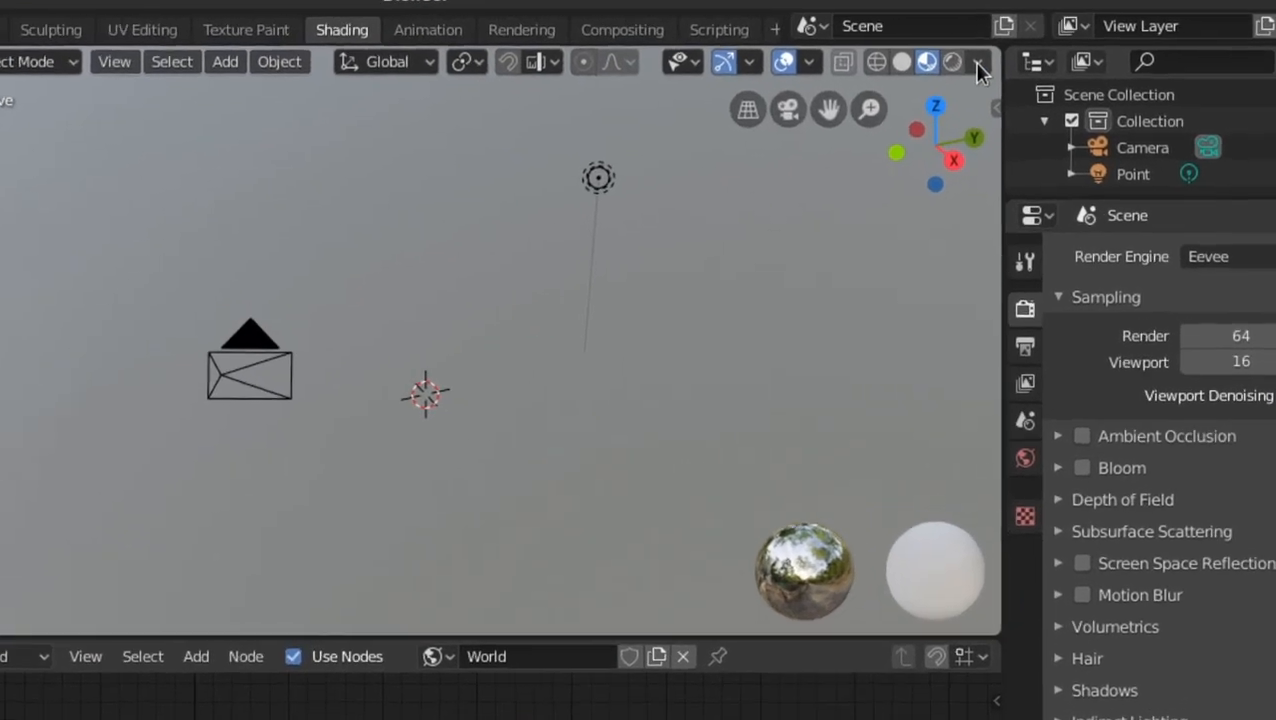
click(978, 62)
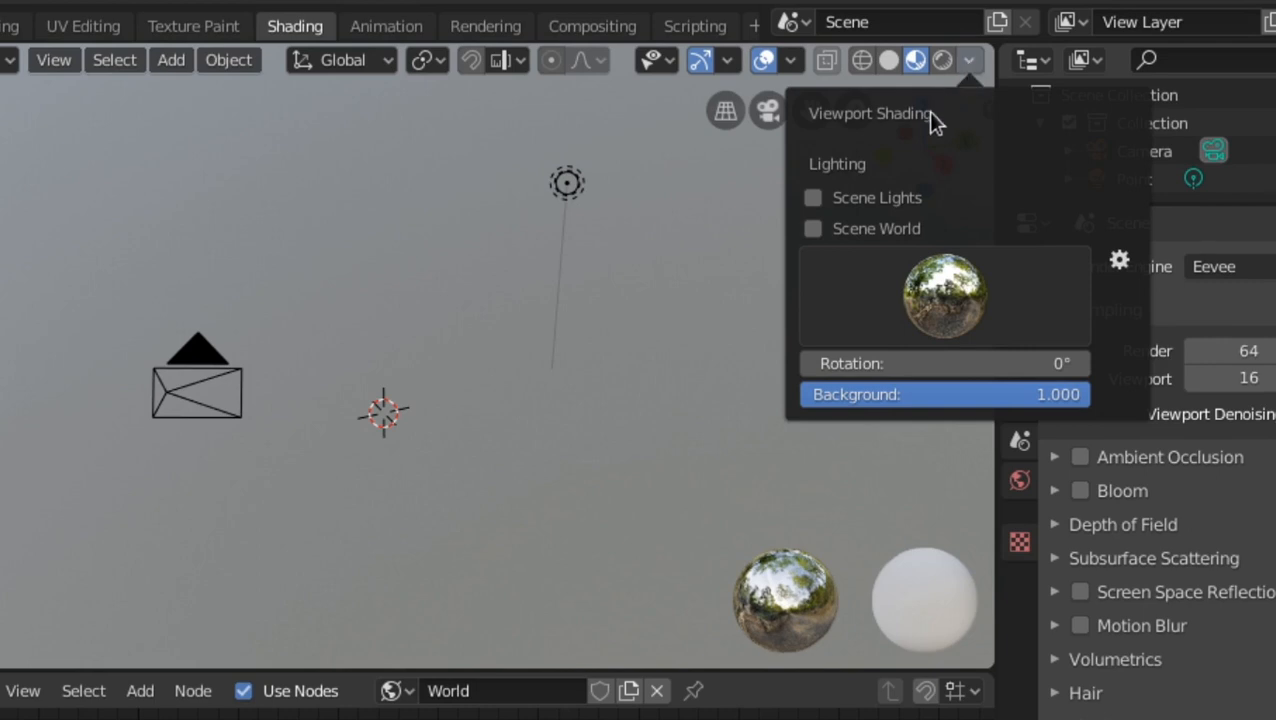
click(812, 197)
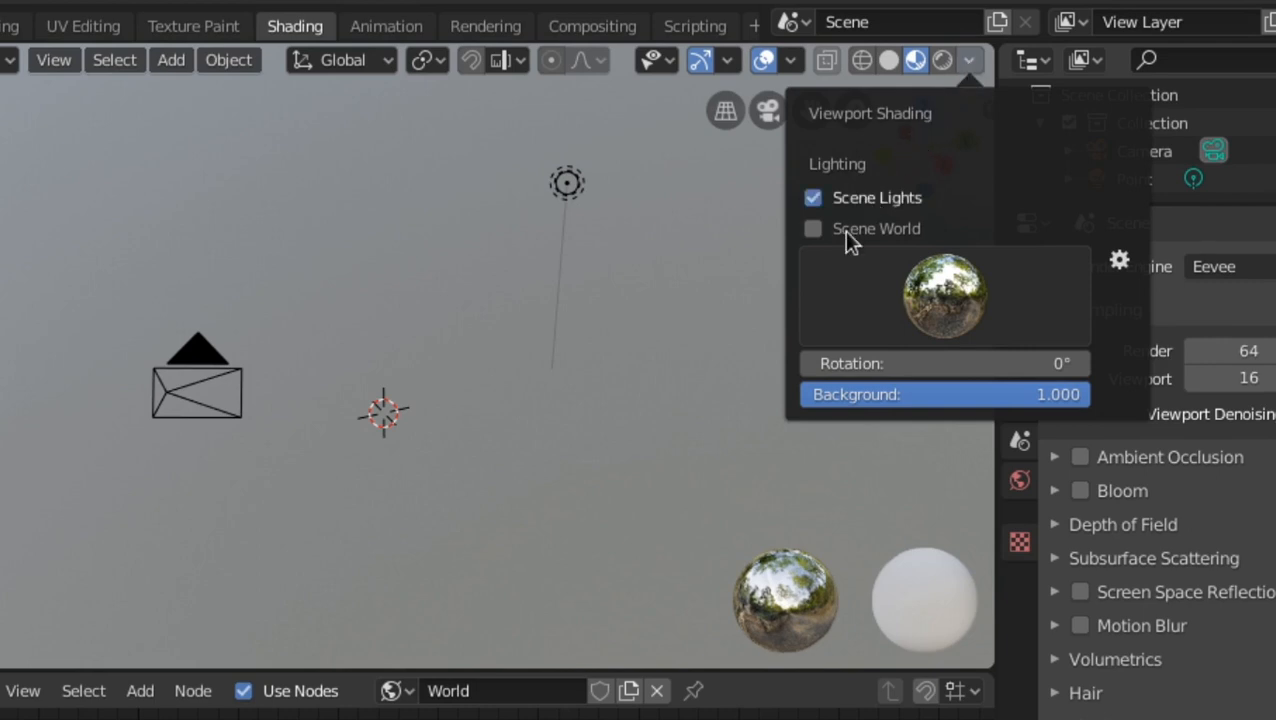
click(813, 228)
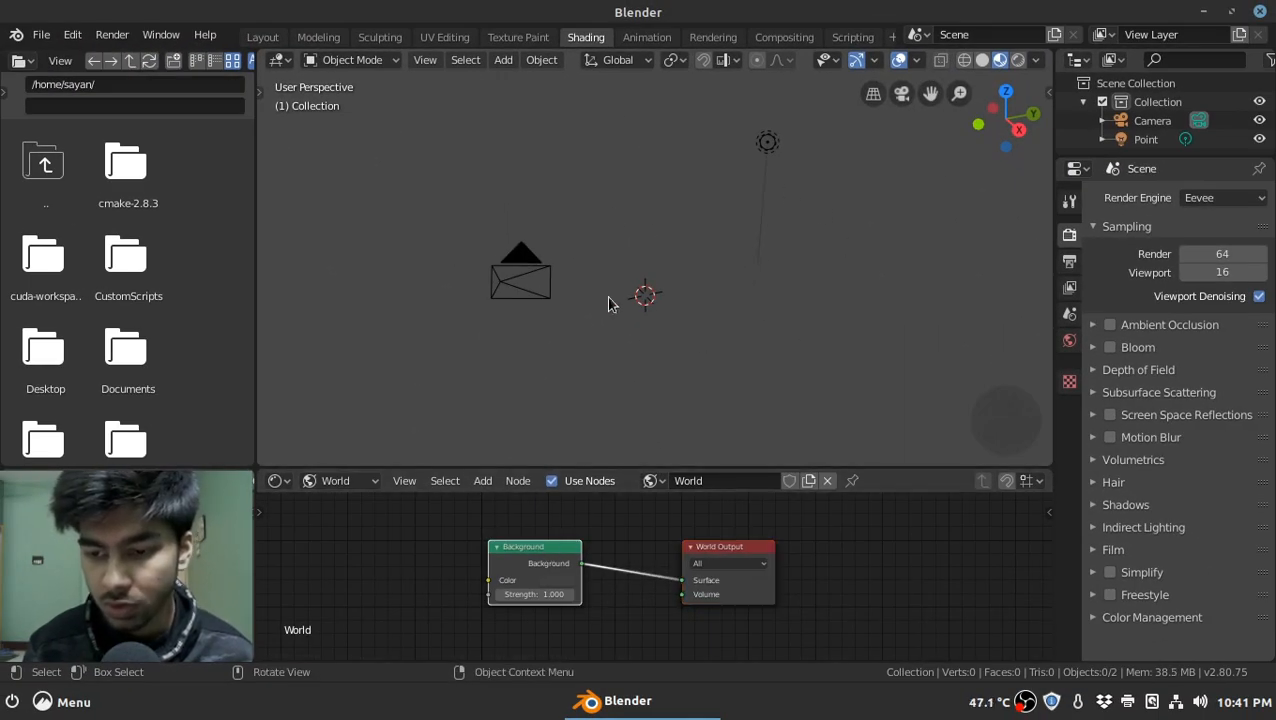
mouse_move(597, 571)
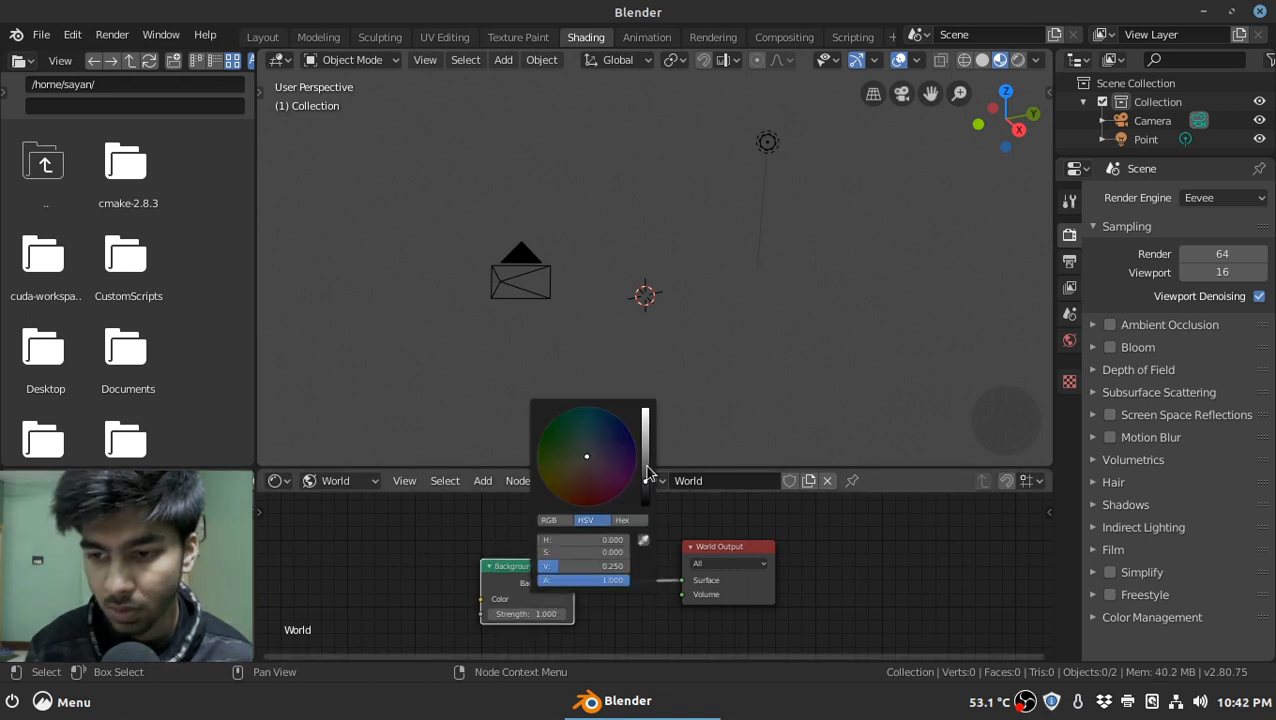
drag(645, 460, 645, 418)
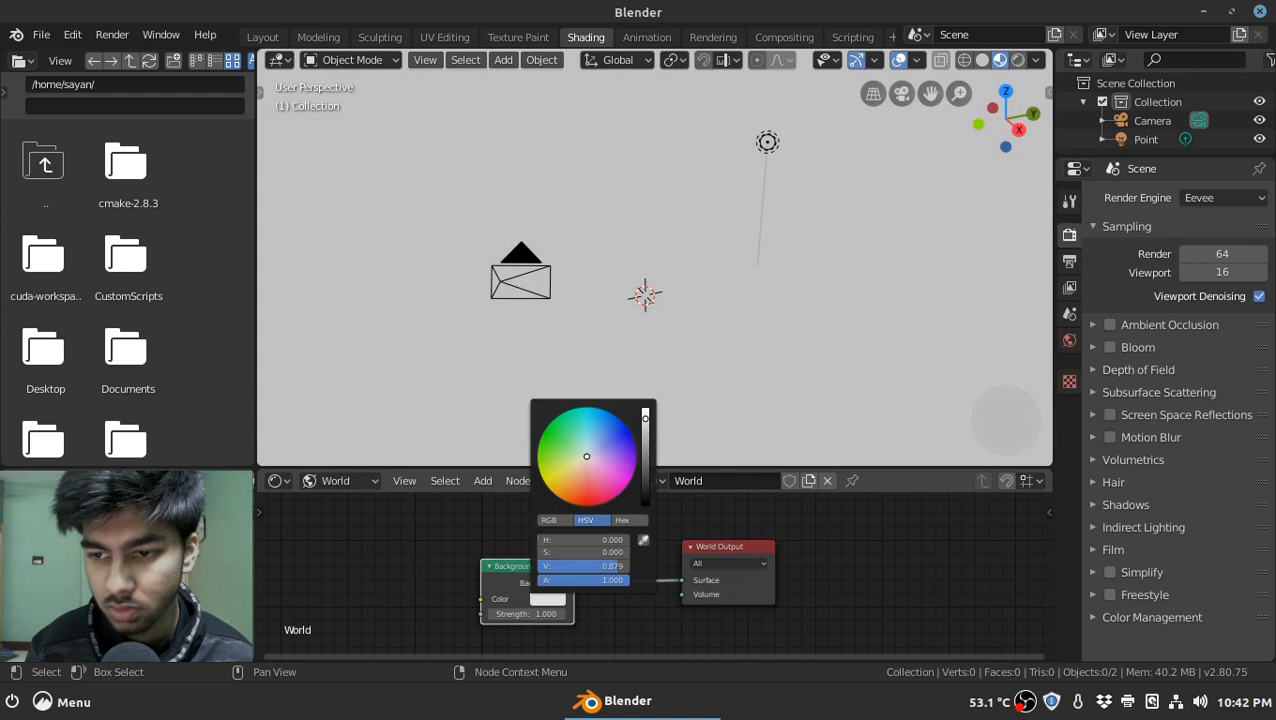
click(551, 481)
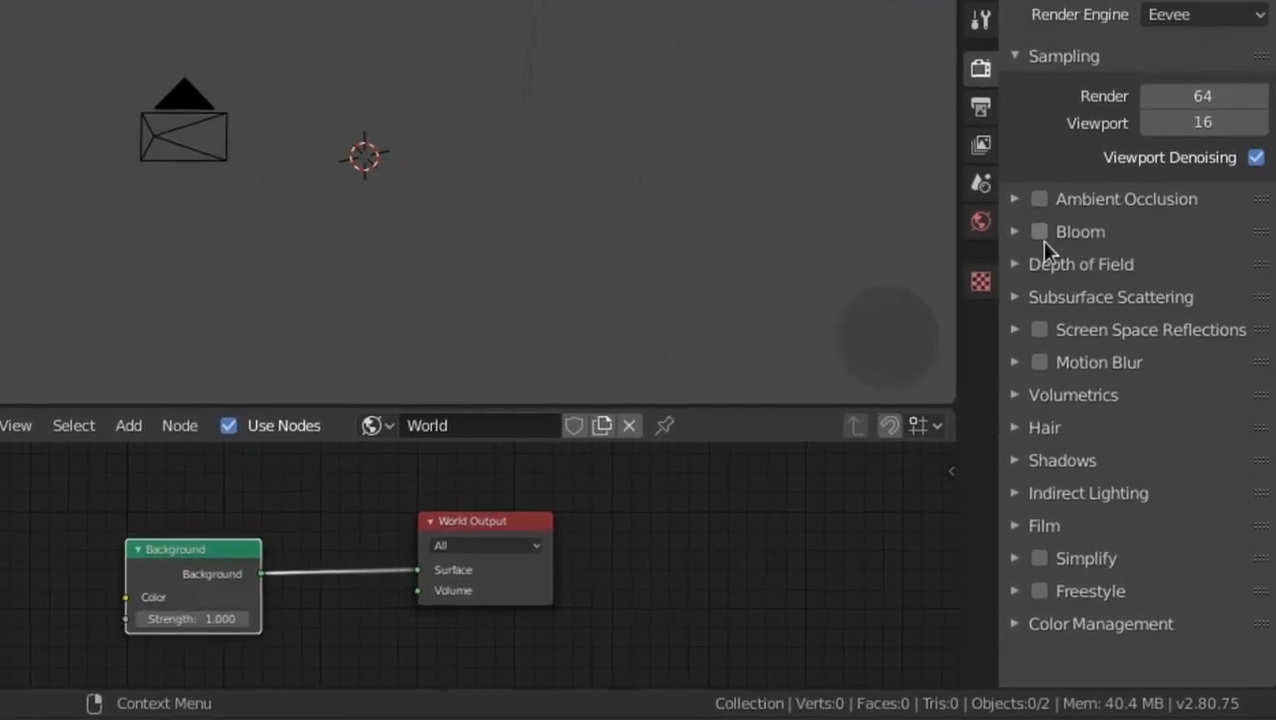
Enable Bloom, Screen Space Reflections and Volumetric Shadows, with volumetric tile size 2px
click(1038, 231)
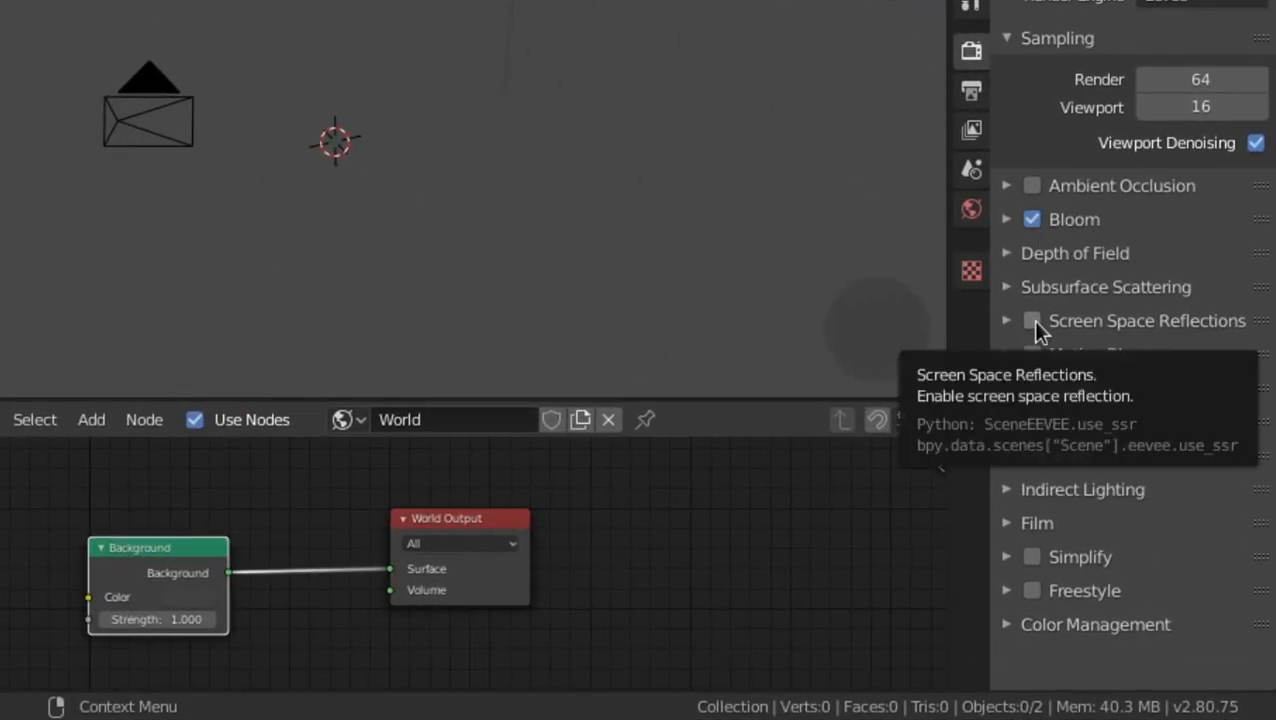
click(1032, 320)
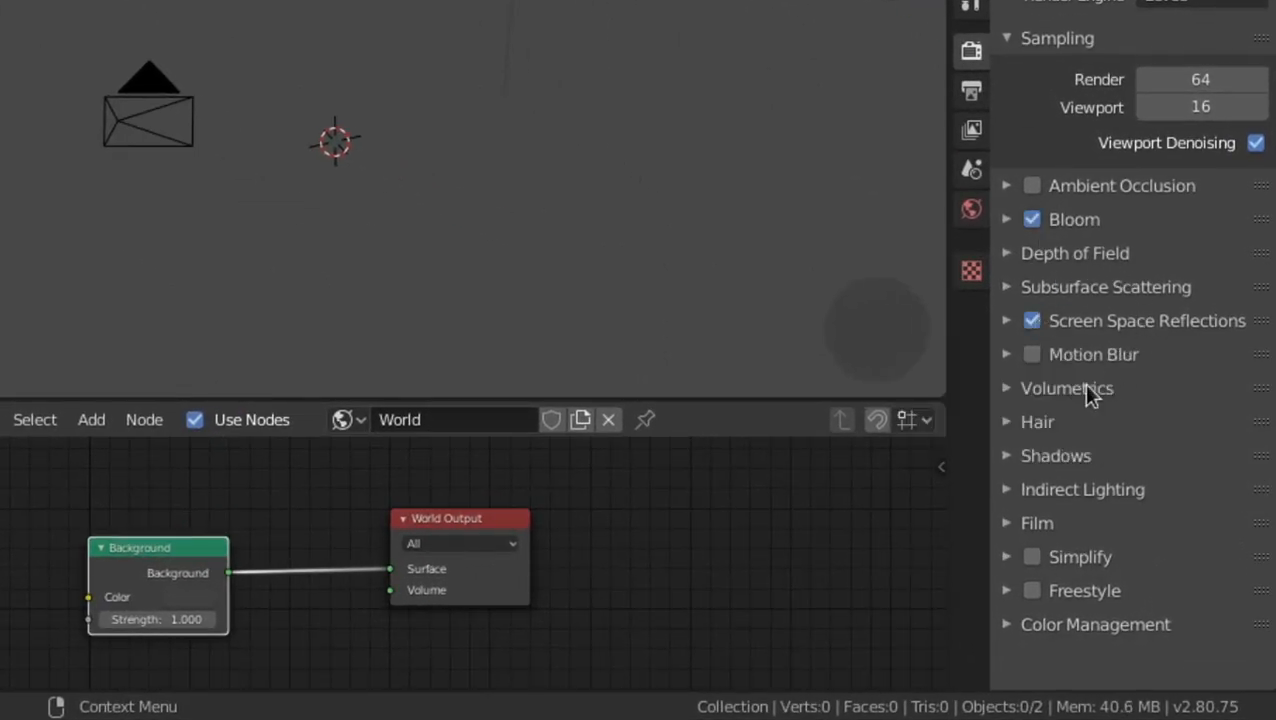
click(1066, 388)
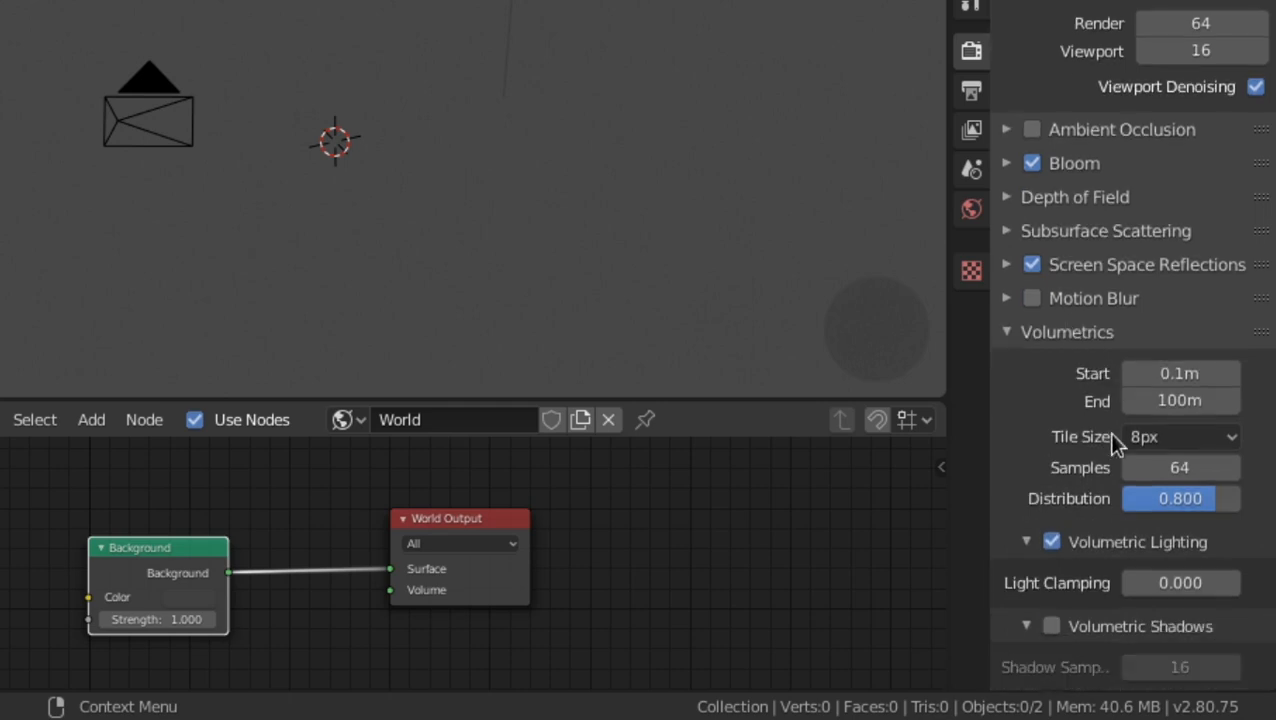
click(1180, 436)
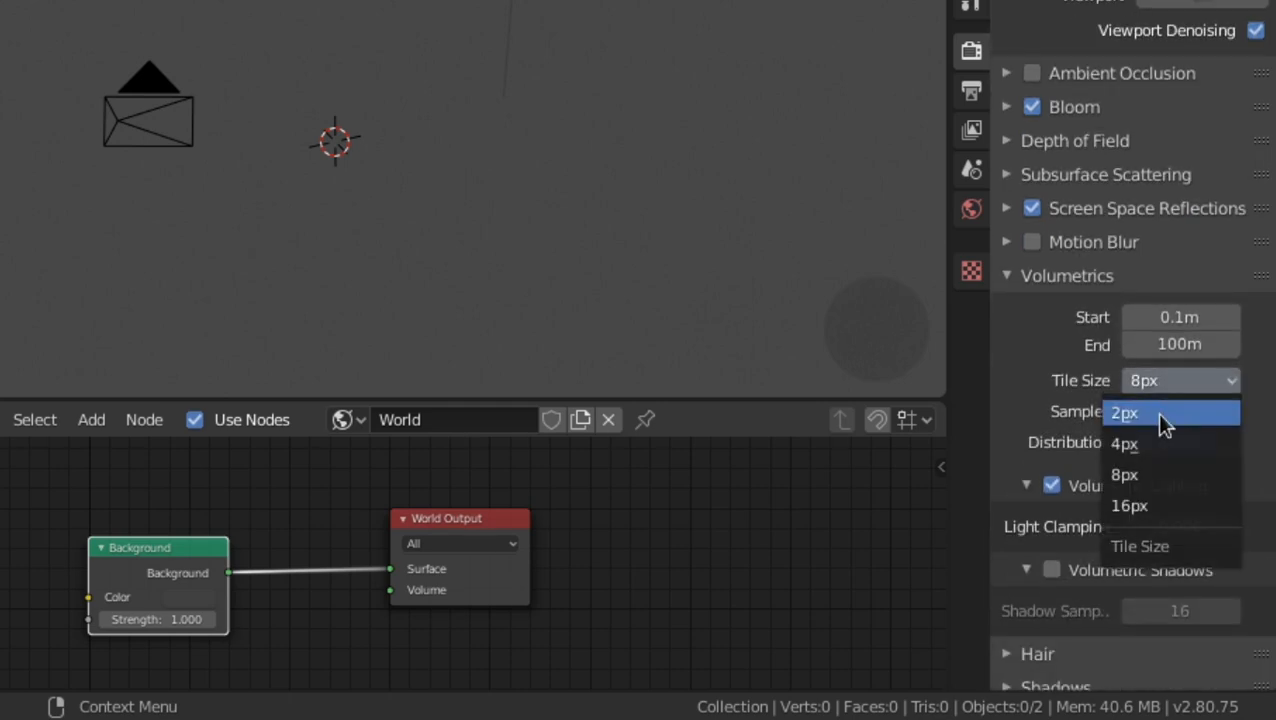
click(1124, 412)
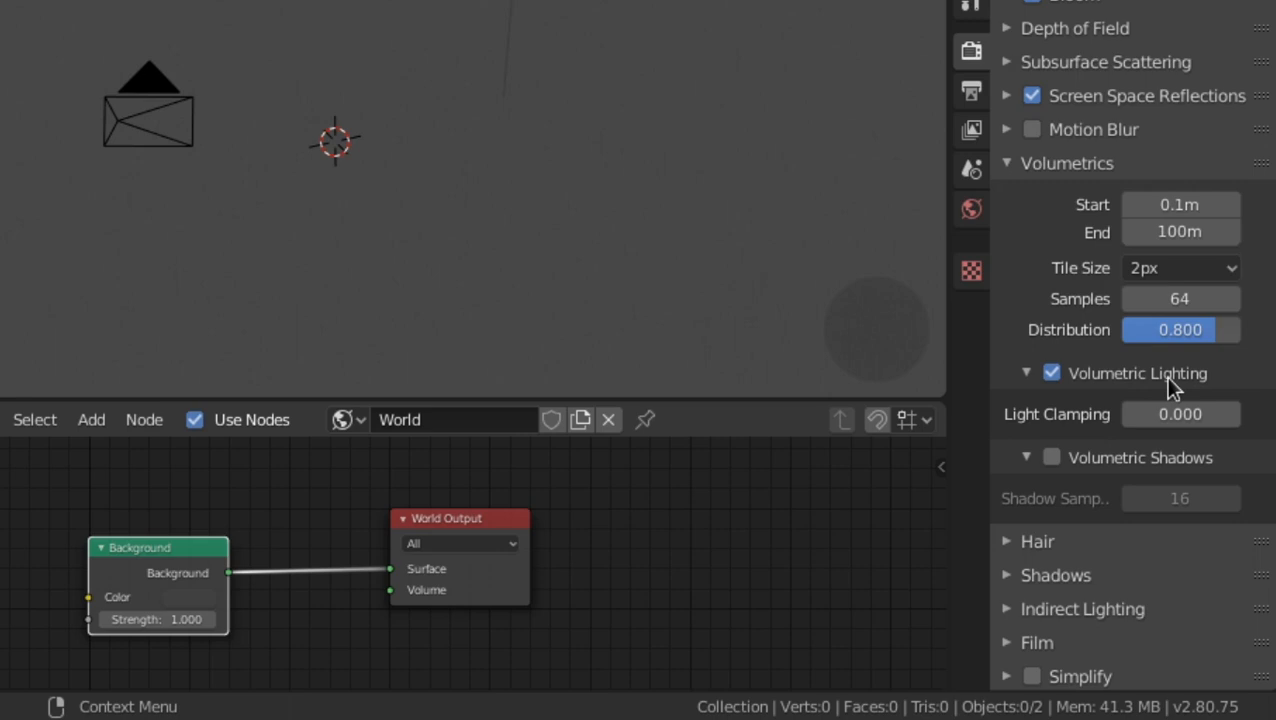
mouse_move(1108, 470)
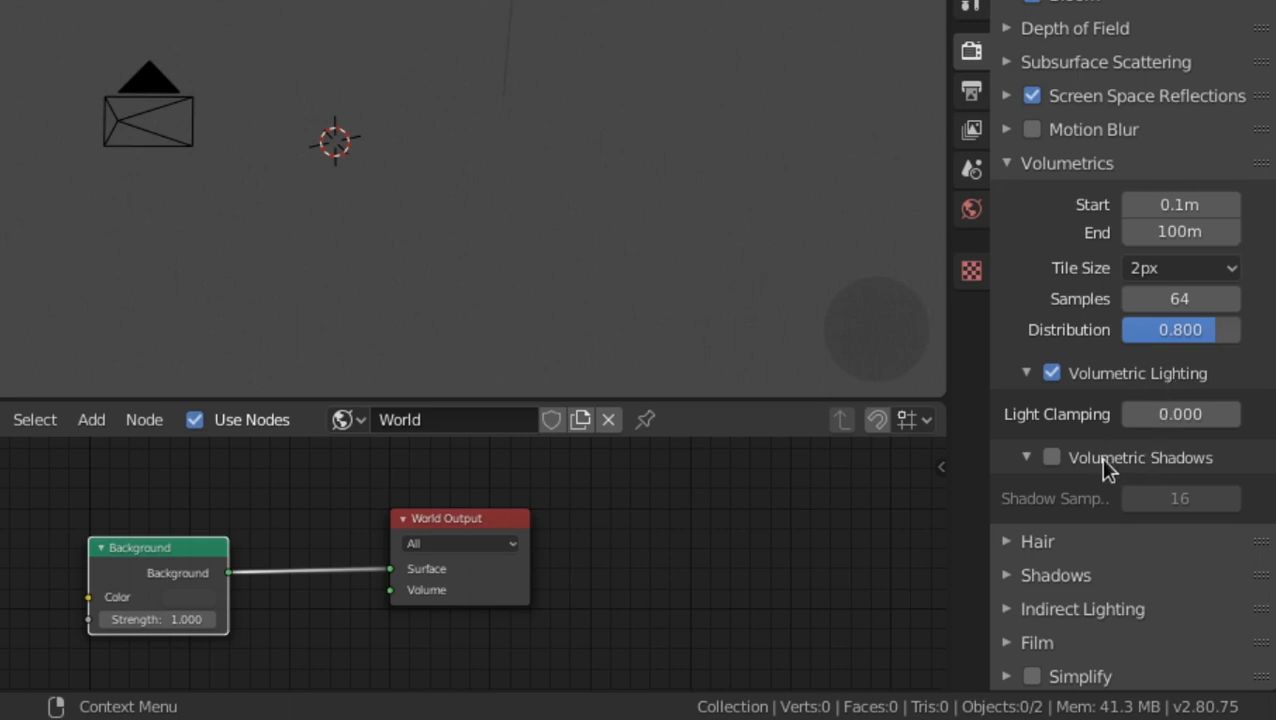
click(1051, 457)
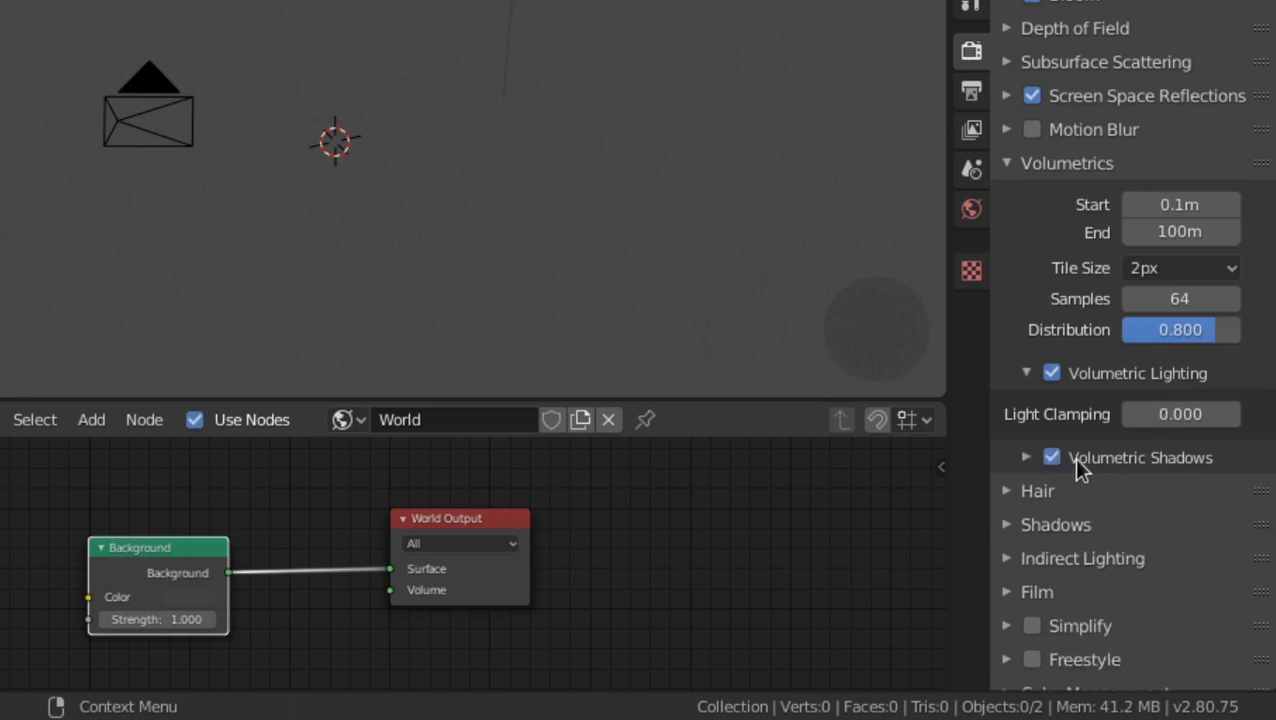
click(1026, 457)
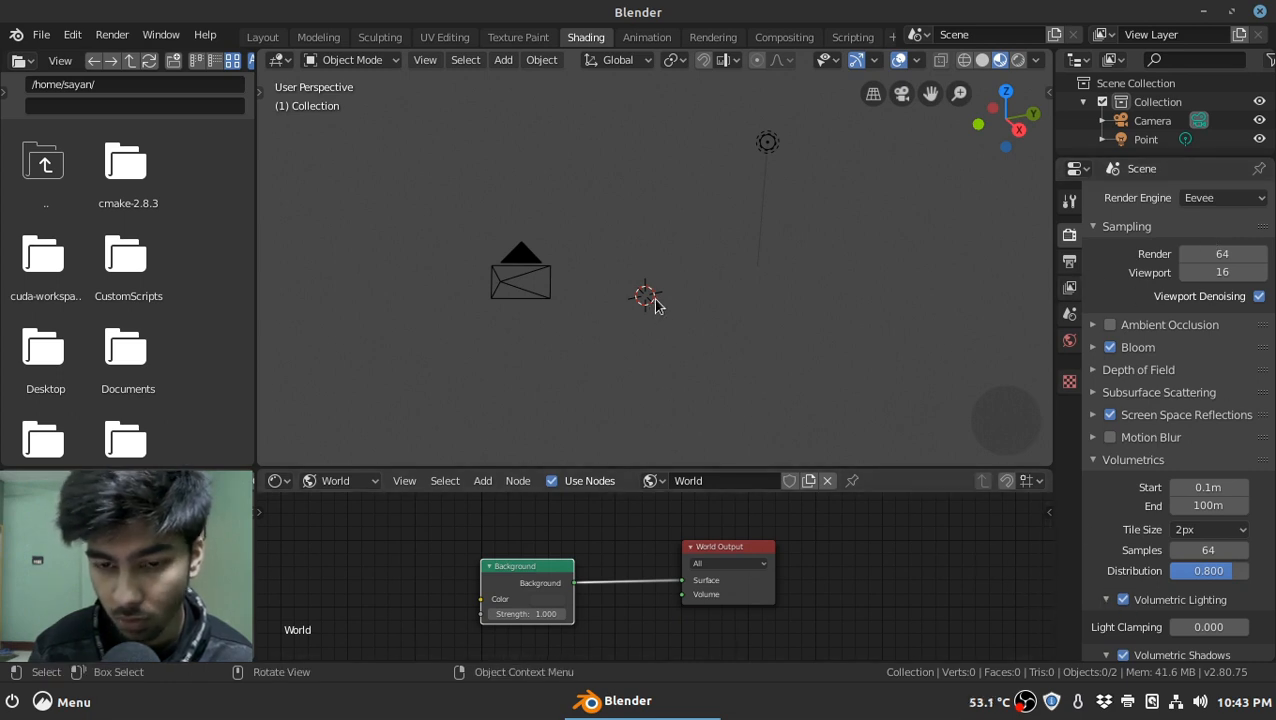
mouse_move(640, 280)
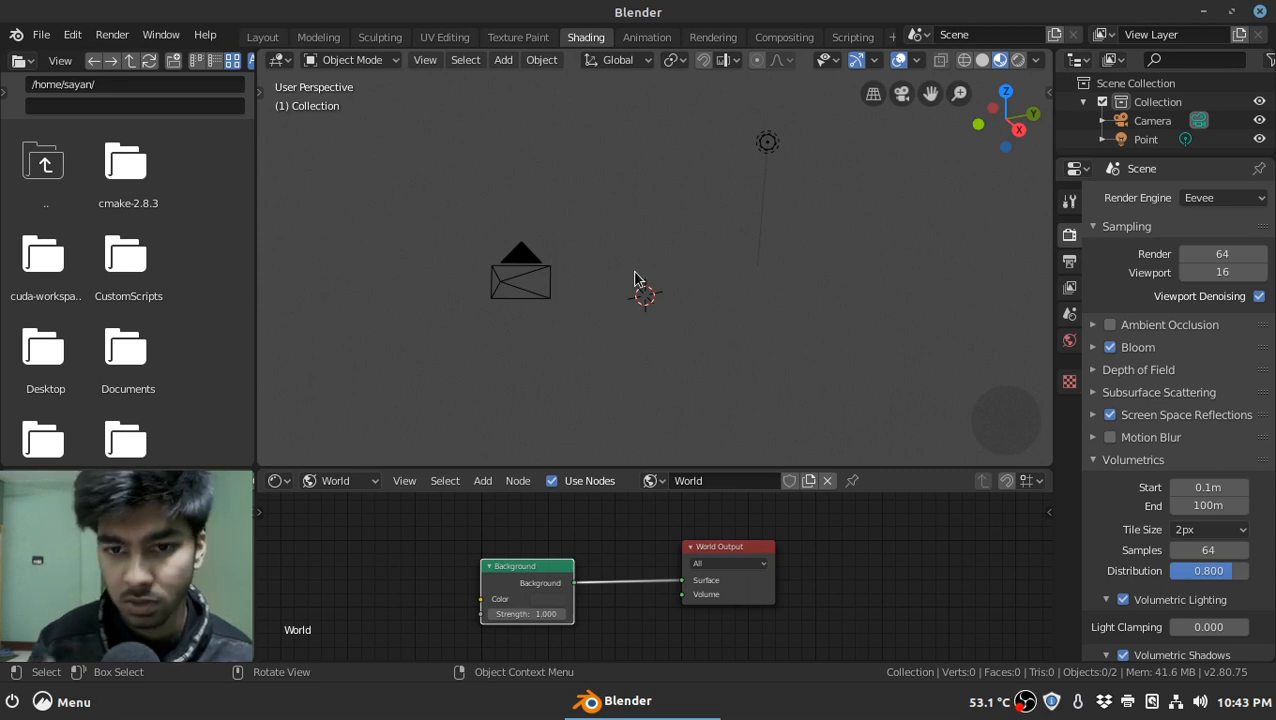
Select the point light and set its Power to 5000 W
click(768, 141)
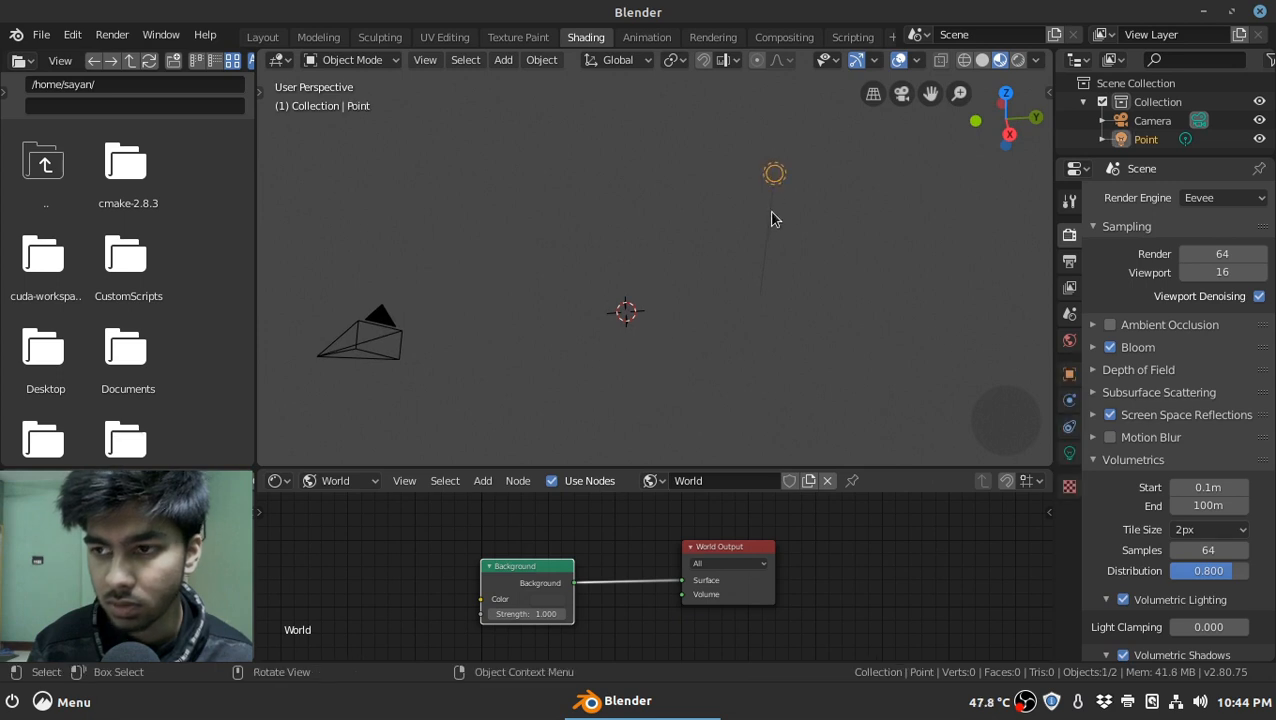
mouse_move(745, 235)
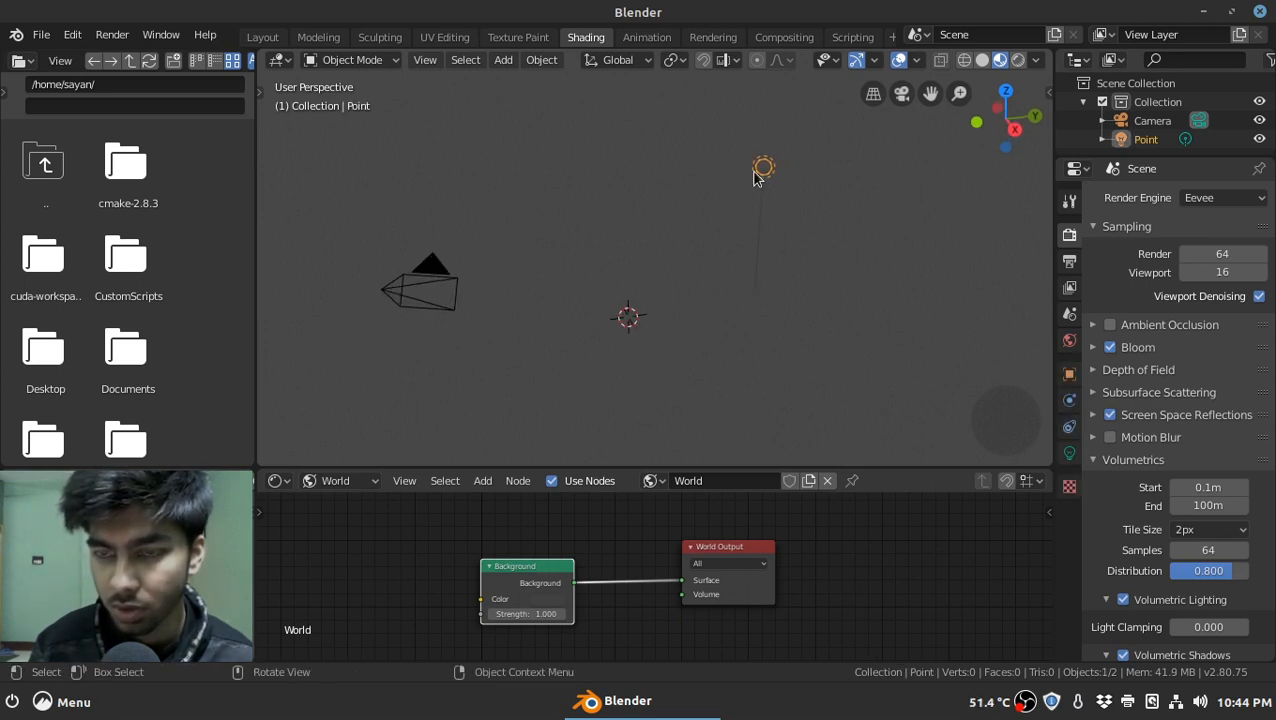
mouse_move(790, 184)
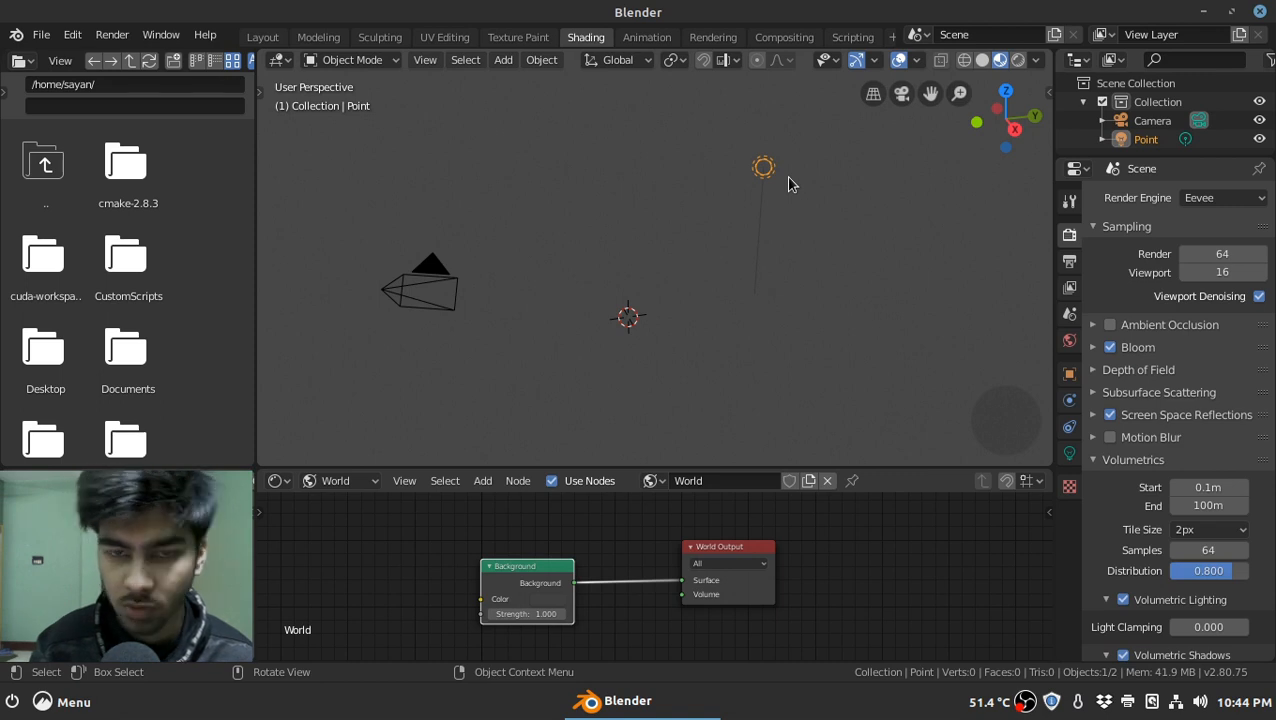
mouse_move(752, 189)
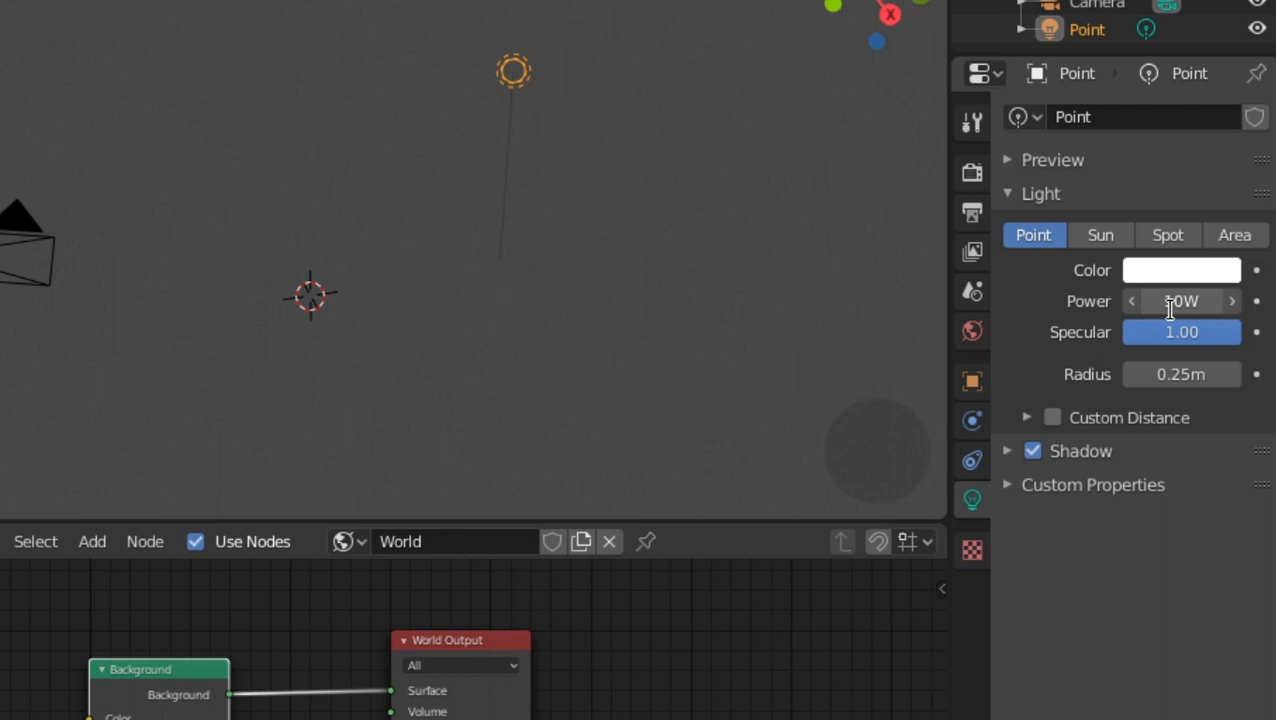
text(500)
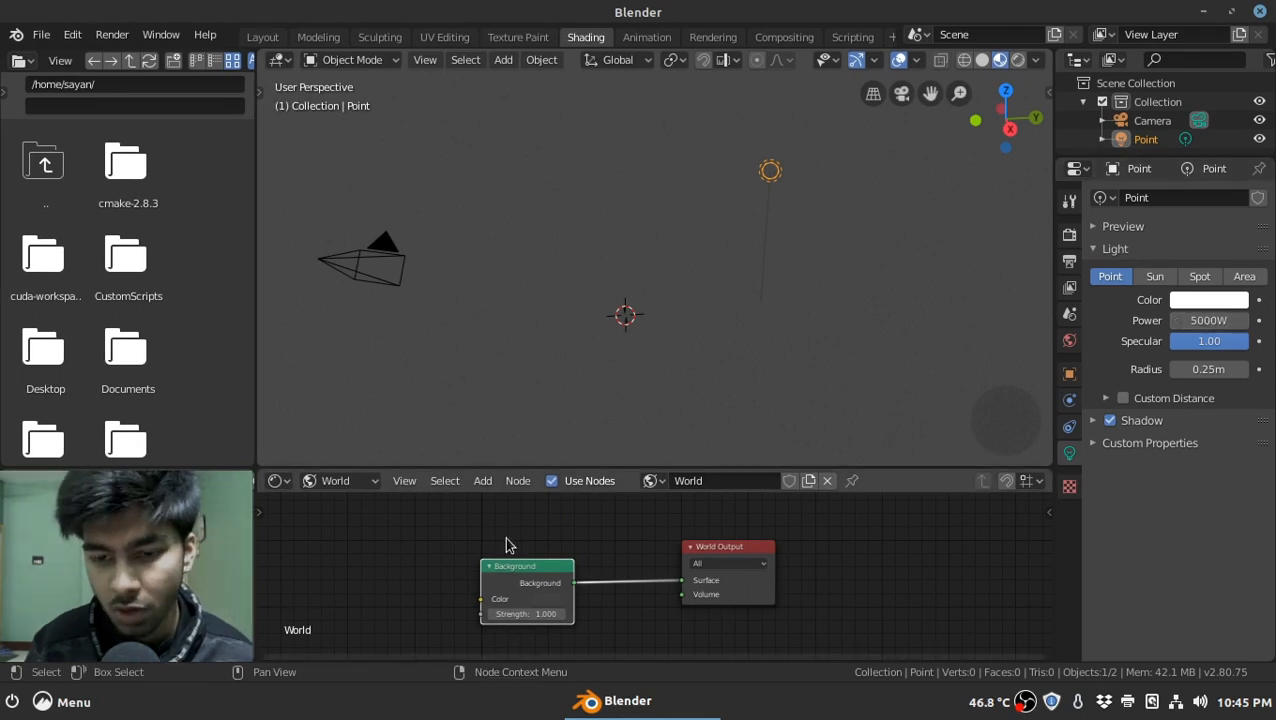
mouse_move(528, 592)
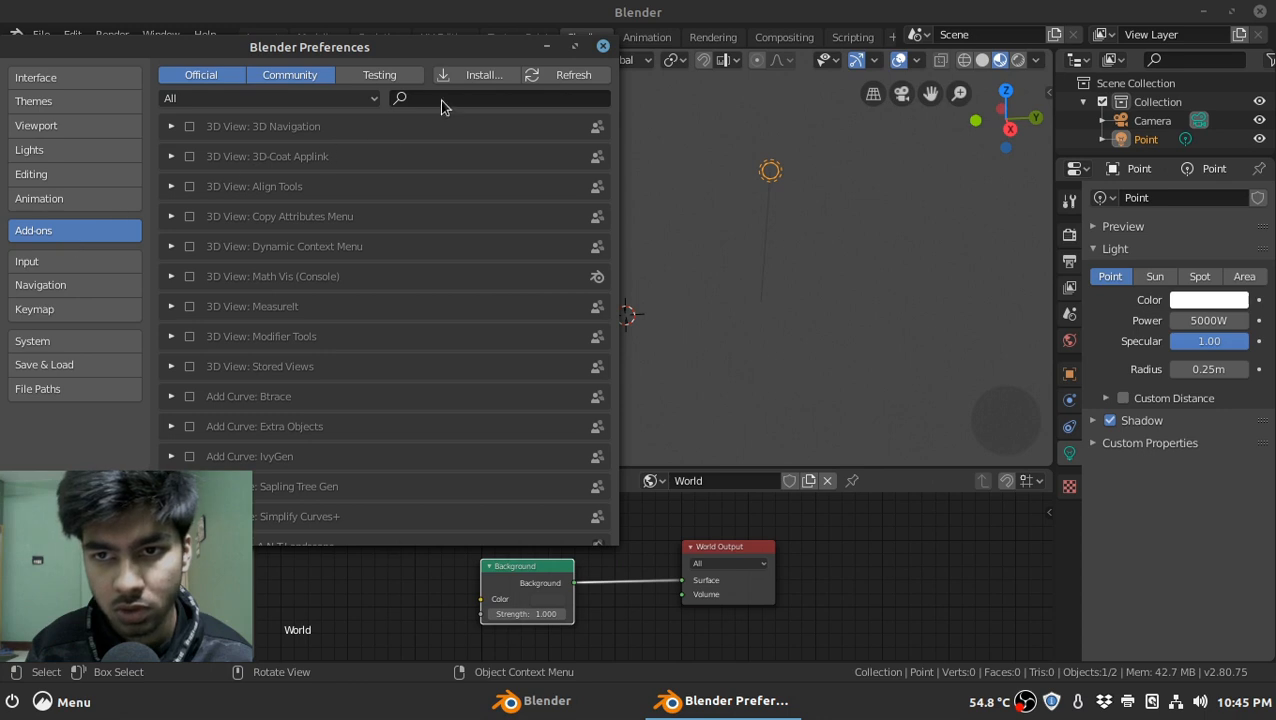
Search add-ons for 'node' to confirm Node Wrangler is enabled, then close Preferences
text(node)
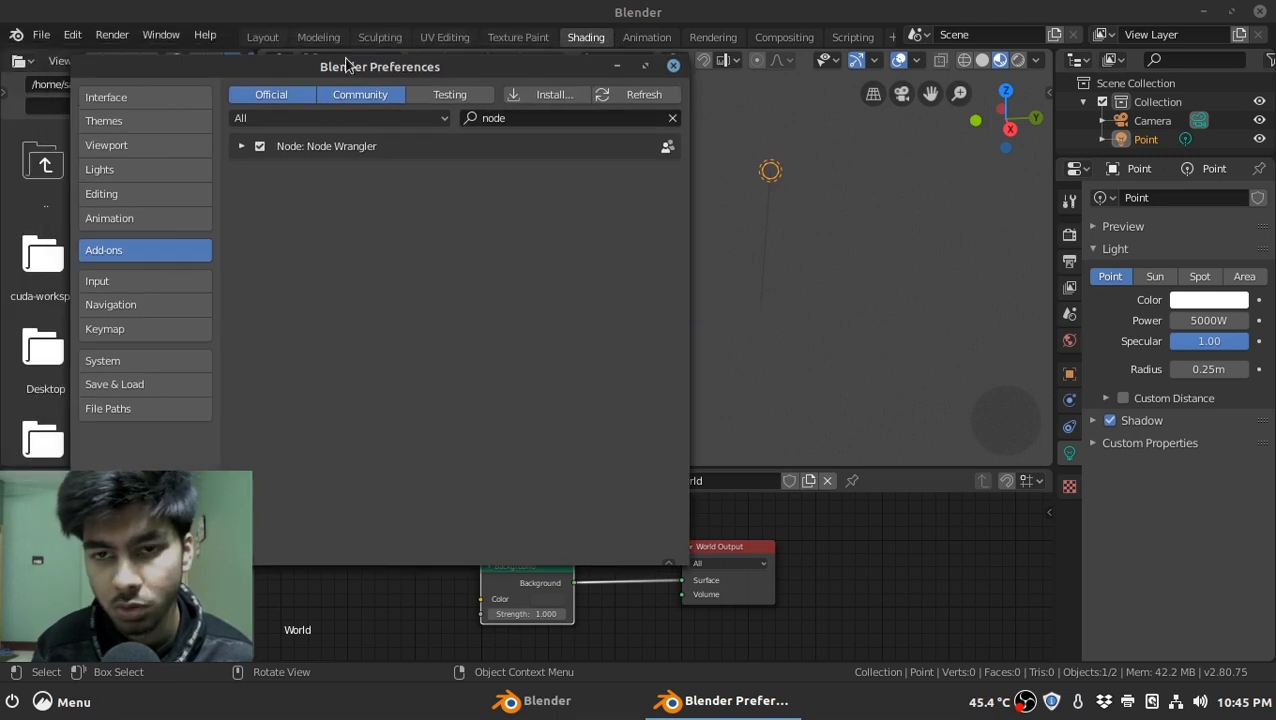
click(673, 66)
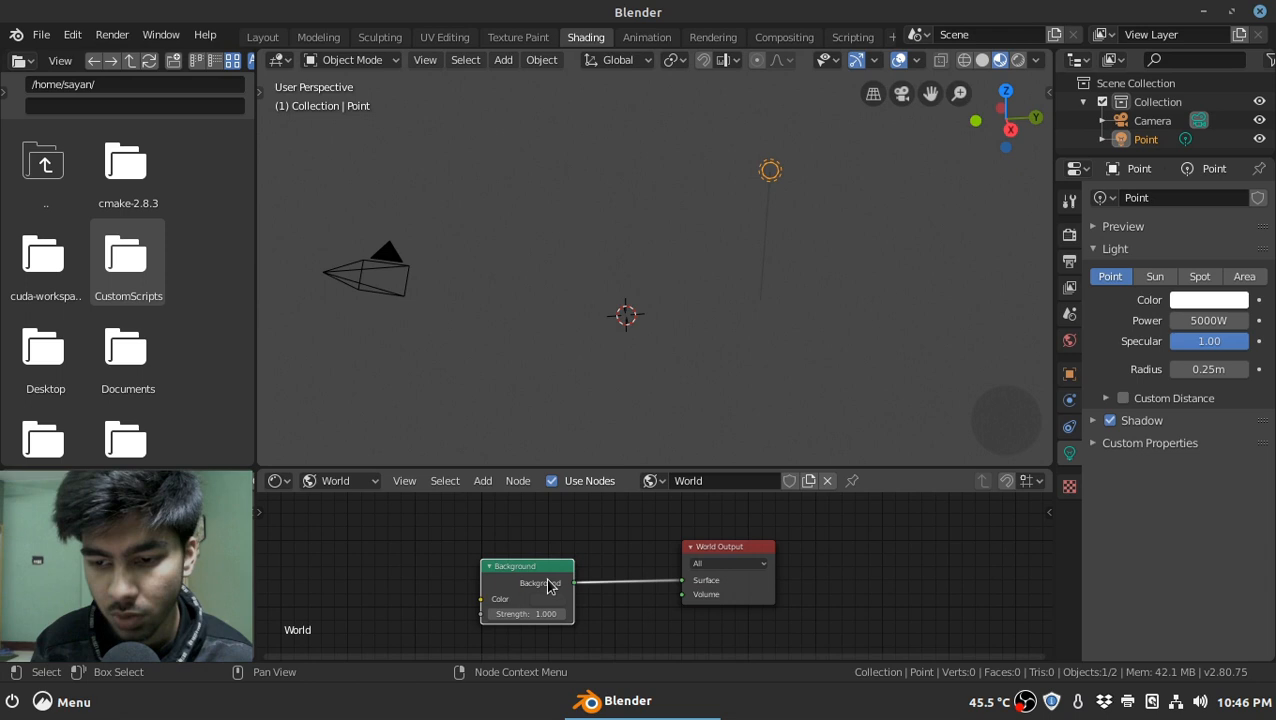
mouse_move(602, 568)
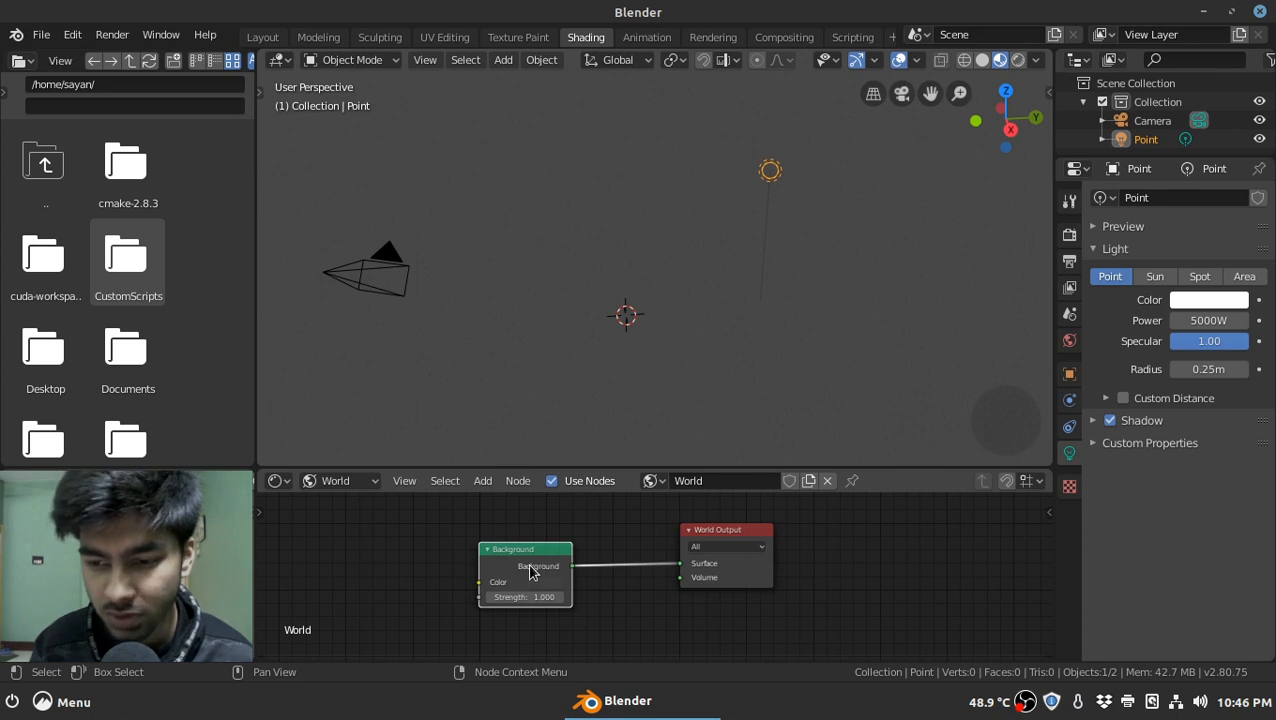
mouse_move(518, 585)
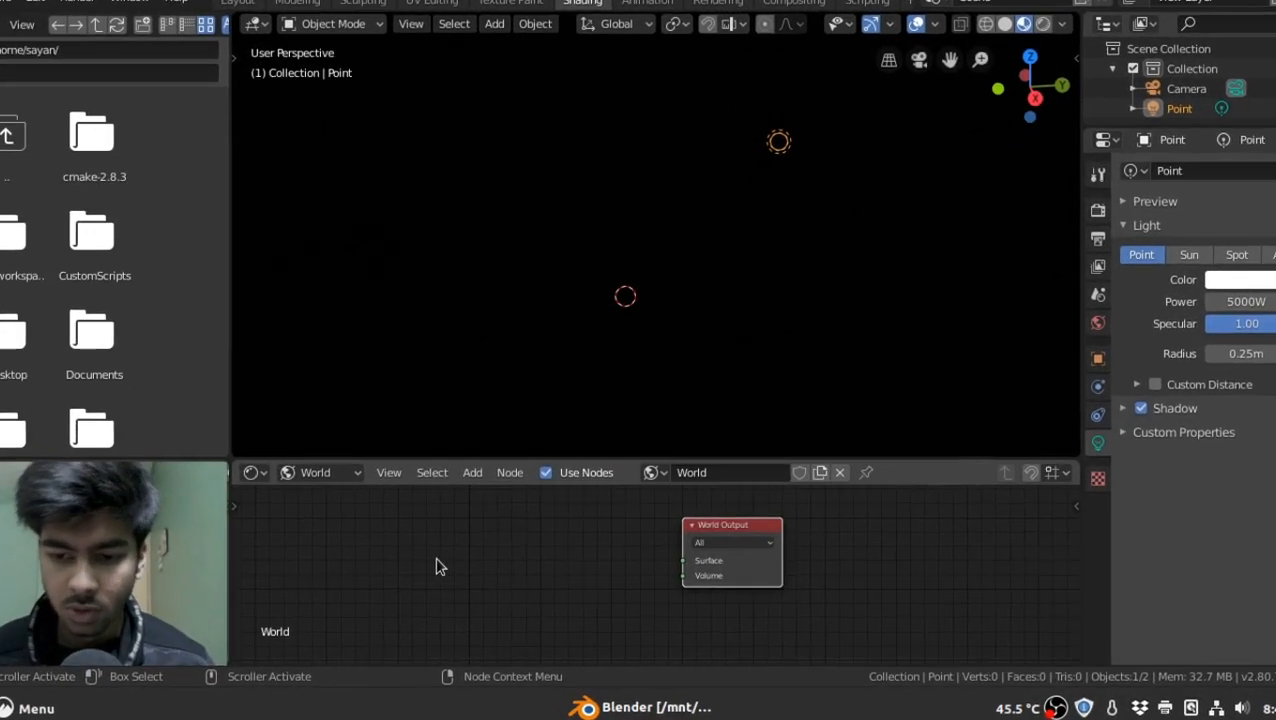
Add a Principled Volume node from the Shader category into the World node tree
click(472, 472)
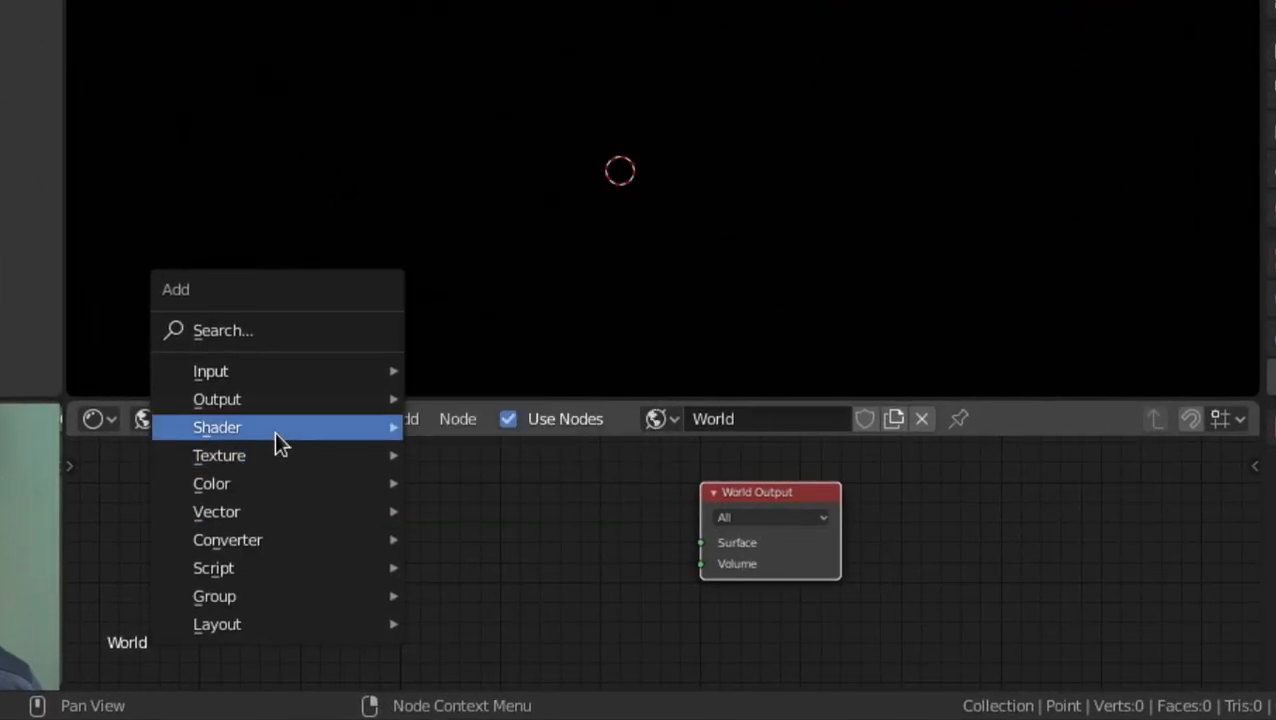
click(217, 427)
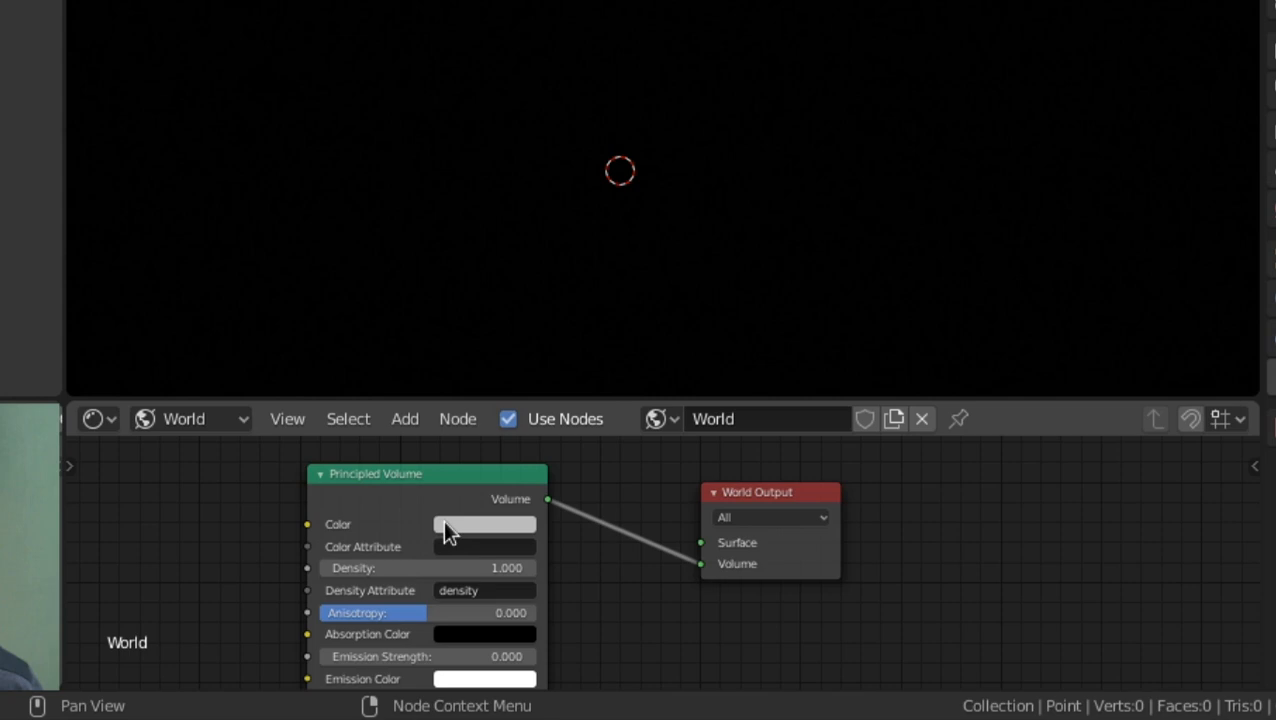
click(484, 524)
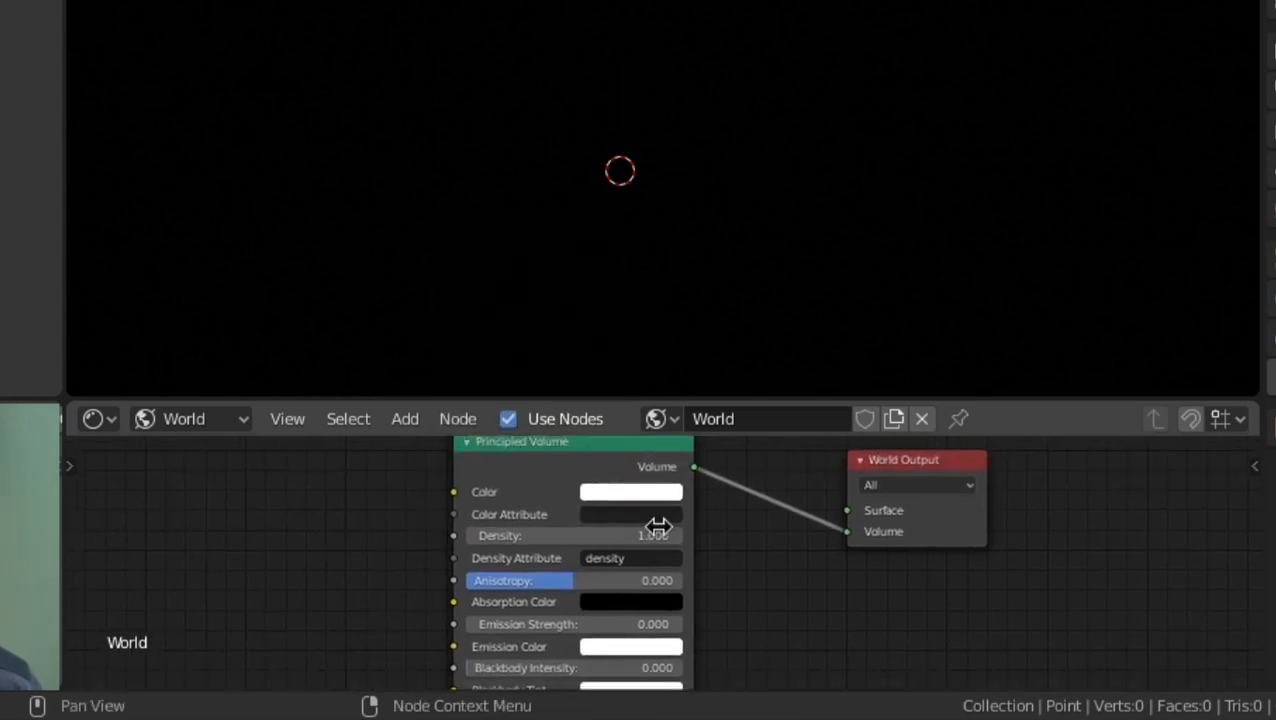
mouse_move(596, 537)
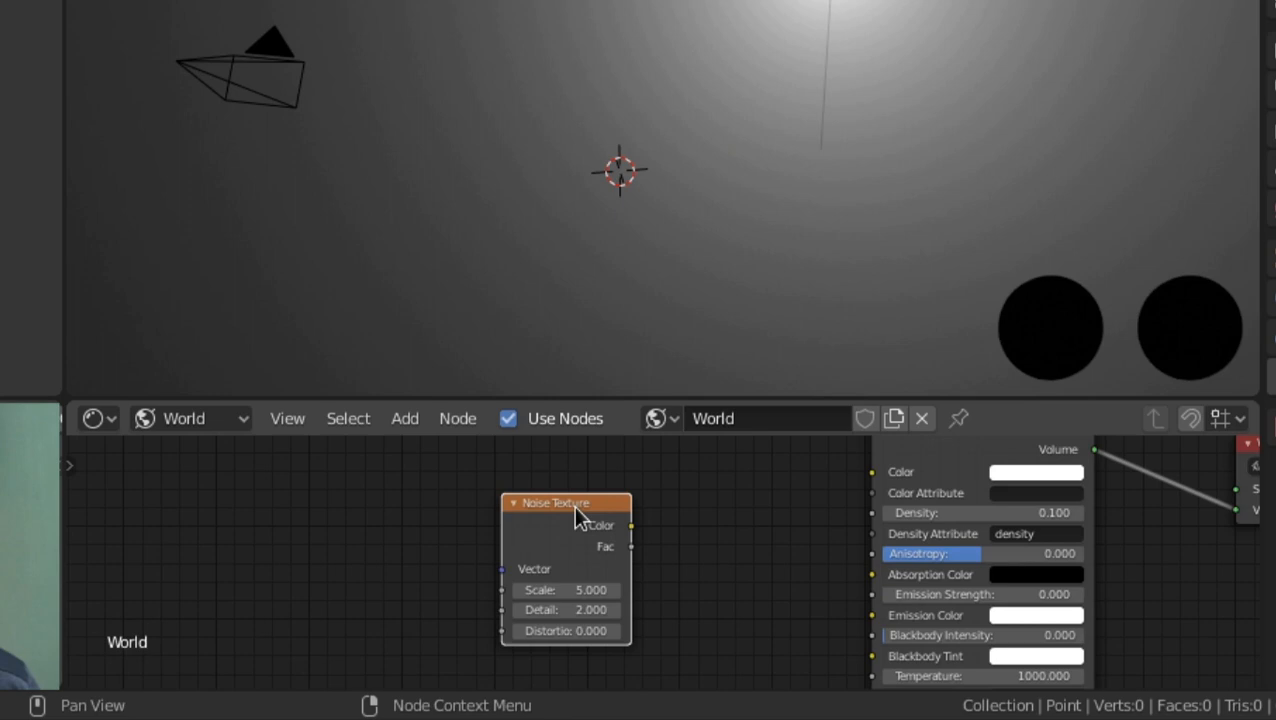
mouse_move(735, 548)
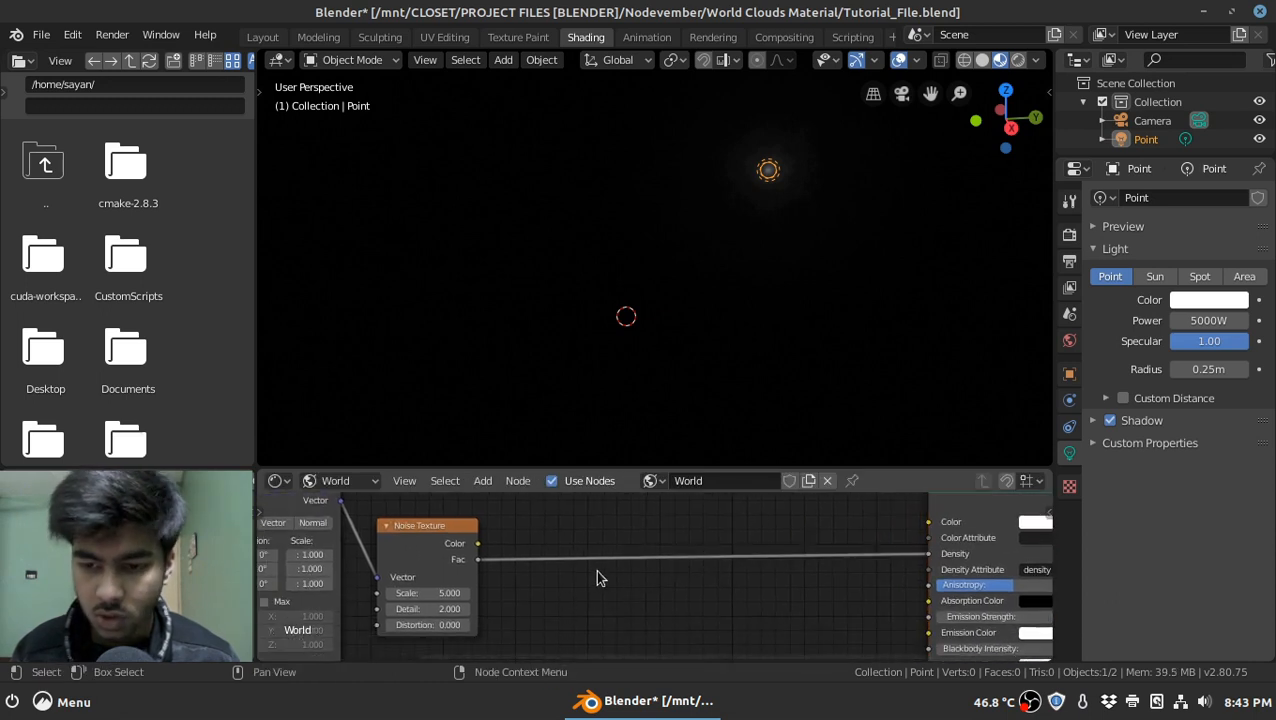
Insert a ColorRamp between Noise Fac and Density, and set Noise Scale to 0.050
click(482, 481)
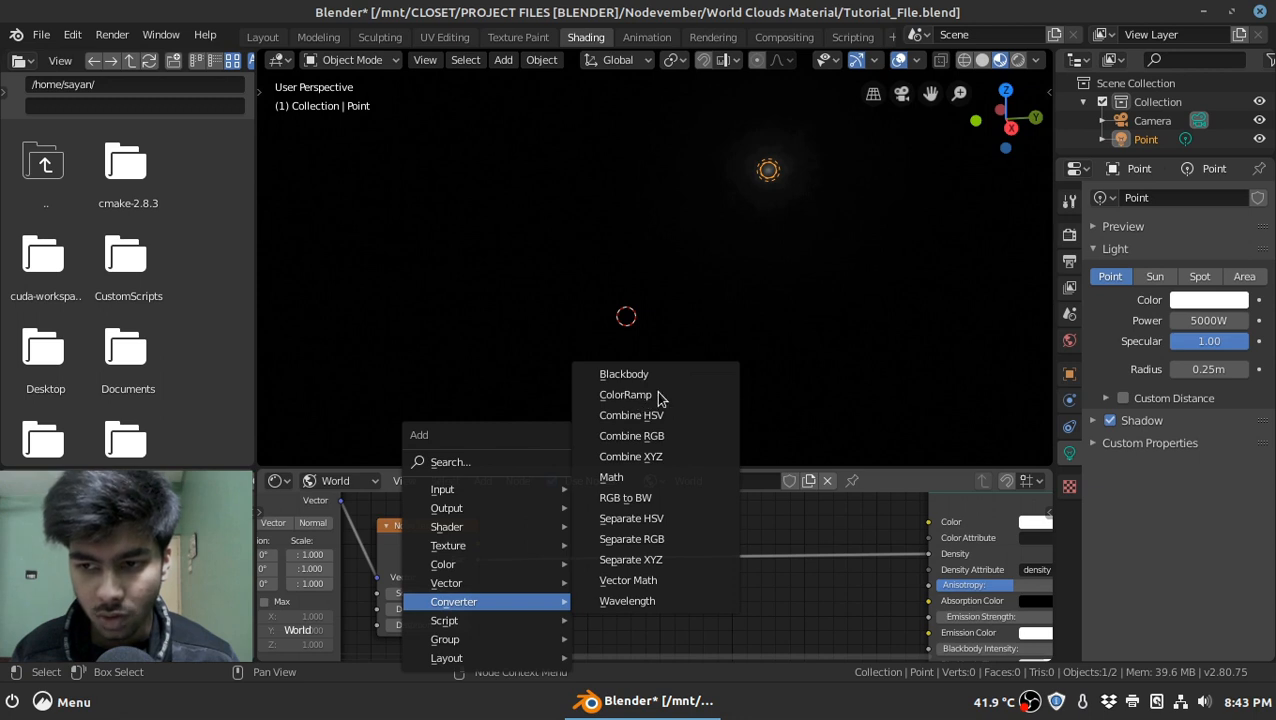
click(625, 394)
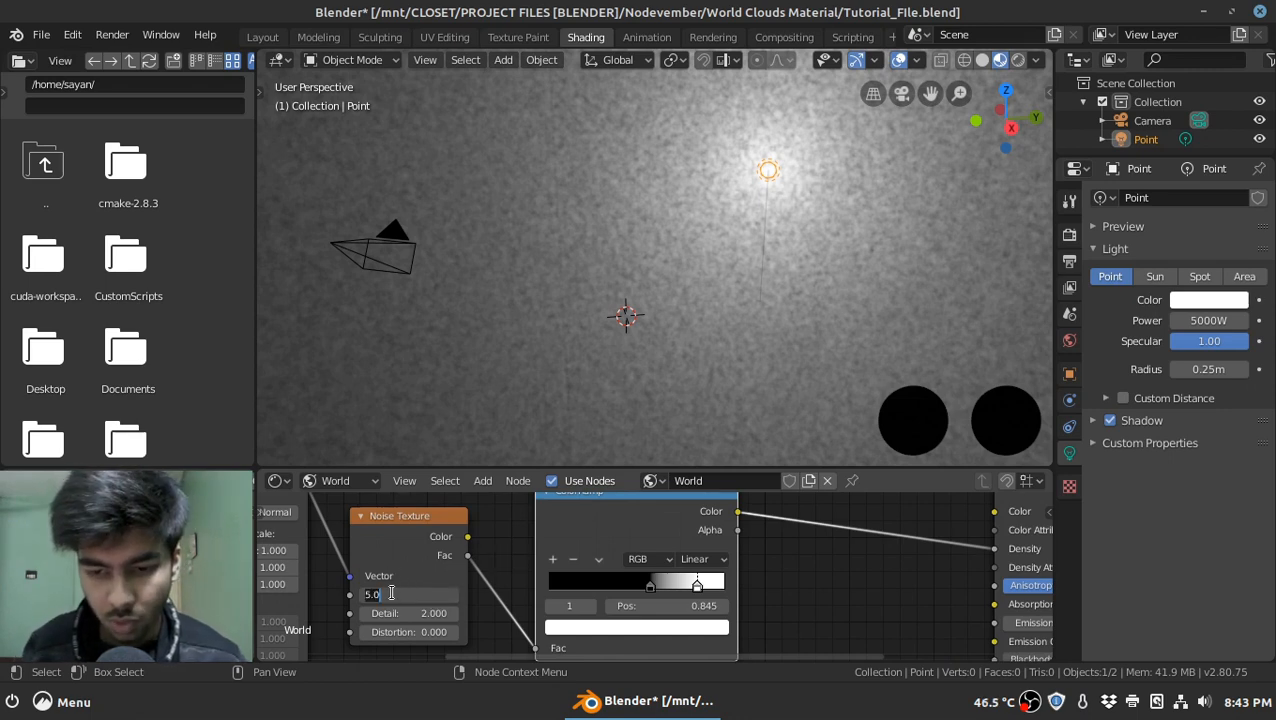
text(0.050)
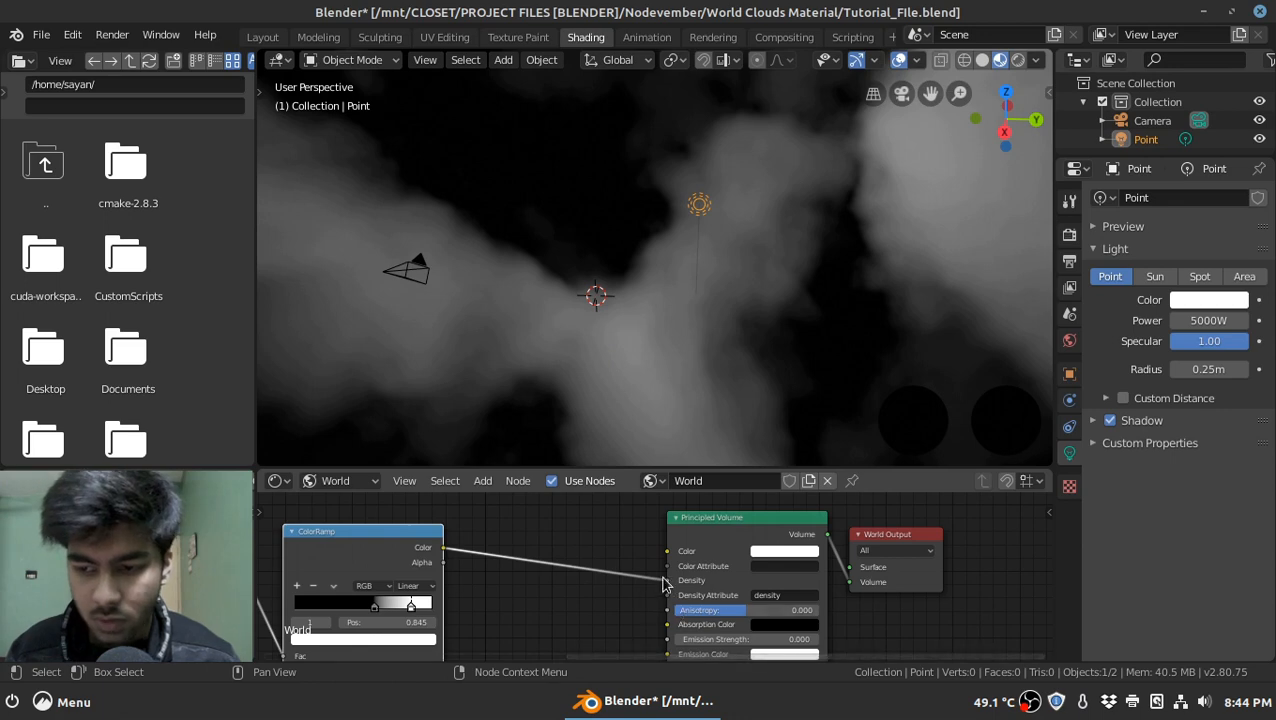
mouse_move(555, 558)
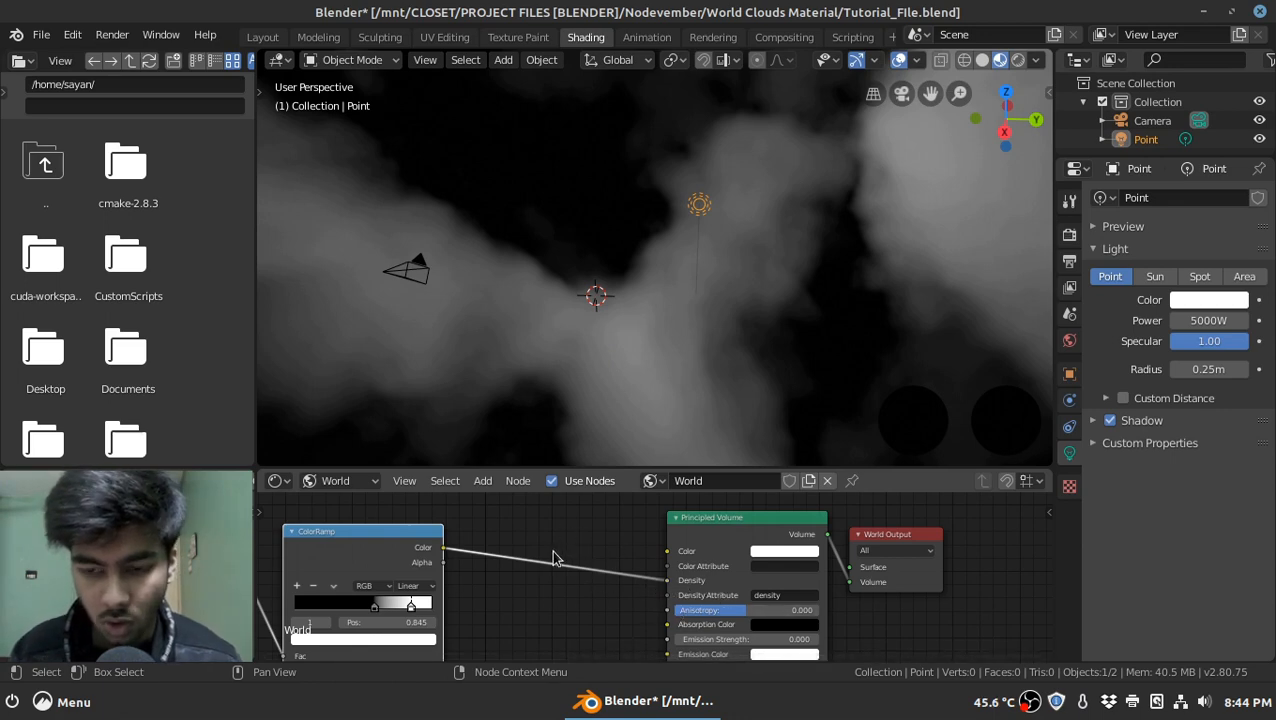
drag(555, 555, 585, 330)
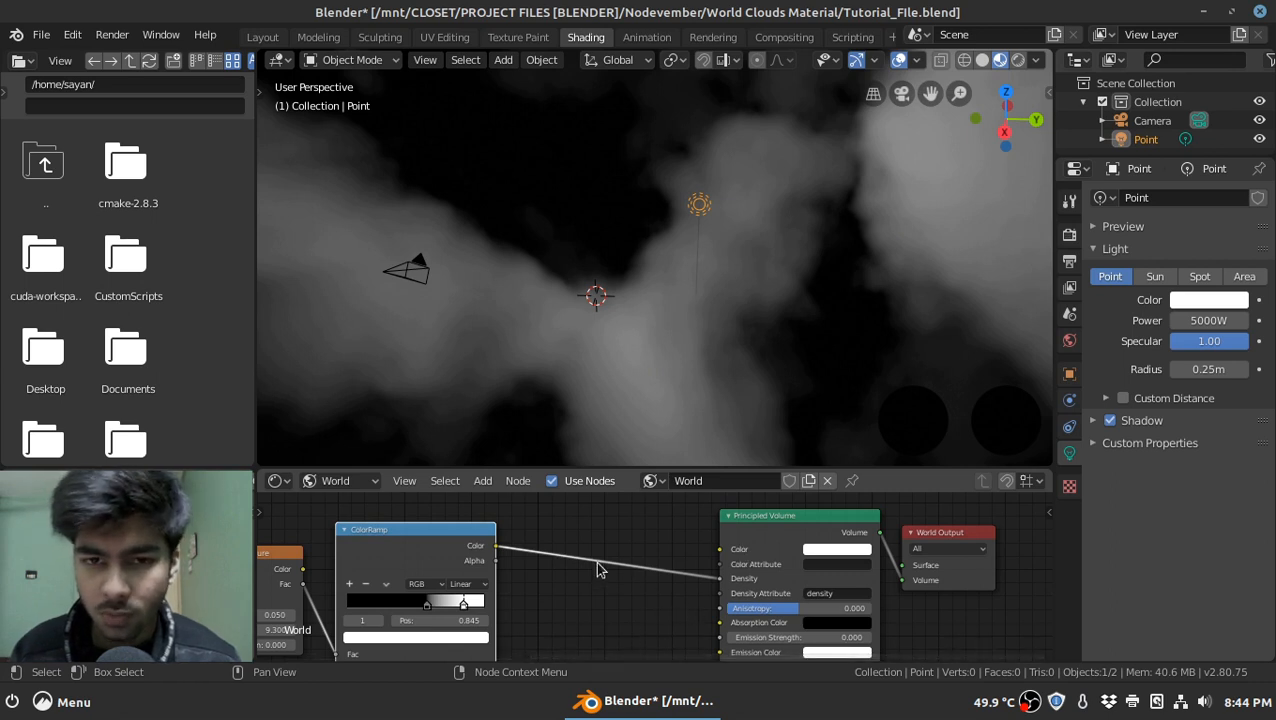
mouse_move(590, 577)
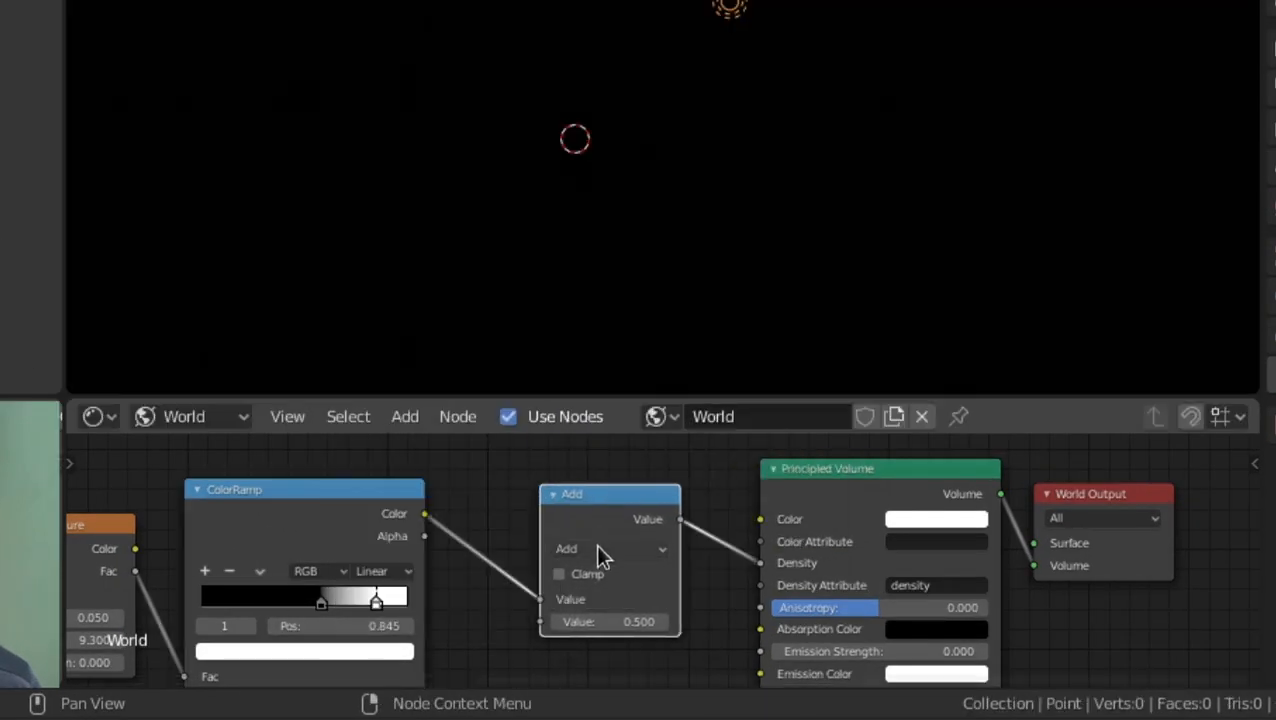
Switch the Math node's operation to Multiply
click(610, 548)
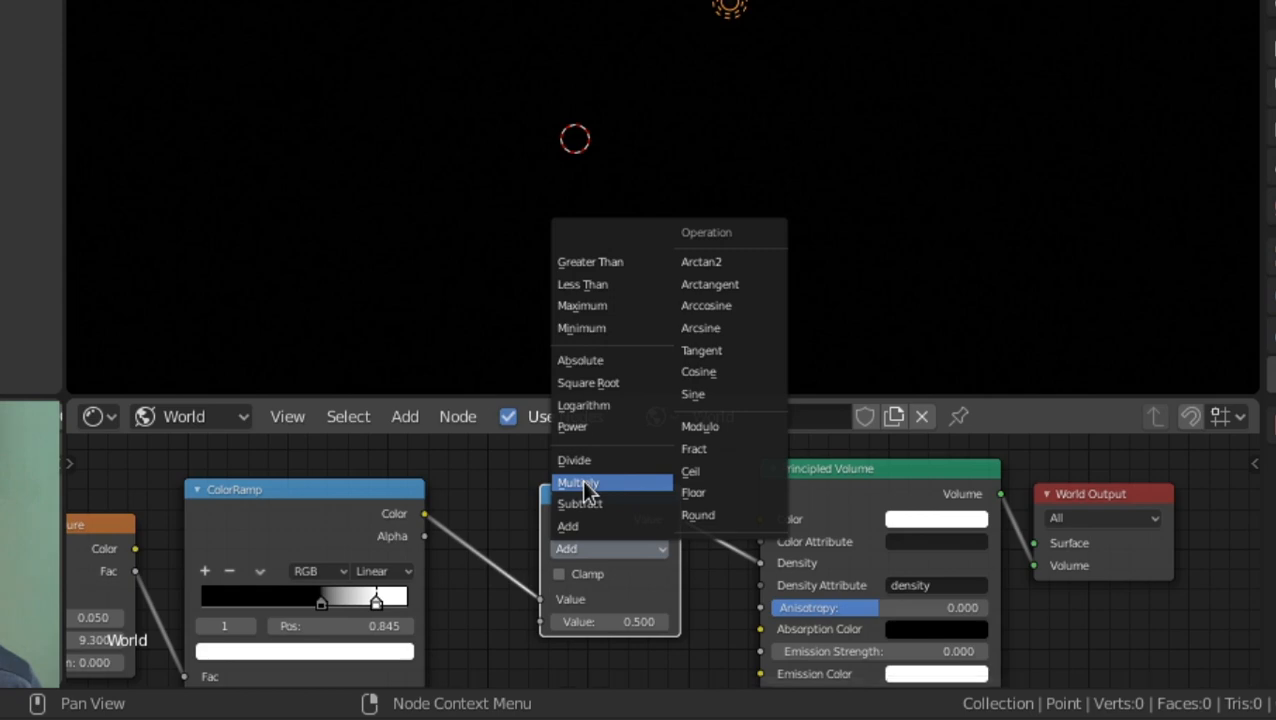
click(577, 483)
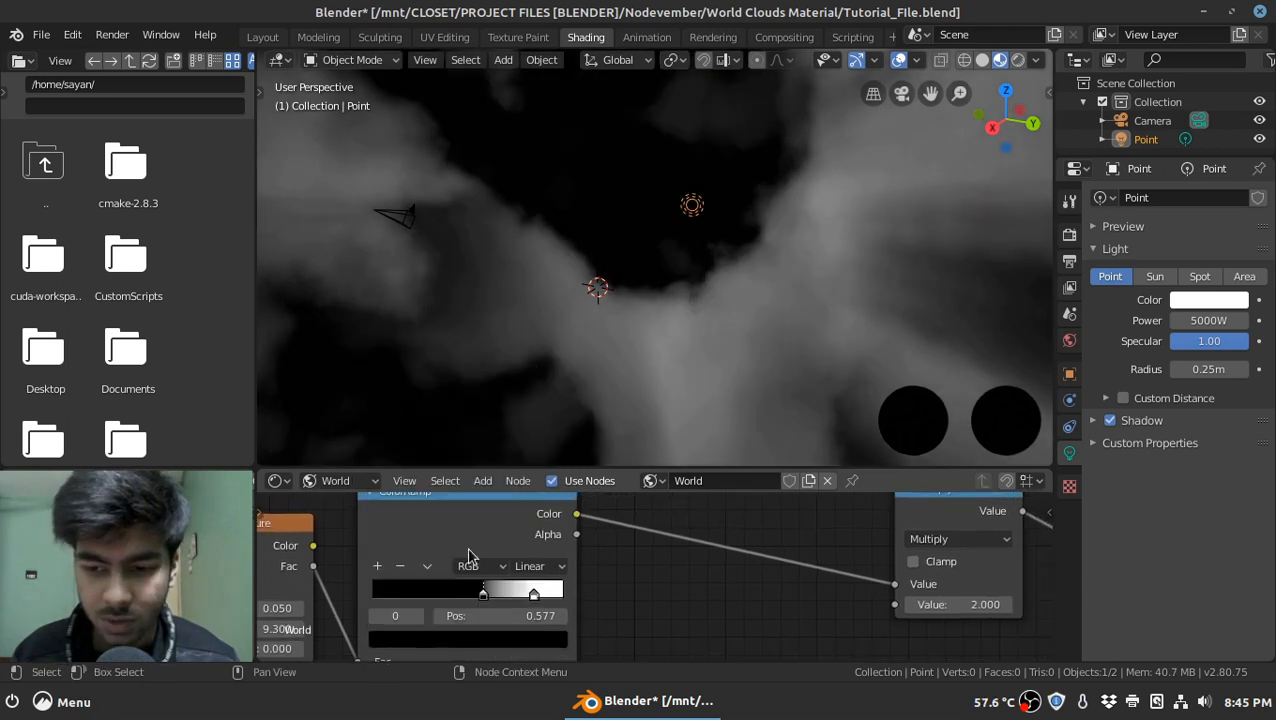
mouse_move(670, 150)
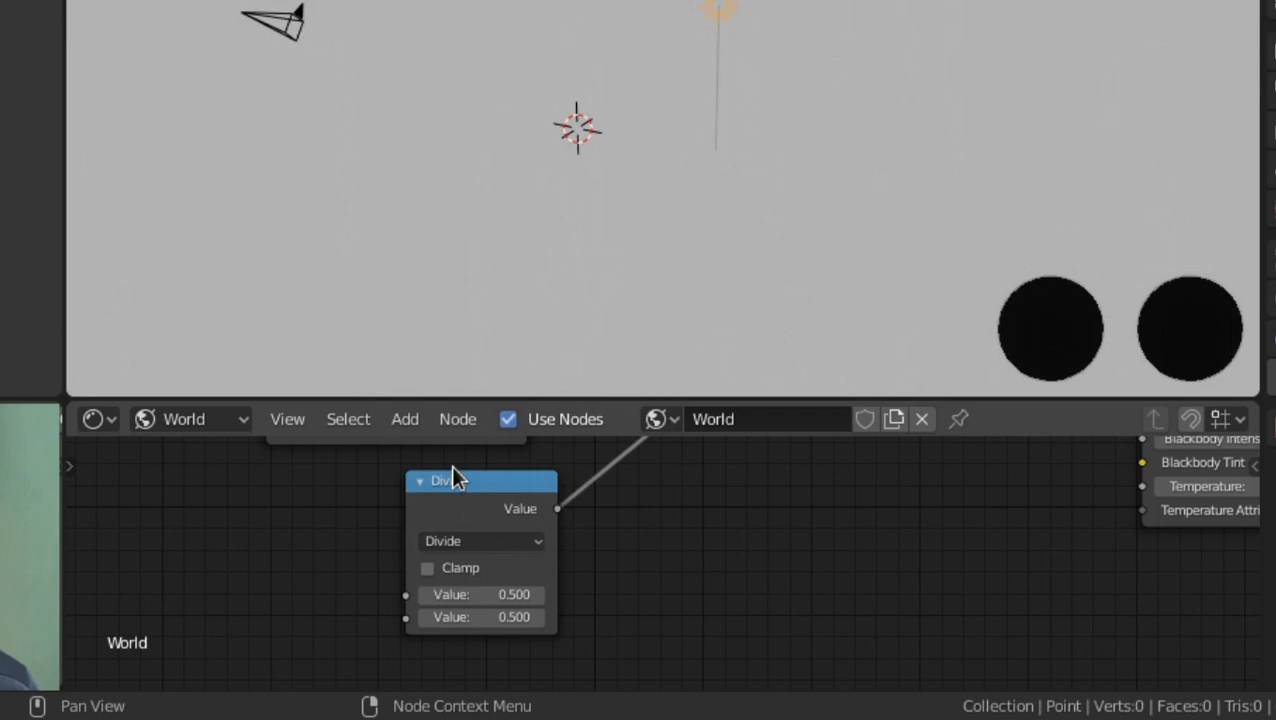
Set the Divide node's second value to 10, then fine-tune it by dragging
click(481, 617)
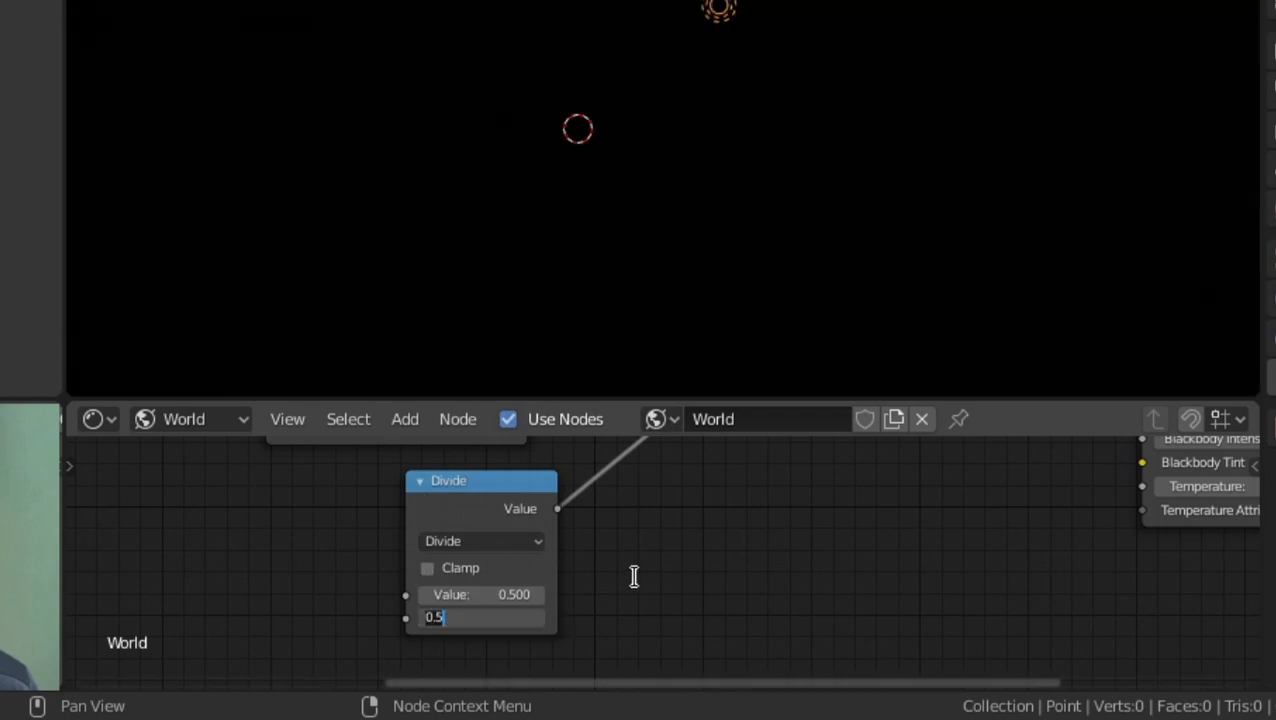
text(10)
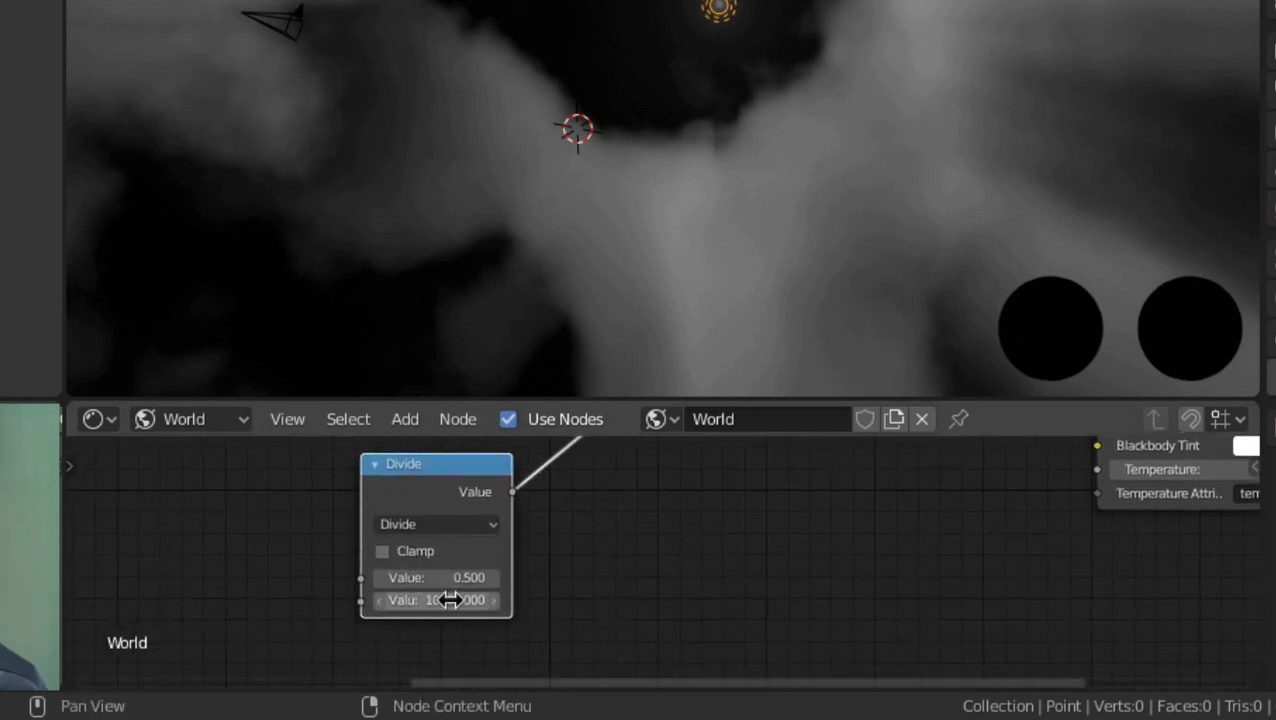
drag(440, 600, 505, 605)
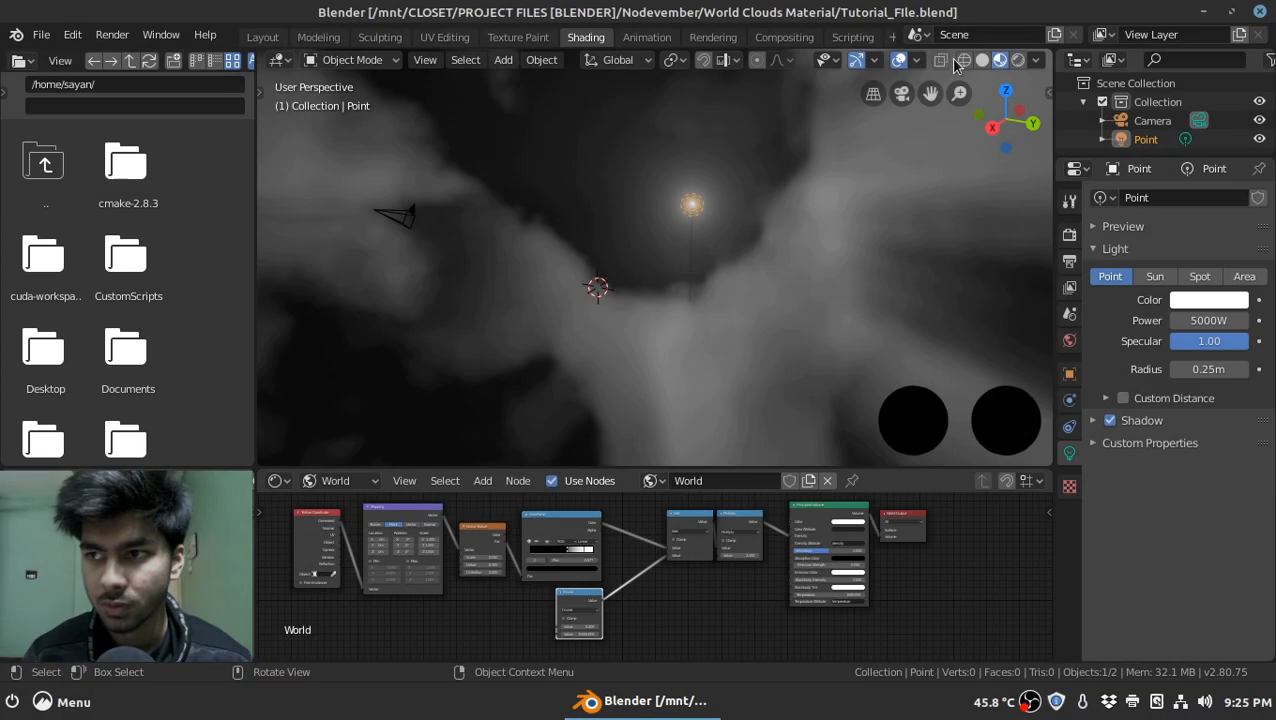
Turn on viewport overlays and recolour the point light with a new hue
click(915, 60)
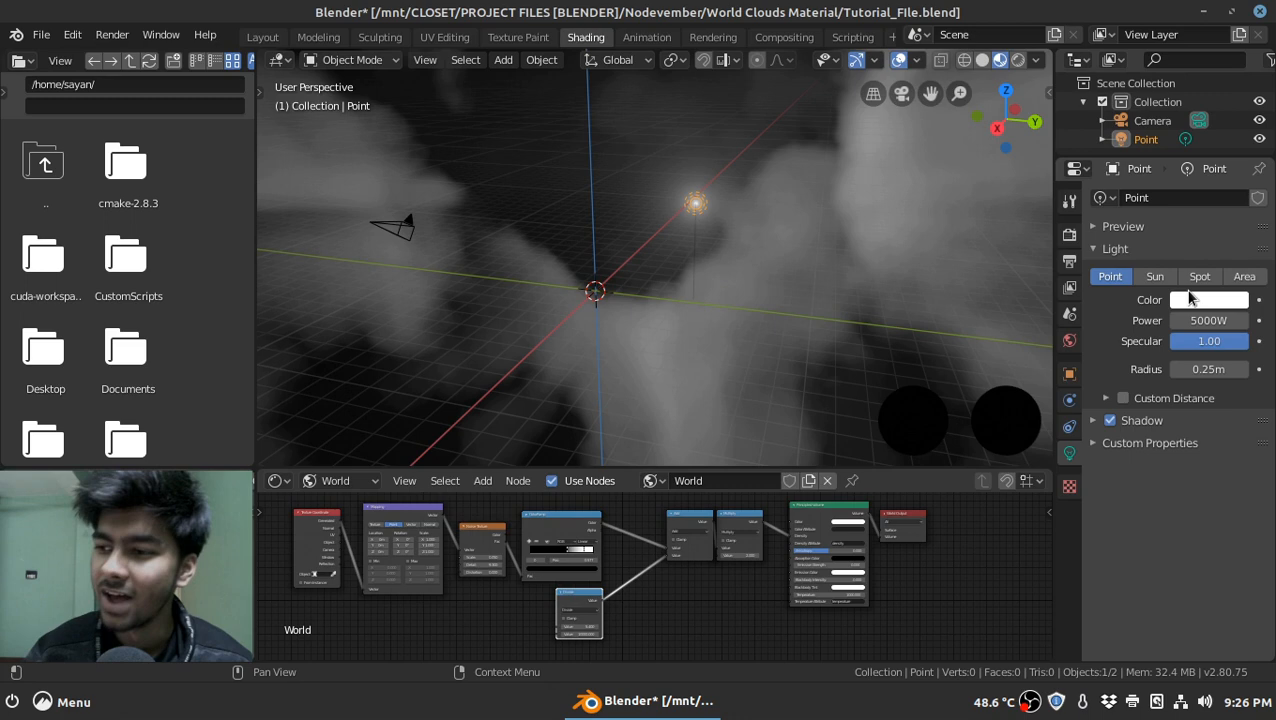
click(1209, 299)
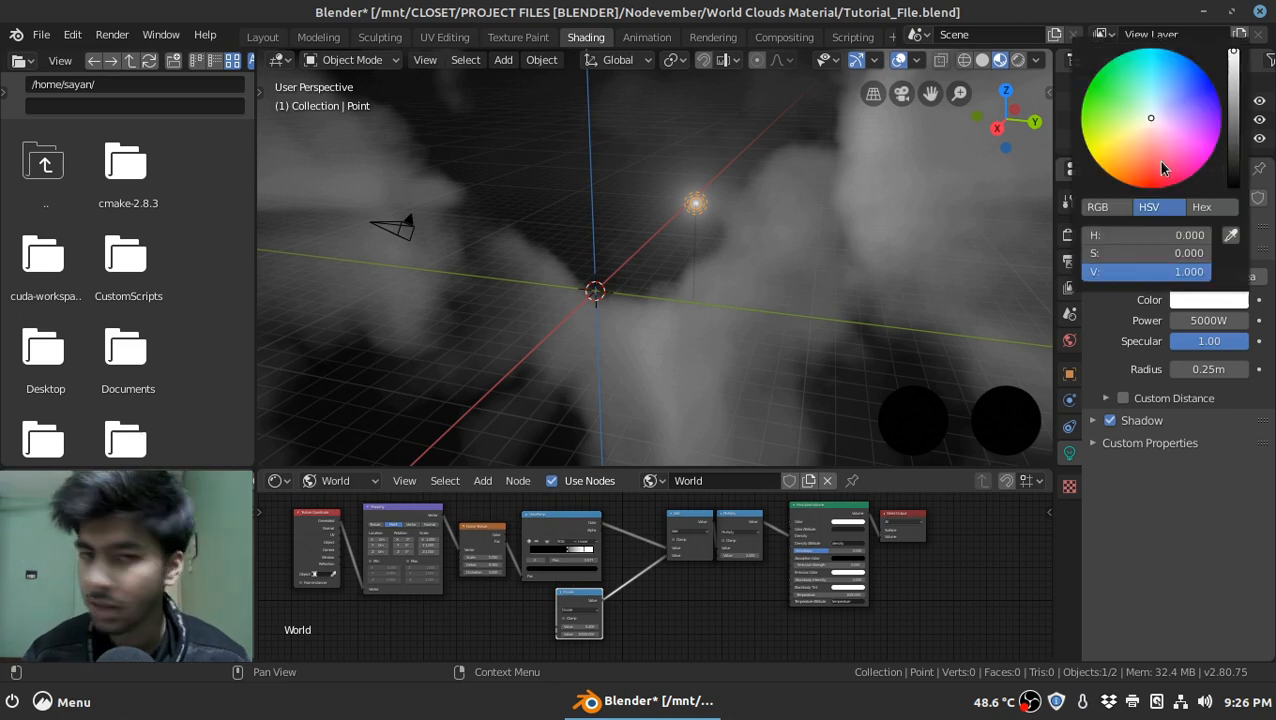
click(1170, 151)
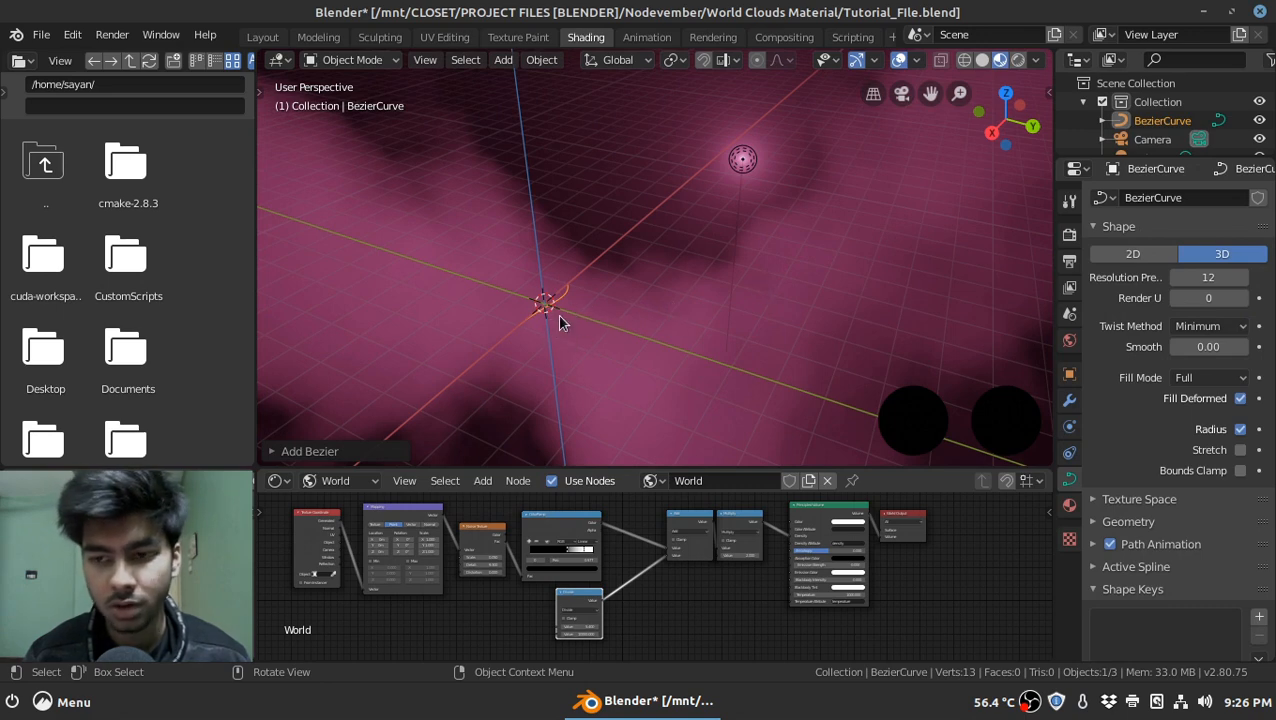
mouse_move(540, 225)
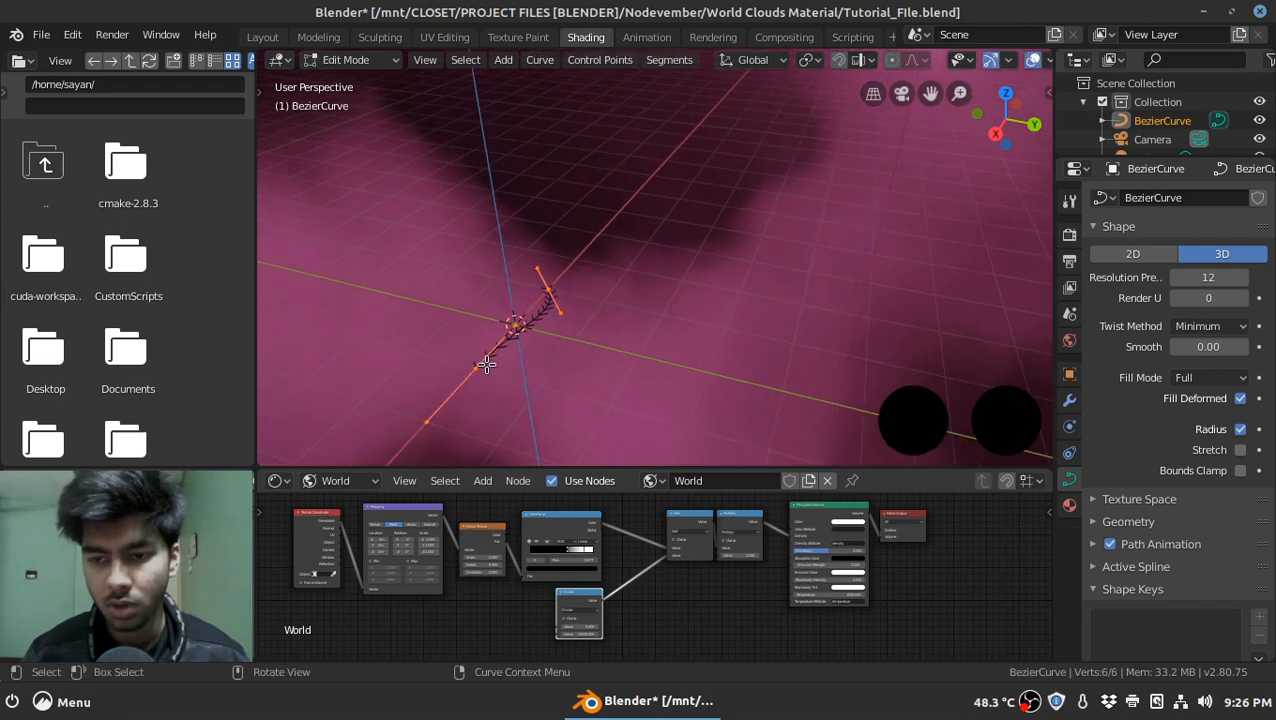
Select a curve control point and rotate its handle to bend the path
click(348, 59)
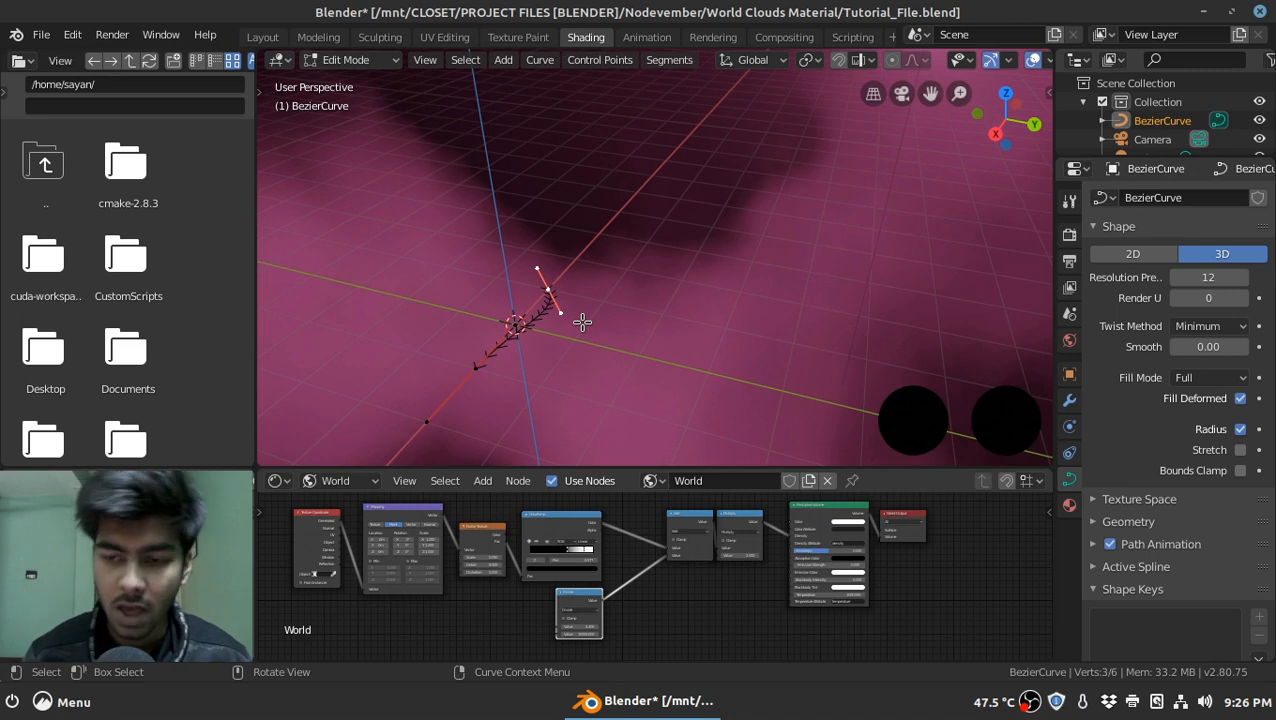
key(r)
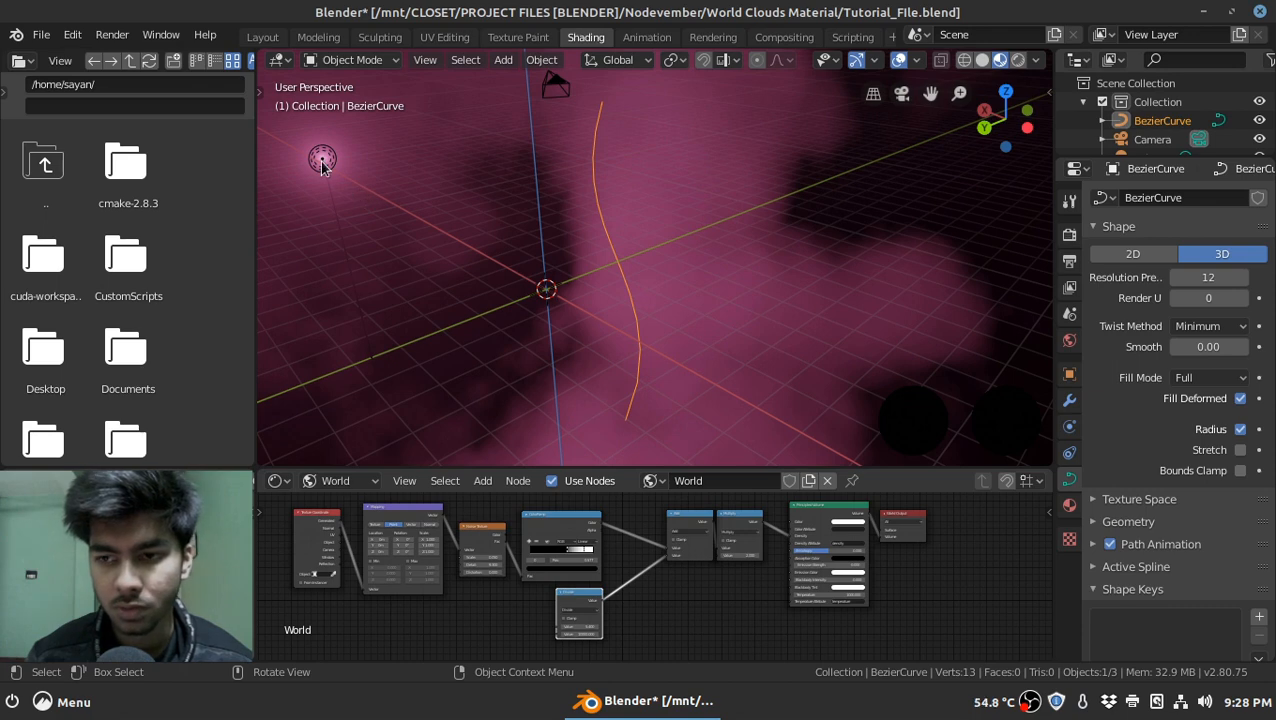
mouse_move(615, 270)
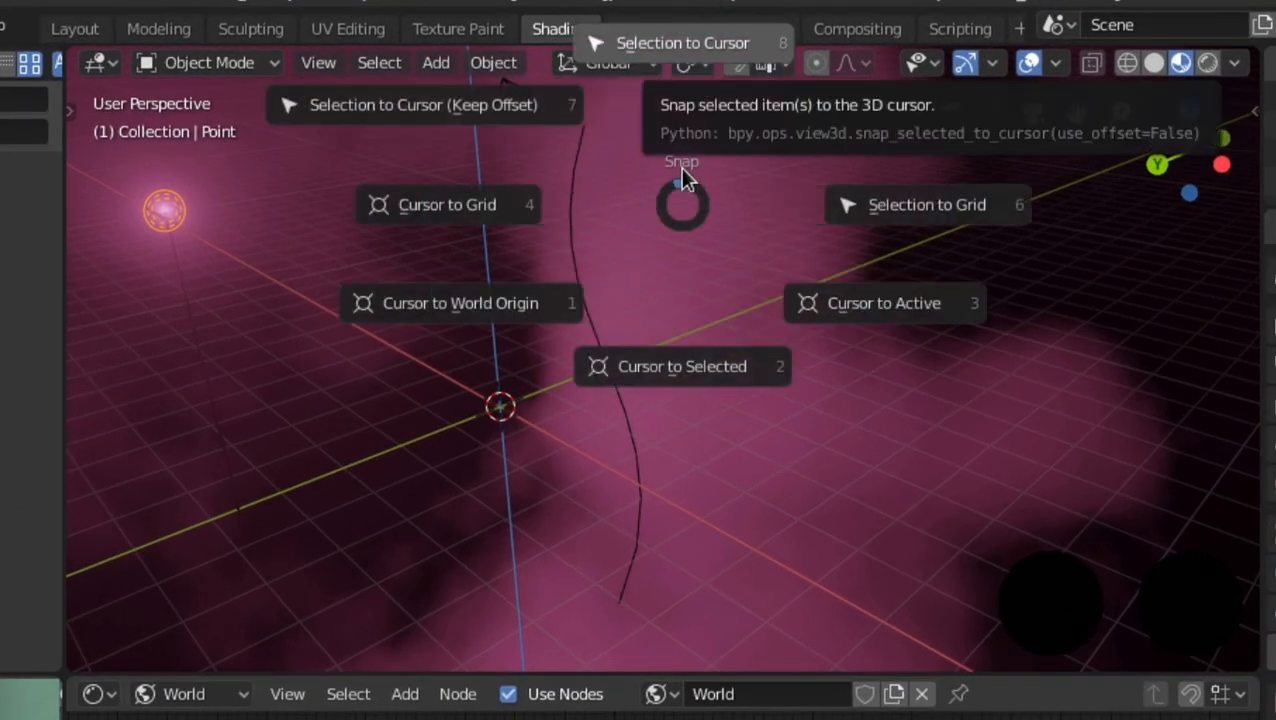
mouse_move(692, 43)
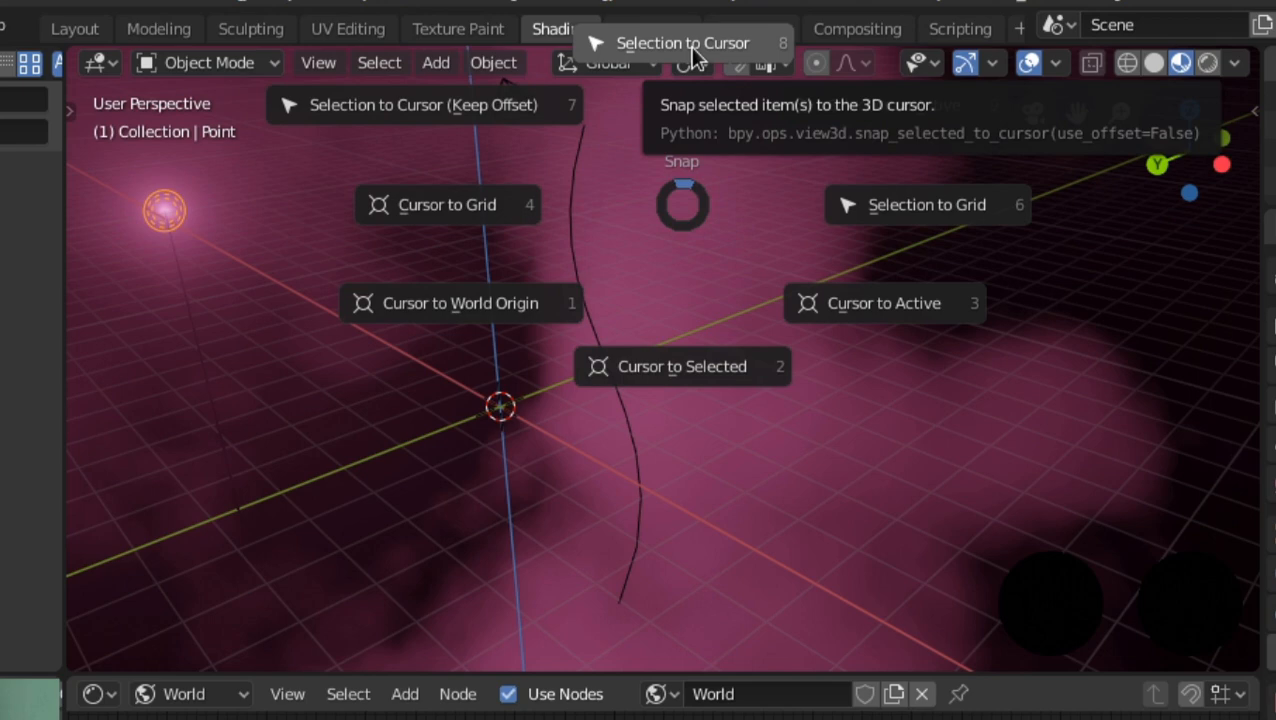
Snap the lamp to the world centre, set the curve origin there, and parent the lamp to the curve
click(682, 42)
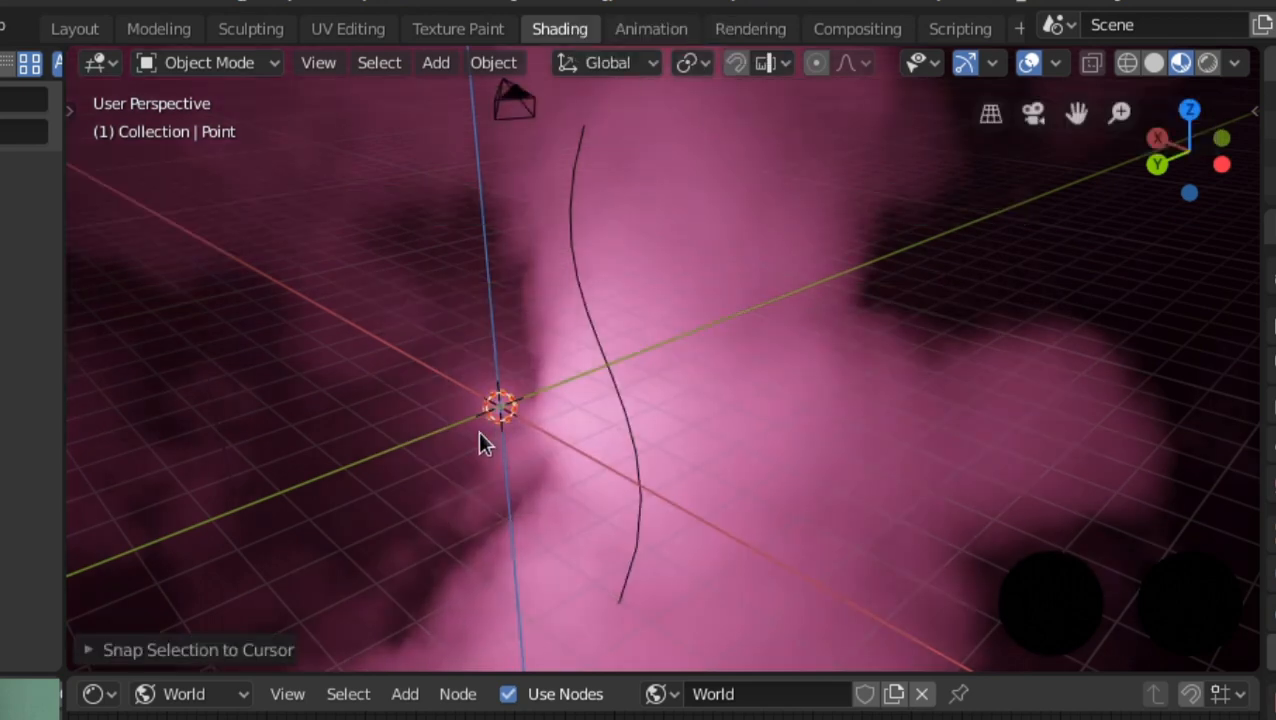
mouse_move(562, 456)
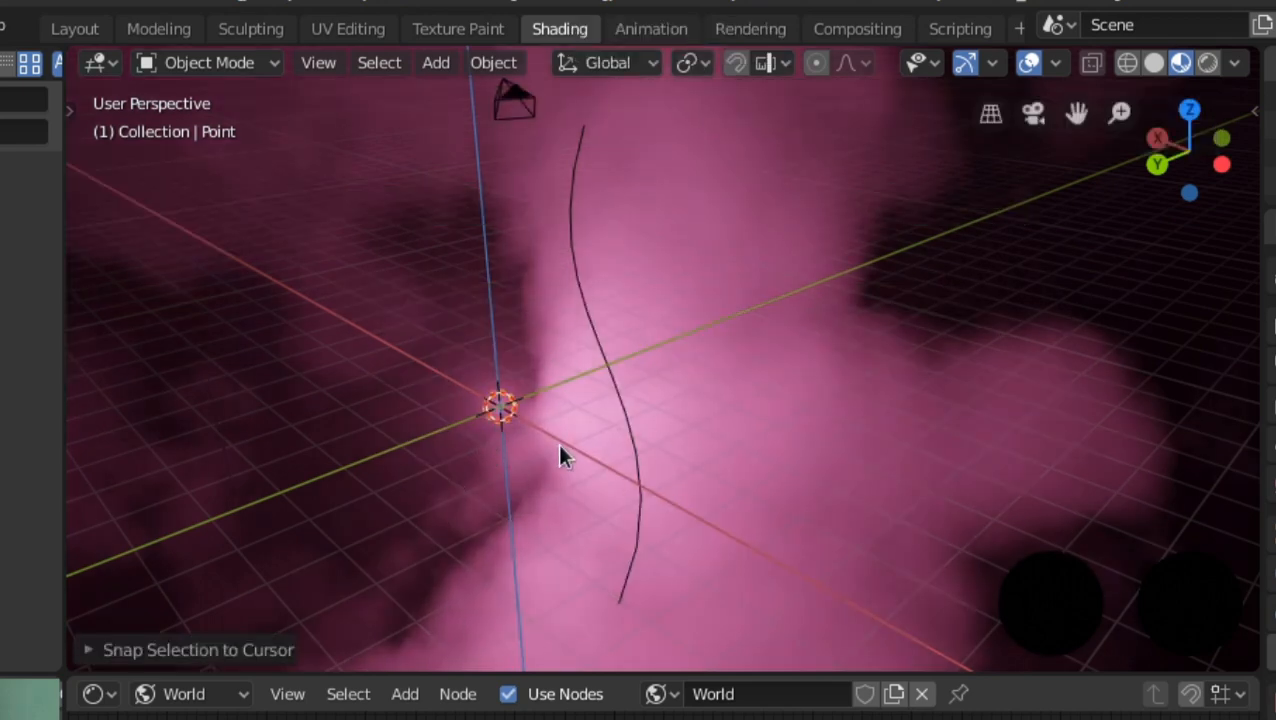
mouse_move(585, 310)
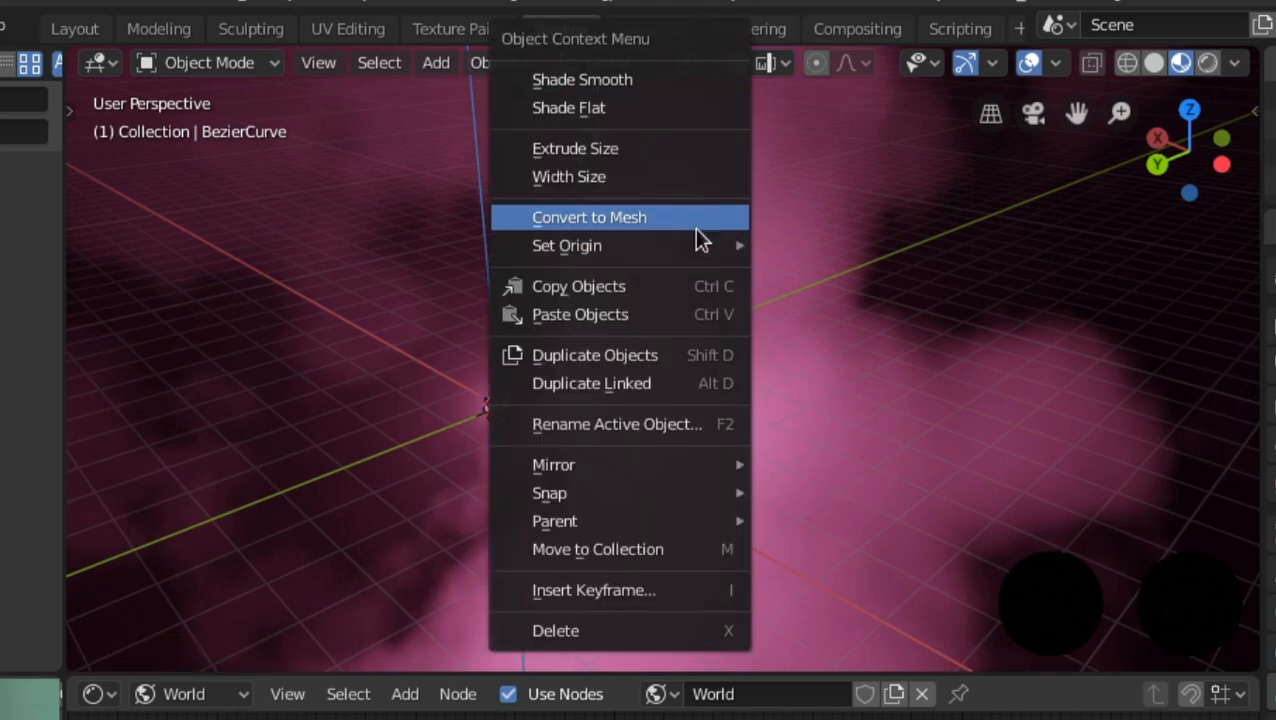
mouse_move(567, 245)
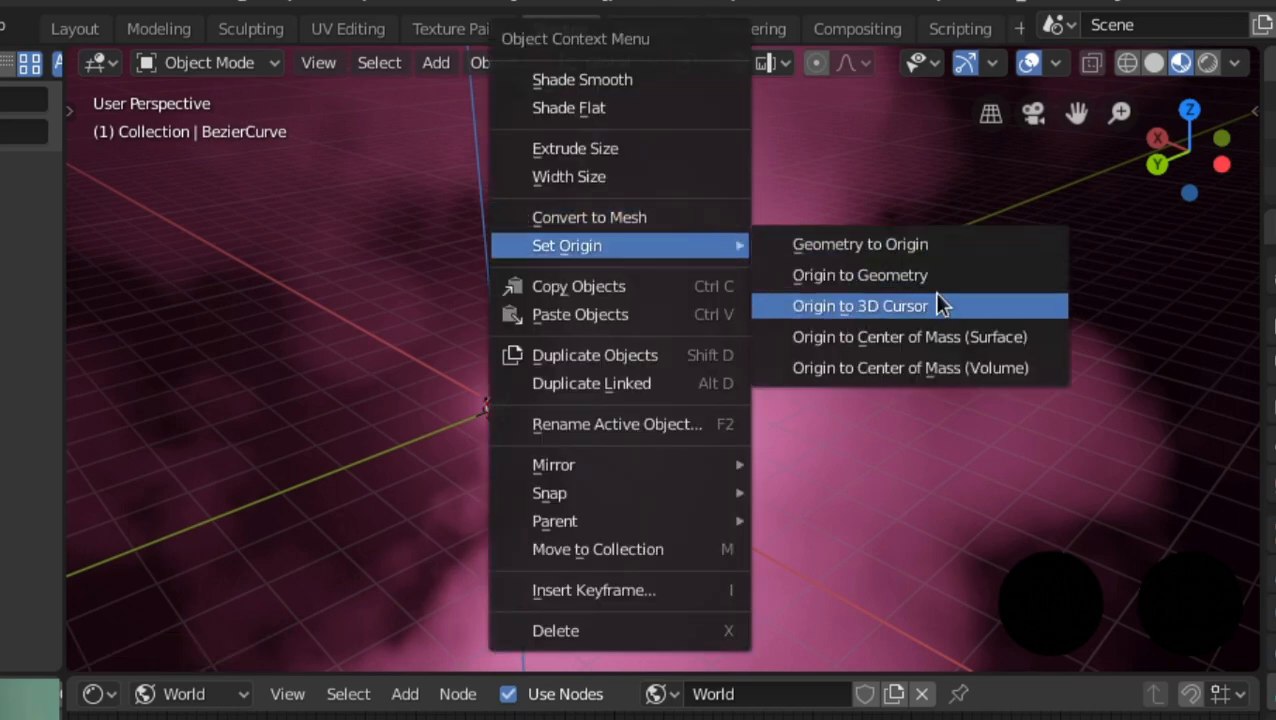
click(860, 306)
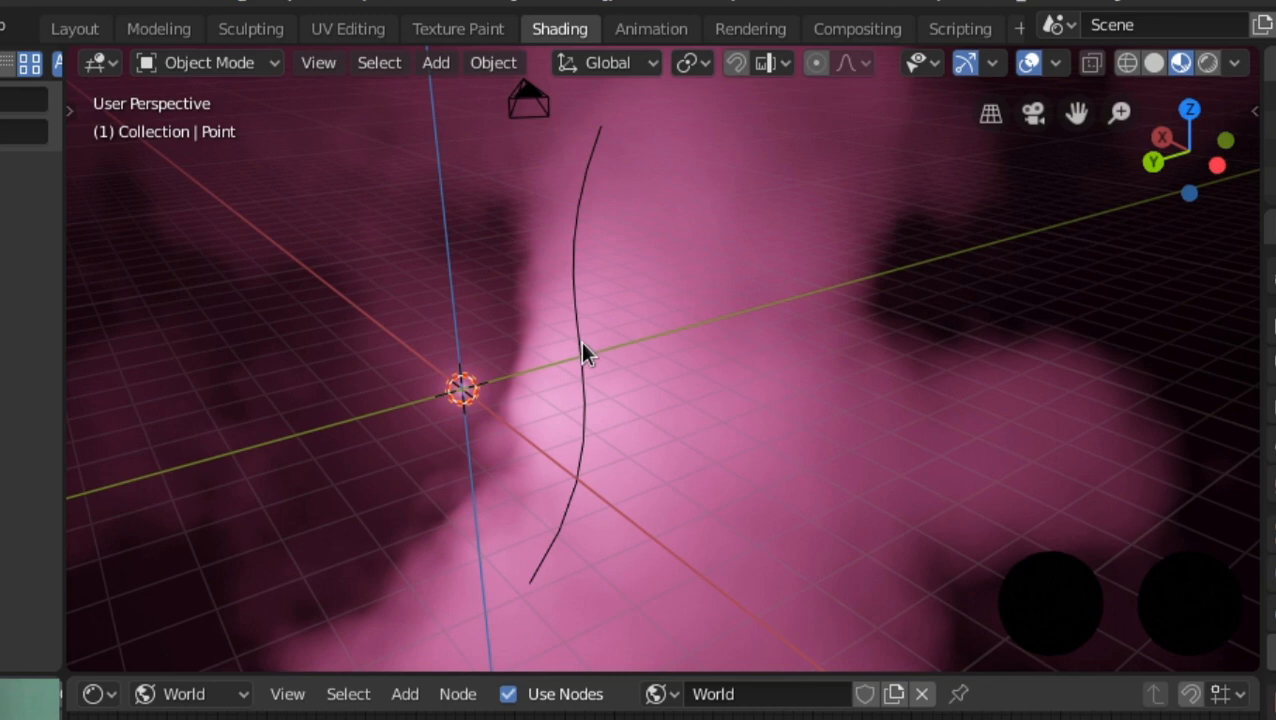
mouse_move(475, 390)
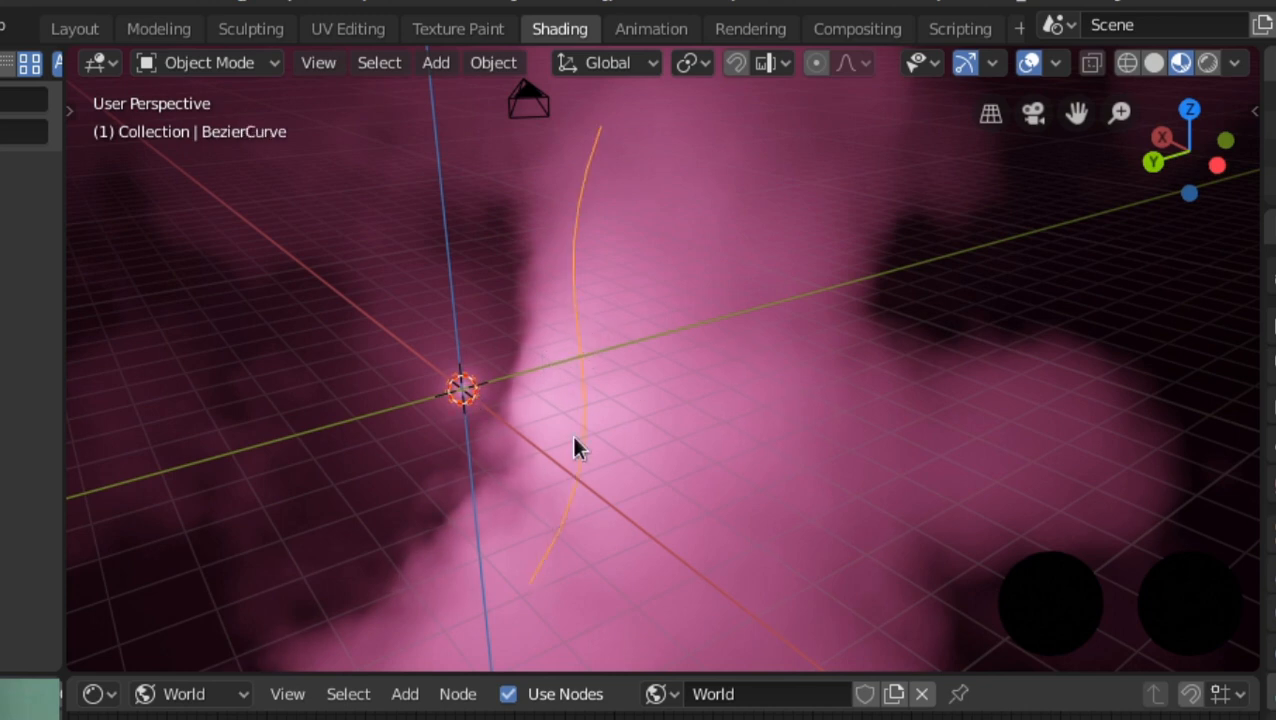
mouse_move(666, 277)
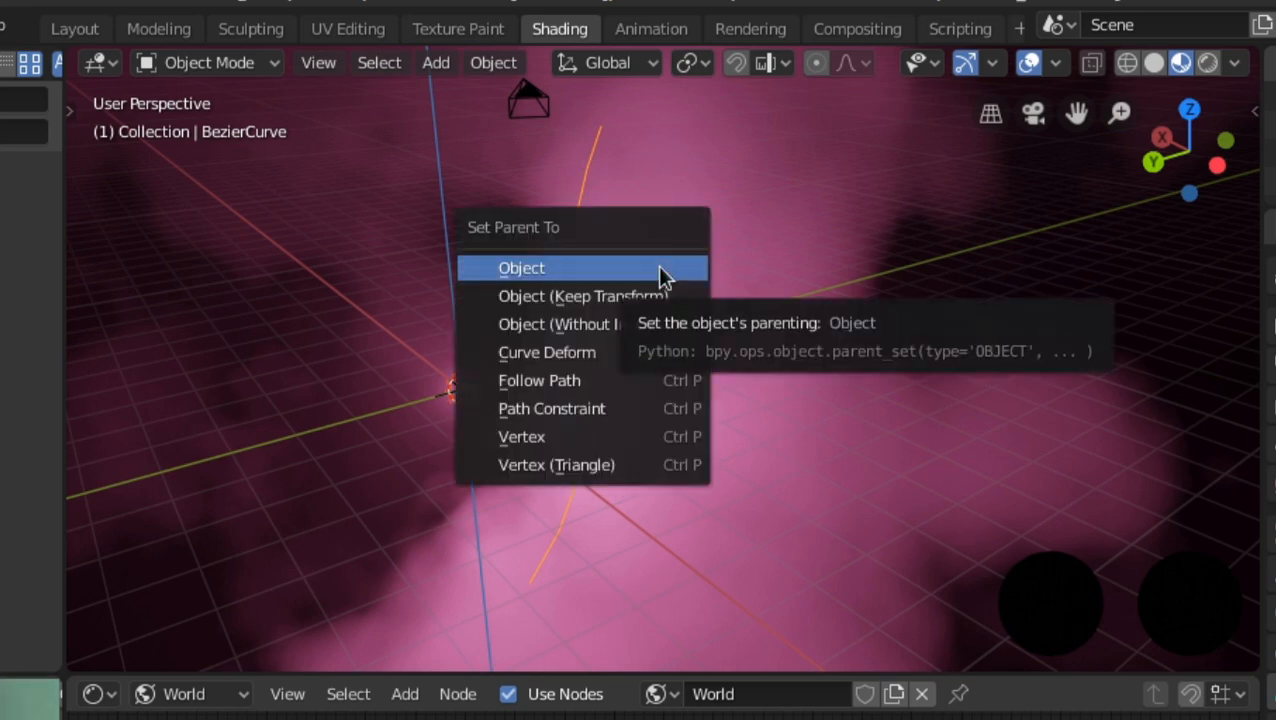
click(521, 267)
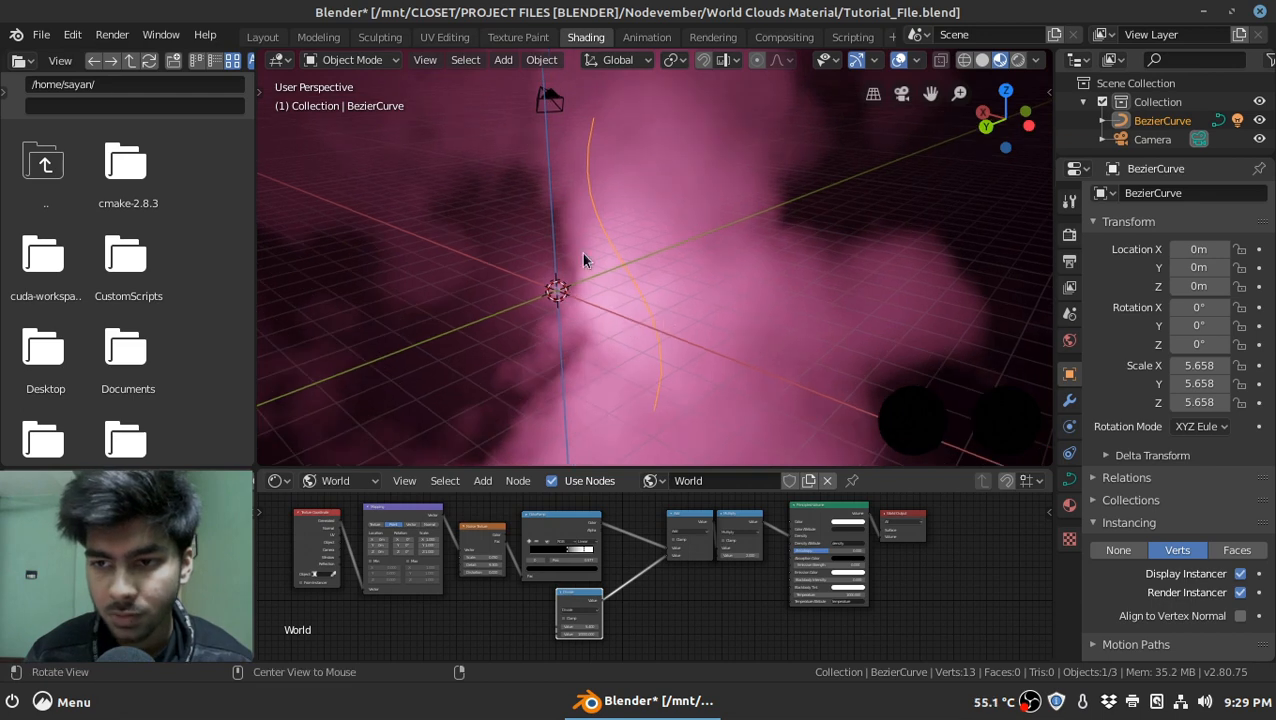
mouse_move(613, 283)
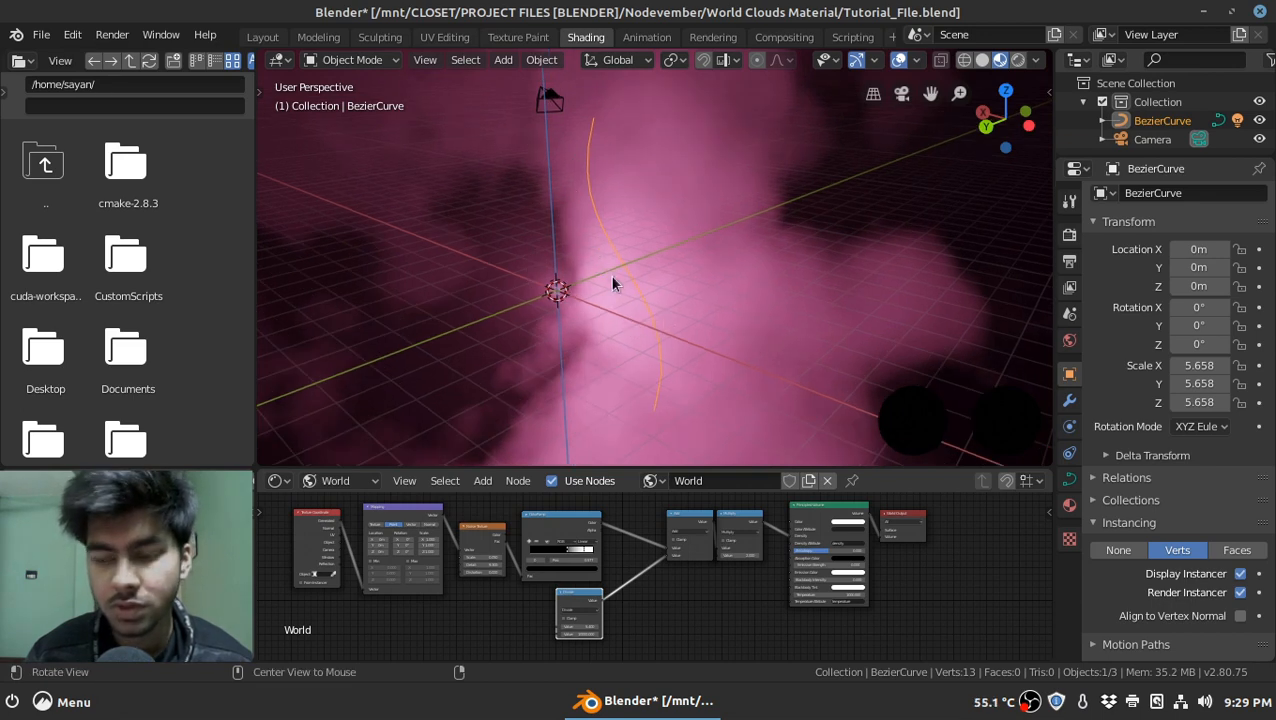
mouse_move(604, 327)
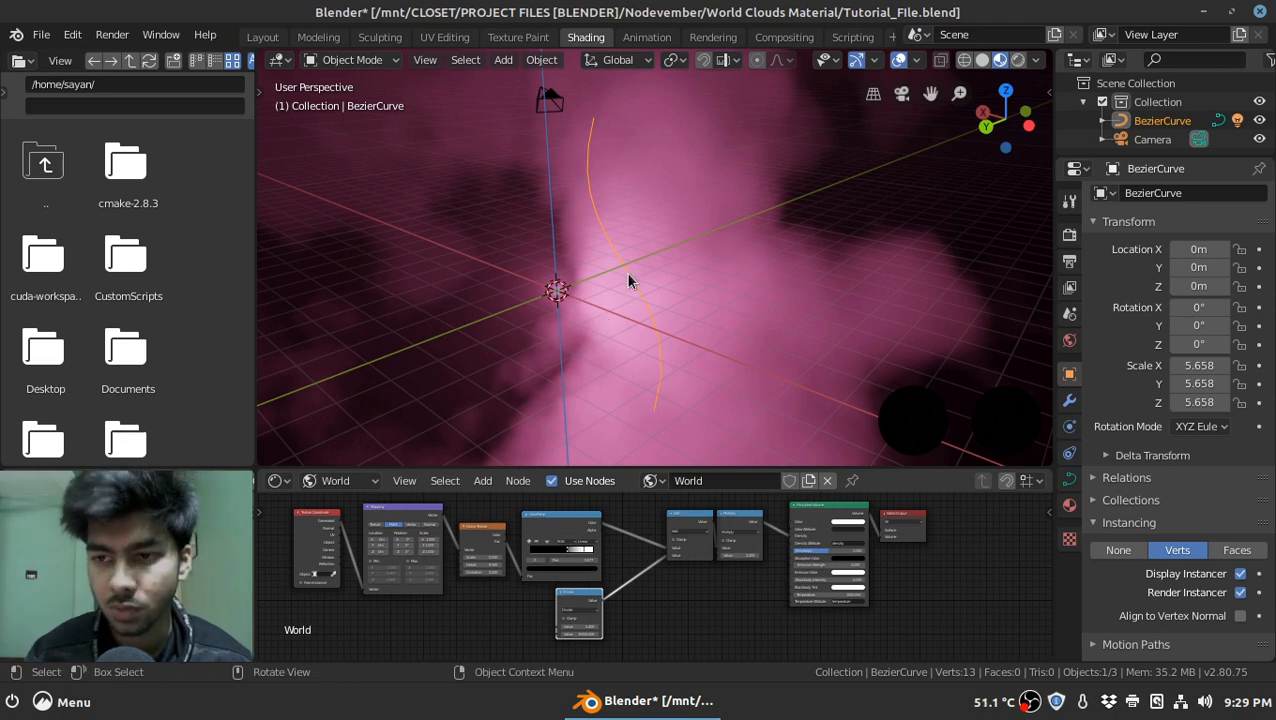
mouse_move(633, 278)
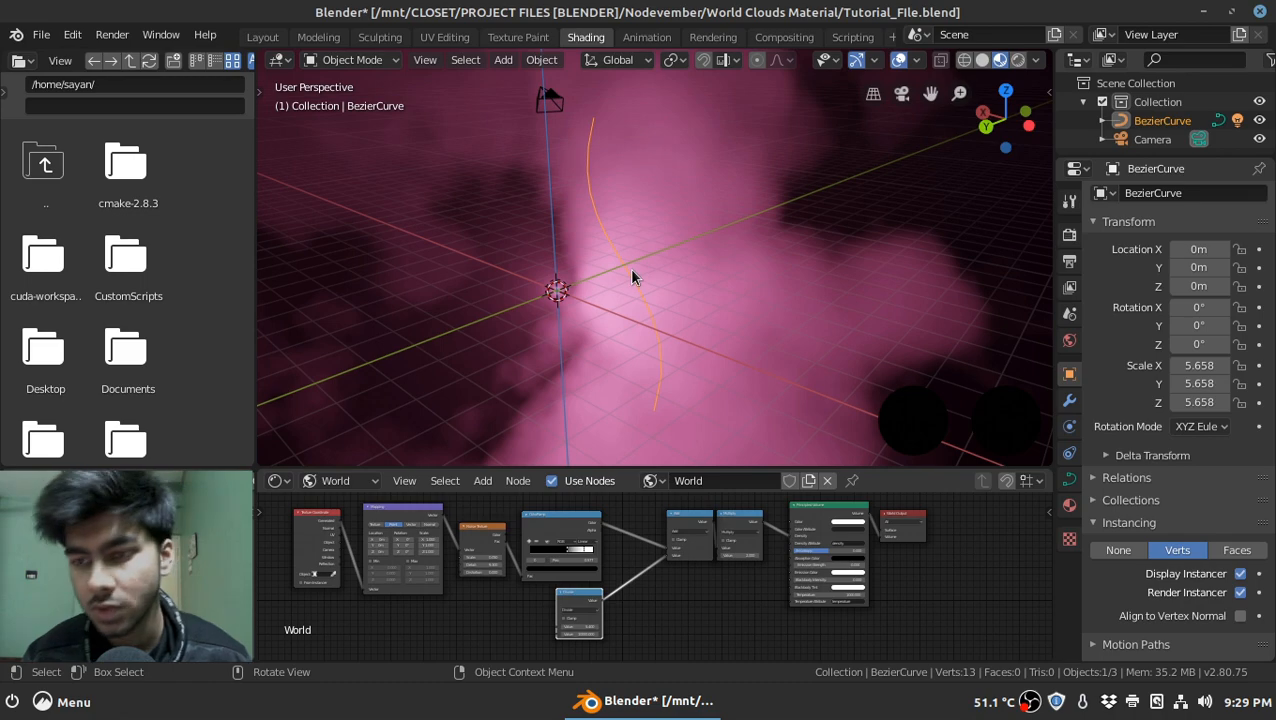
Convert the BezierCurve to a mesh so lamp copies line its vertices
right_click(632, 277)
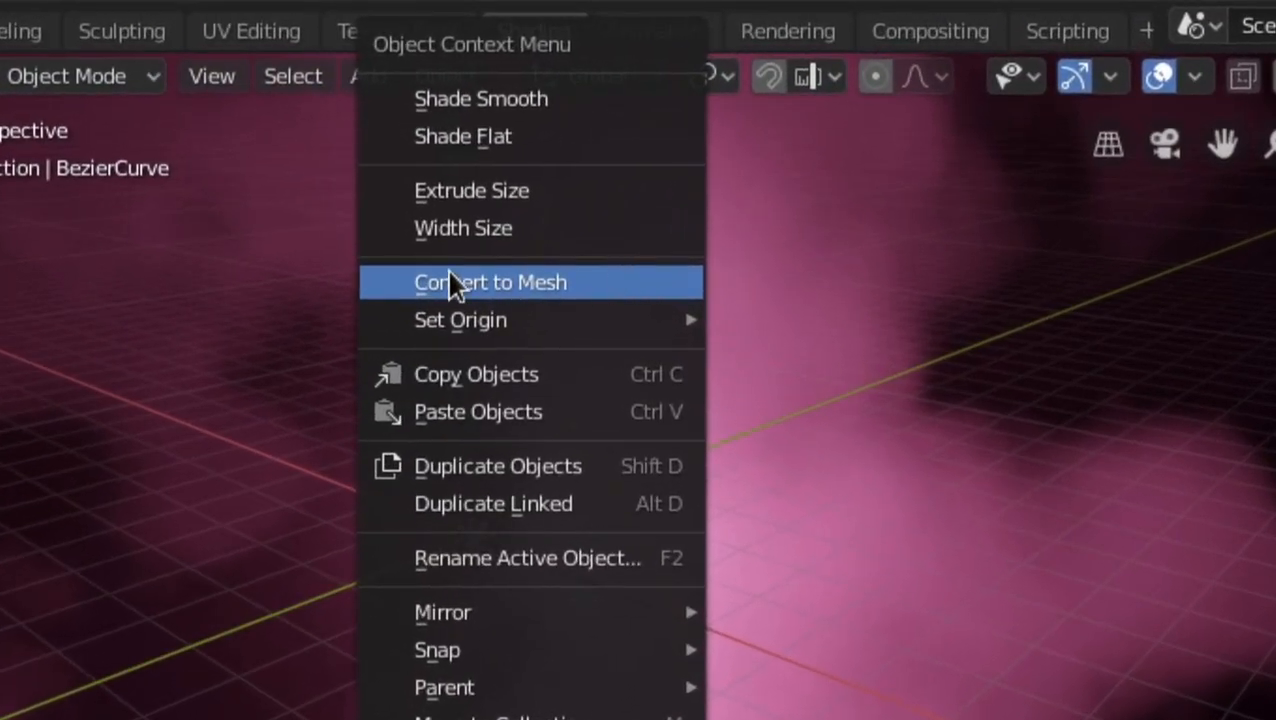
click(490, 282)
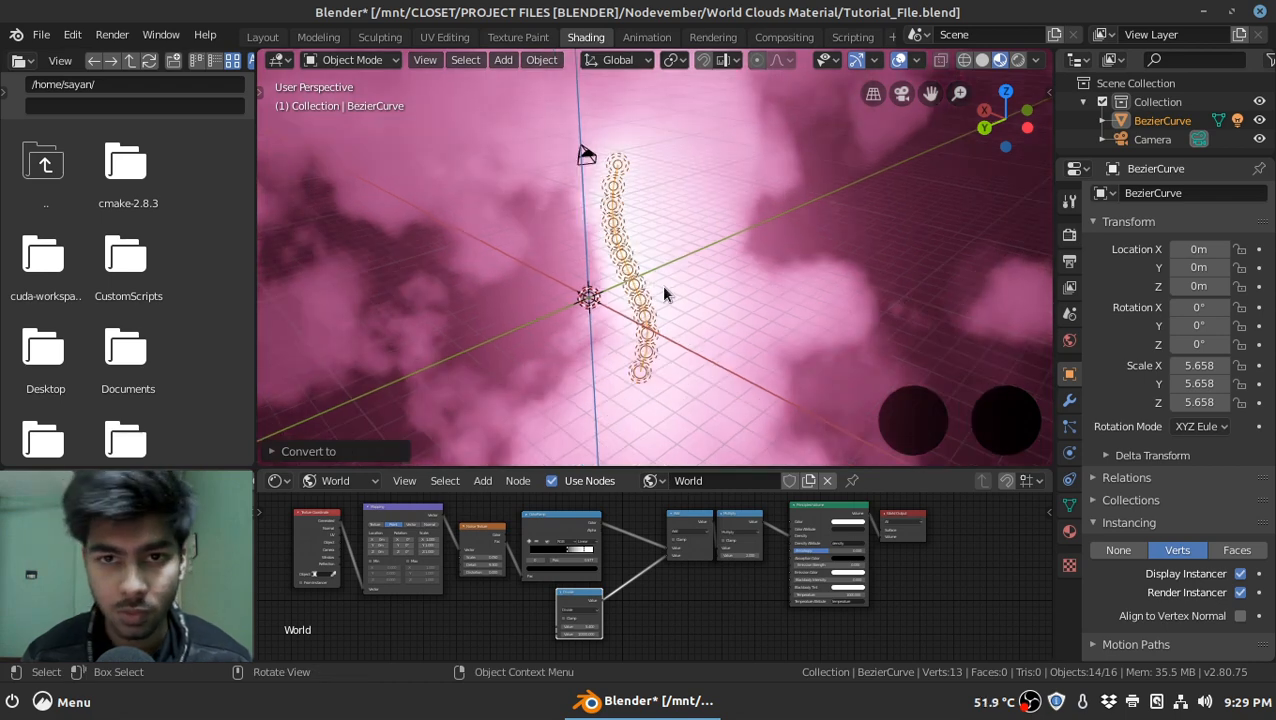
mouse_move(675, 270)
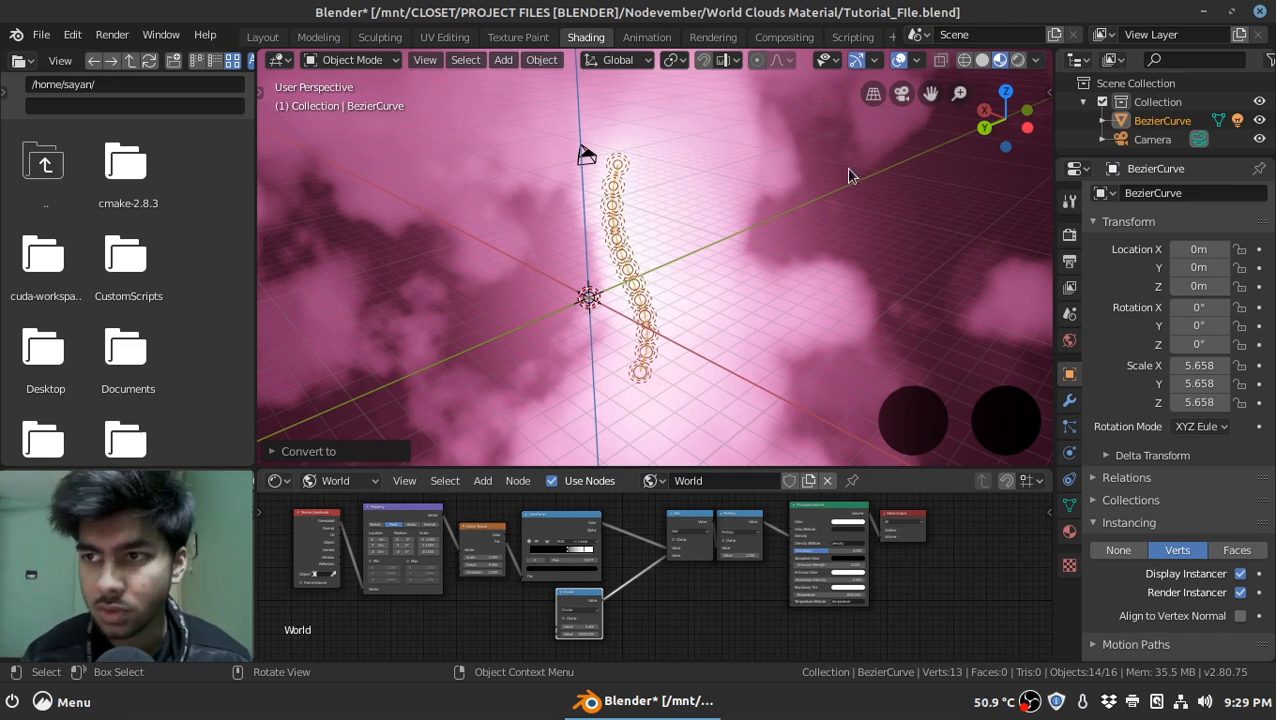
mouse_move(899, 60)
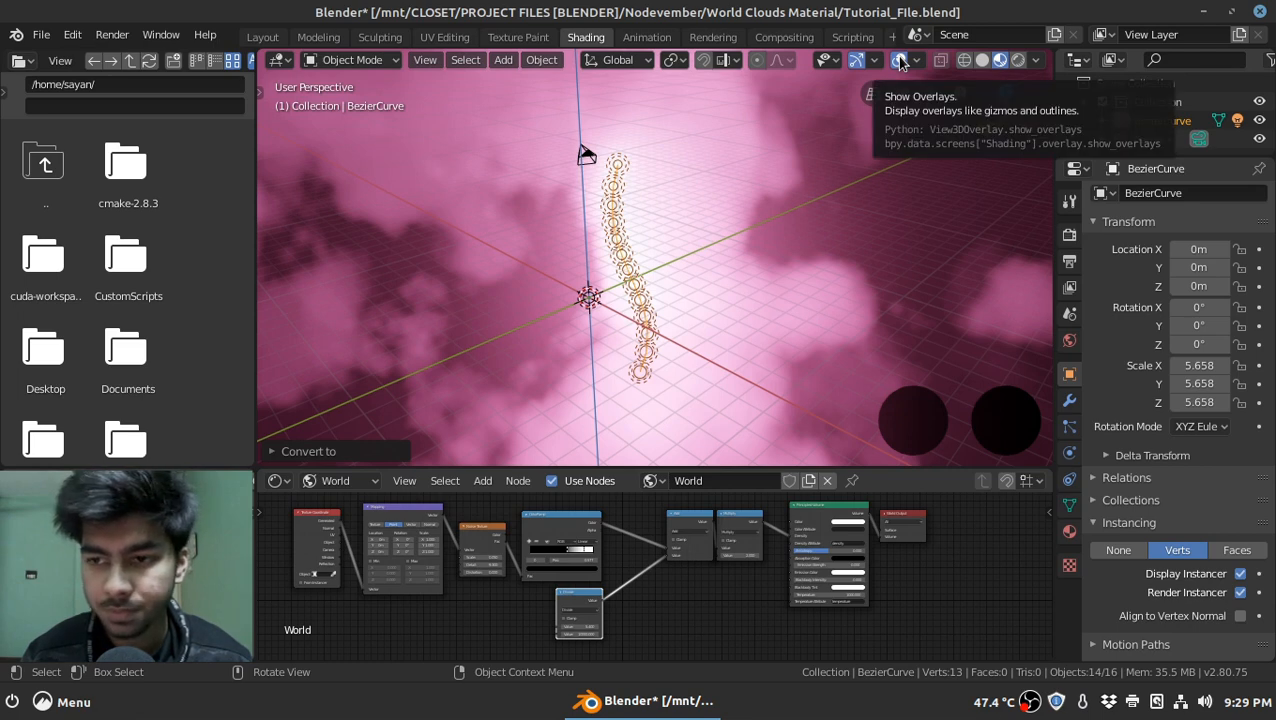
Hide the viewport overlays and orbit the view through the pink clouds
click(899, 60)
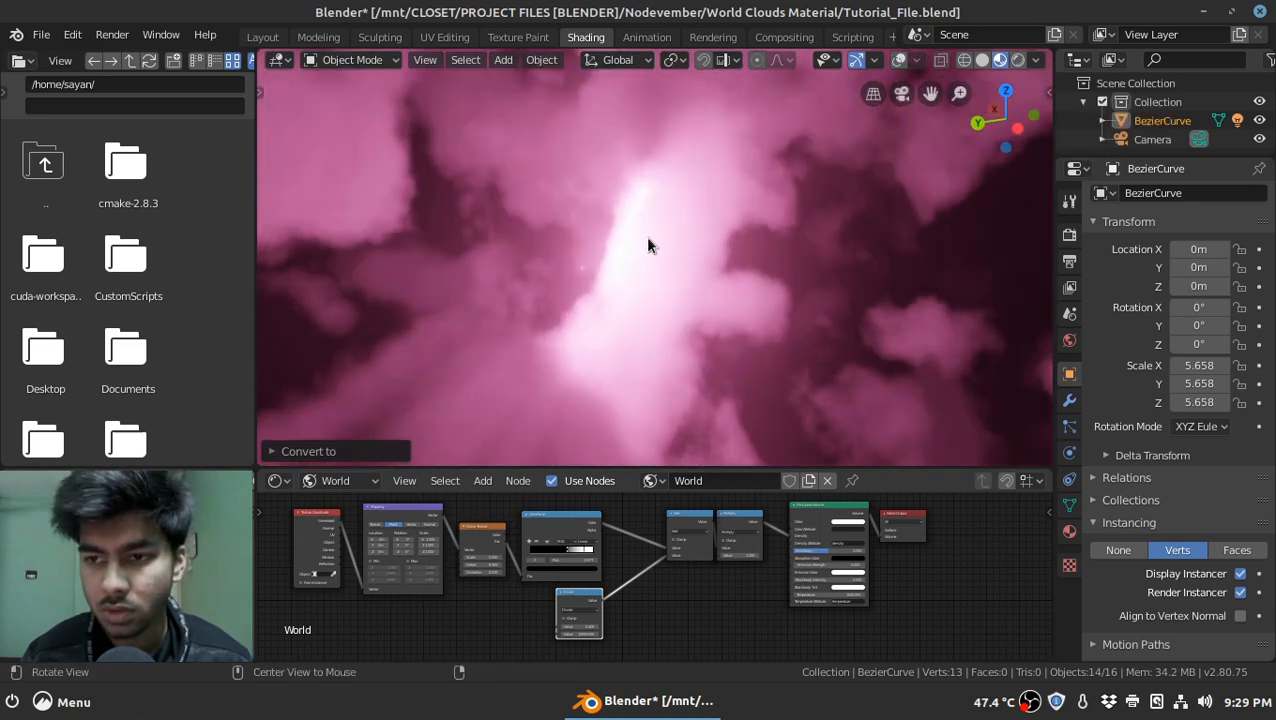
drag(650, 245, 785, 270)
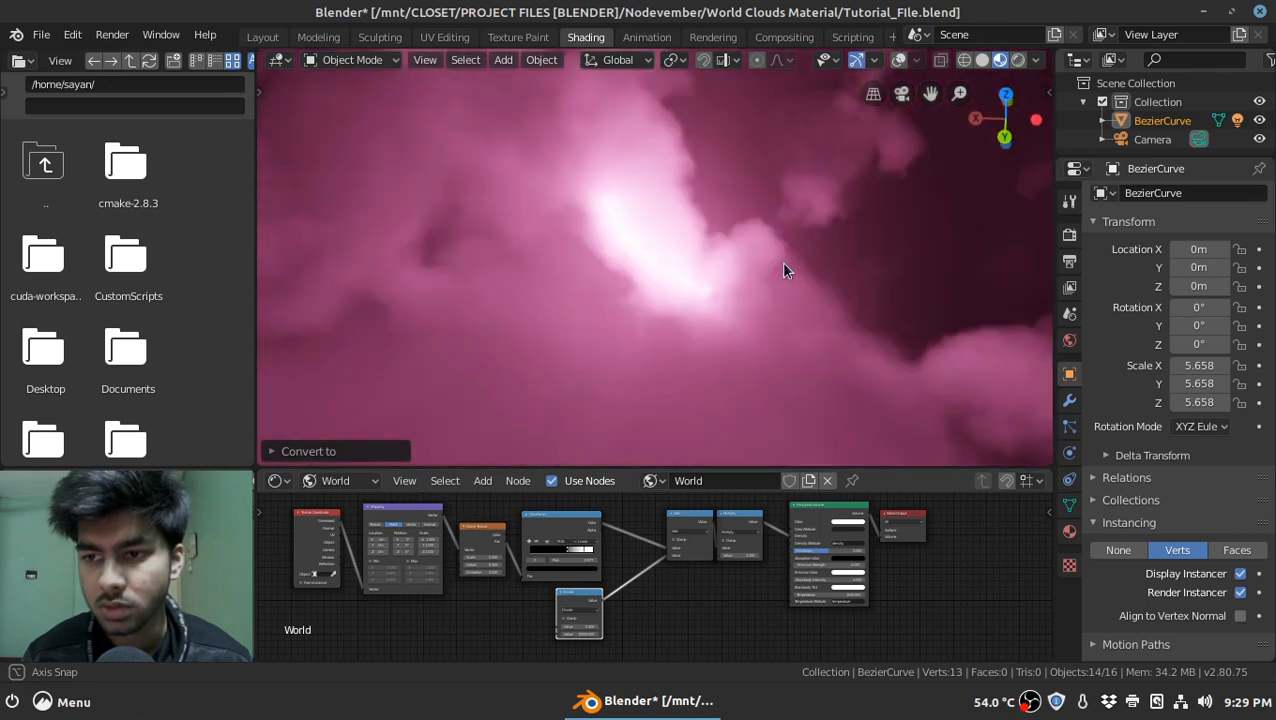
drag(785, 270, 645, 265)
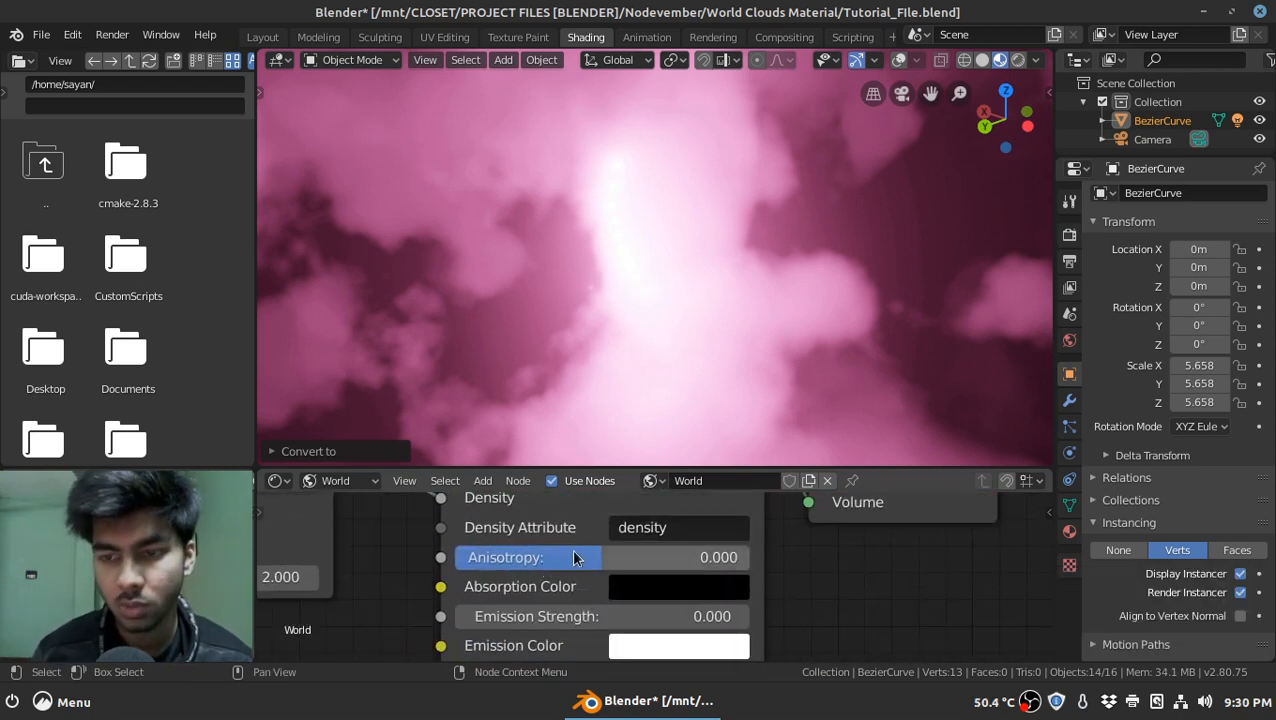
mouse_move(600, 557)
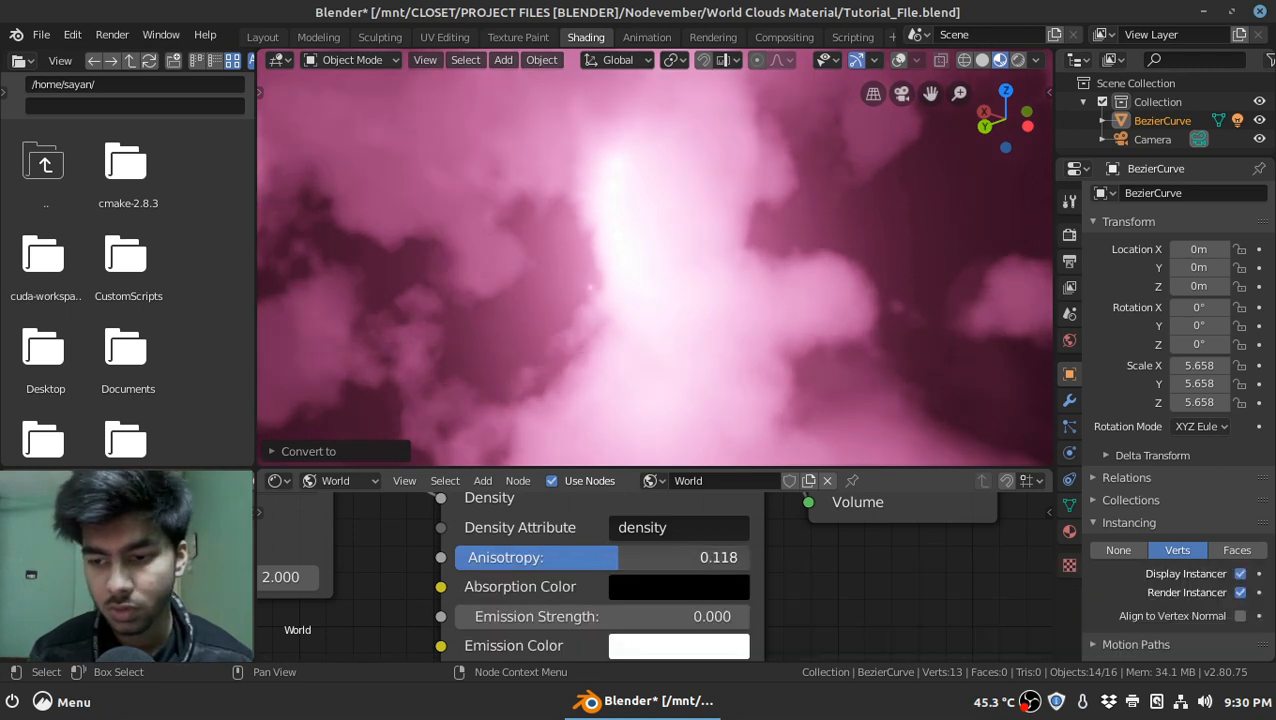
Raise the Principled Volume anisotropy to 0.618
drag(550, 557, 600, 557)
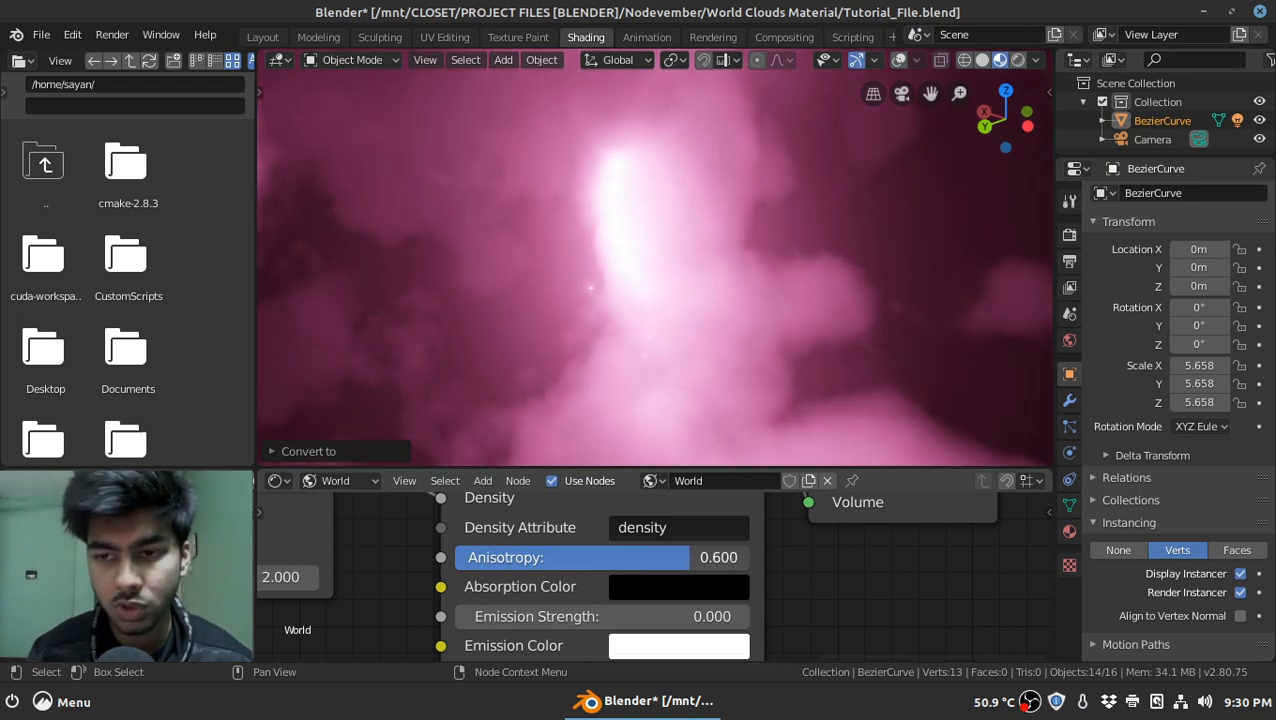
drag(572, 557, 690, 557)
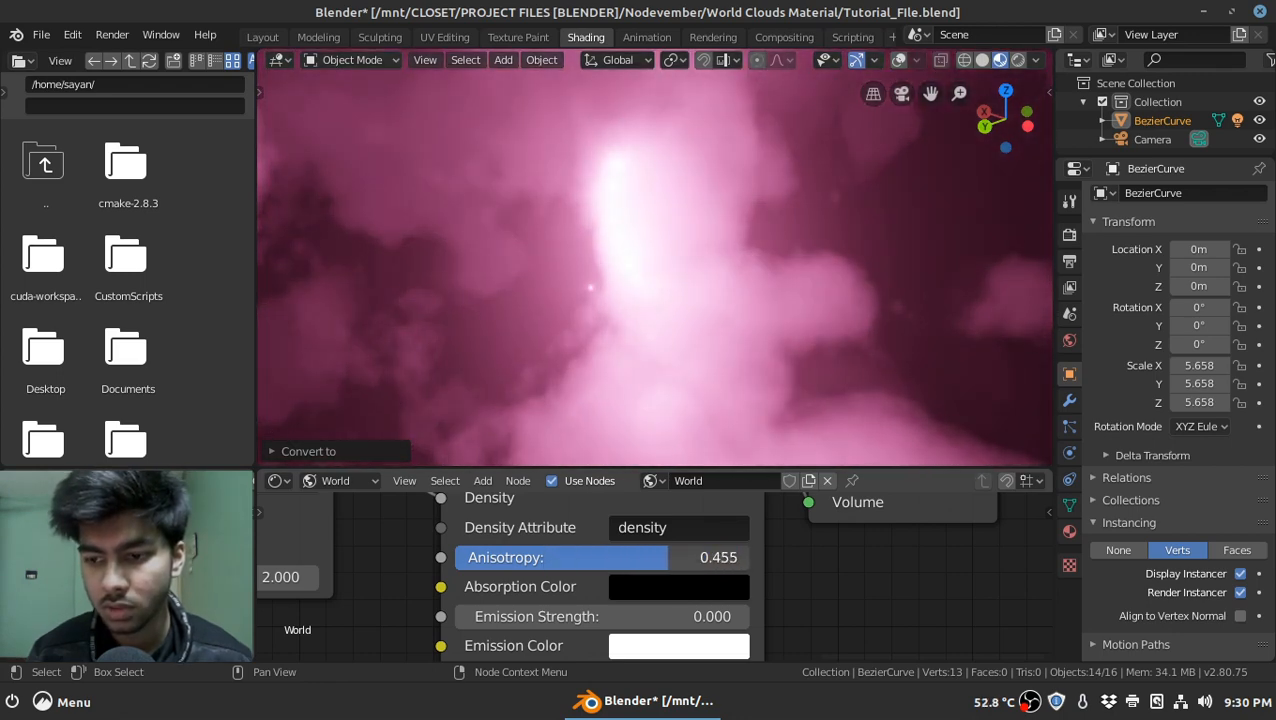
drag(560, 557, 690, 557)
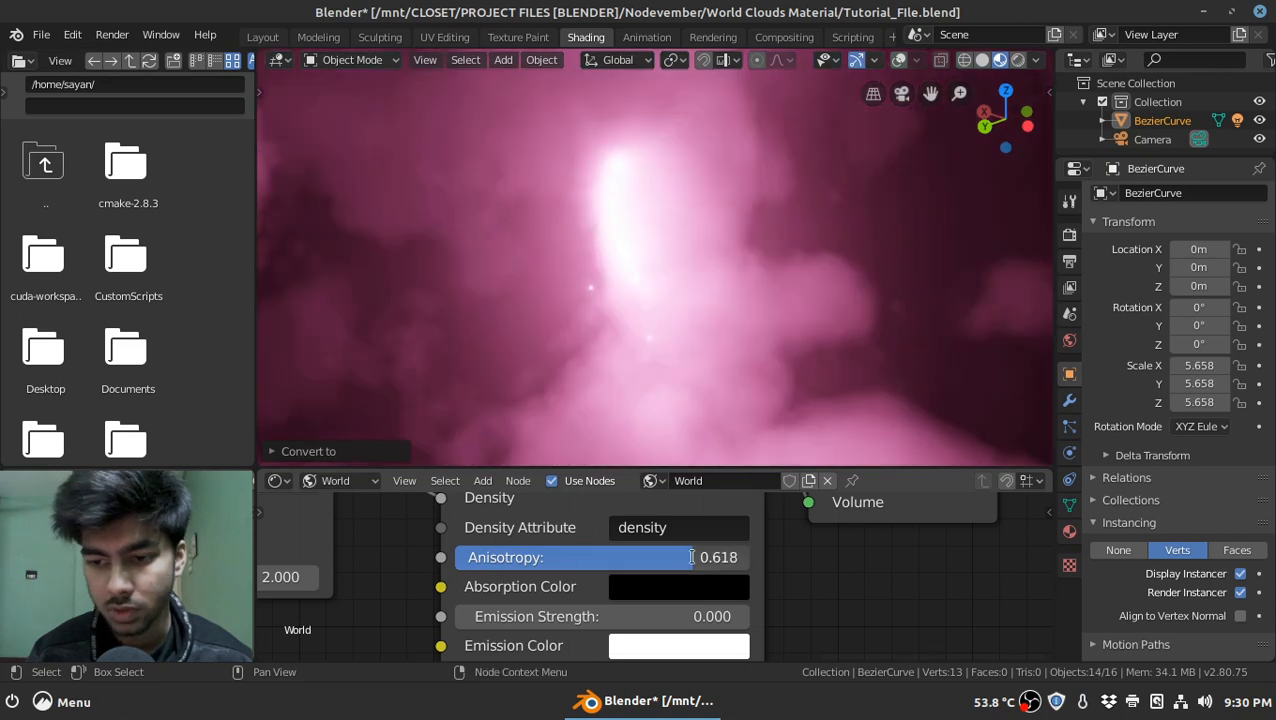